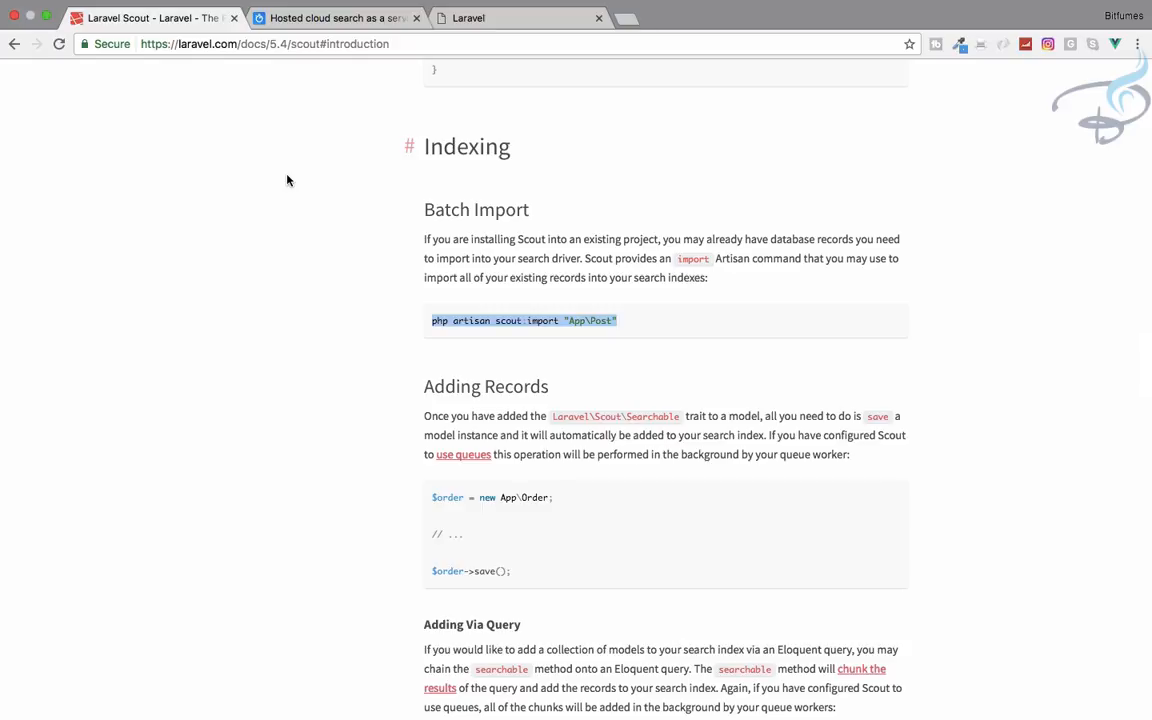
# Switch to the Algolia dashboard, where the users index holds 155 records.
pyautogui.click(337, 18)
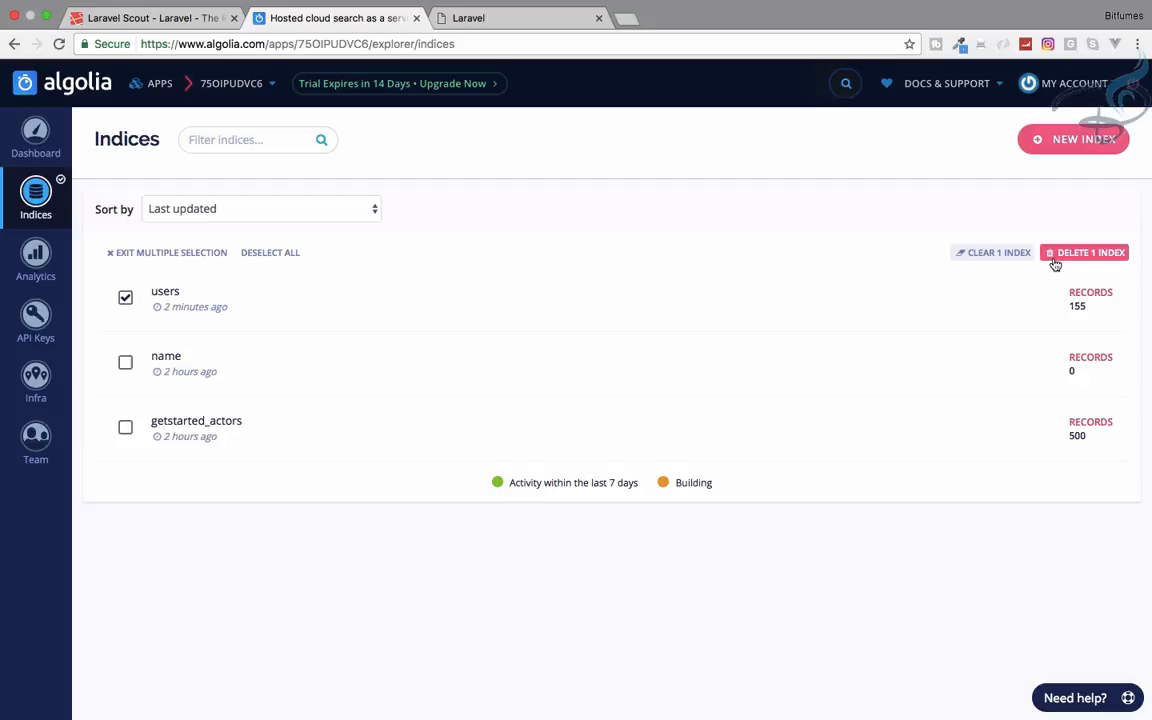
# Clear the users index after typing 'clear' to confirm, then exit multiple selection.
pyautogui.click(998, 252)
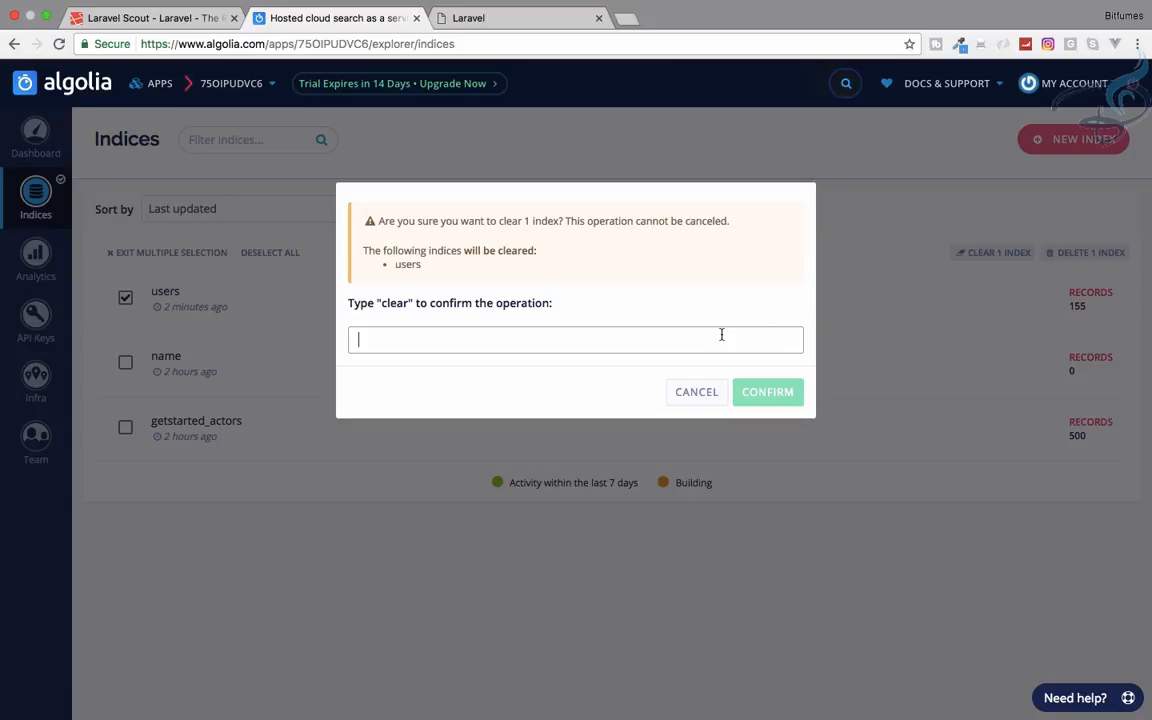
pyautogui.write('clear')
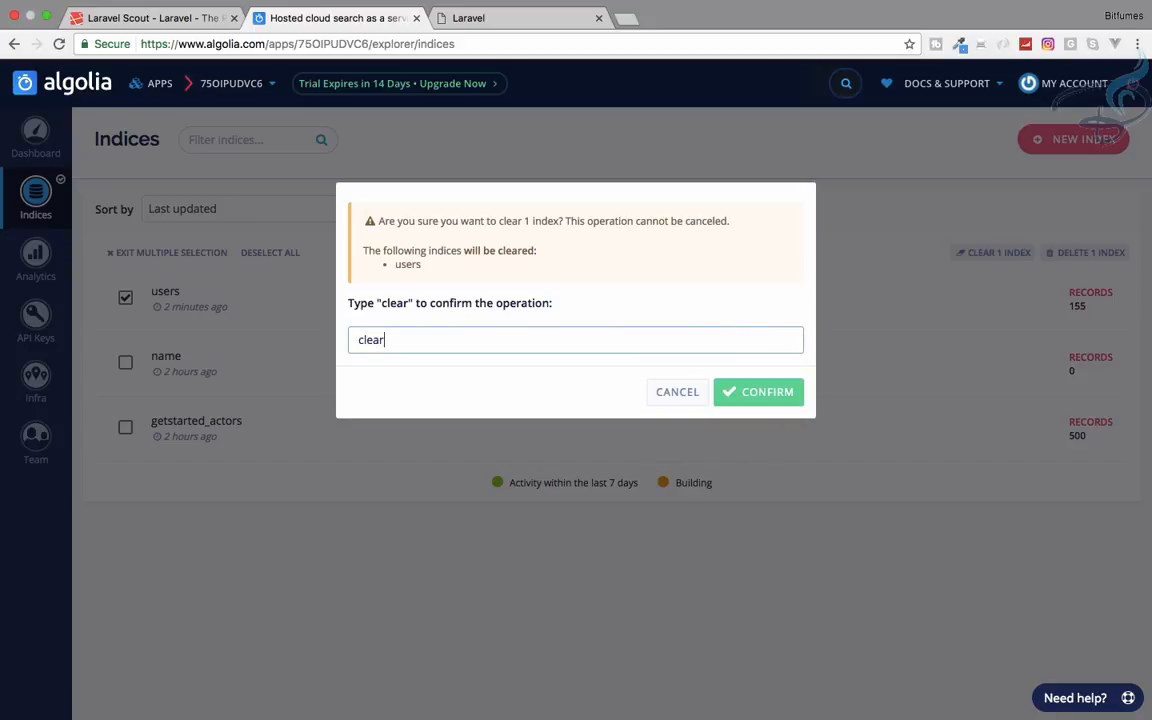
pyautogui.click(758, 391)
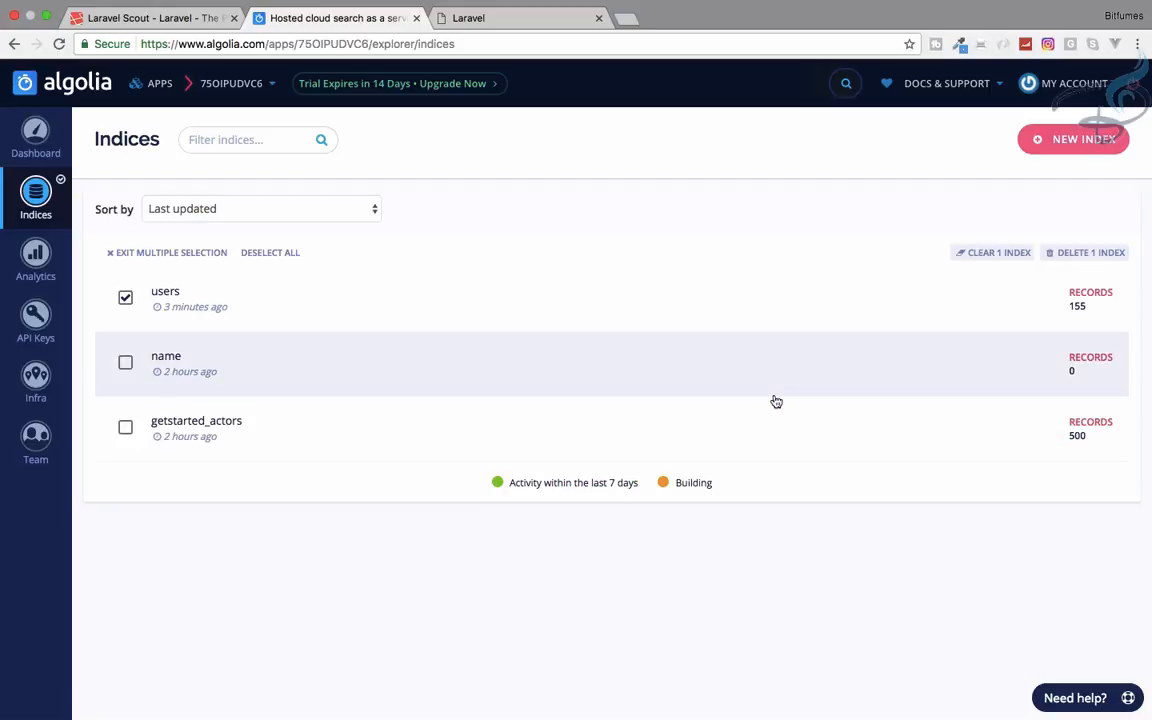
pyautogui.click(992, 252)
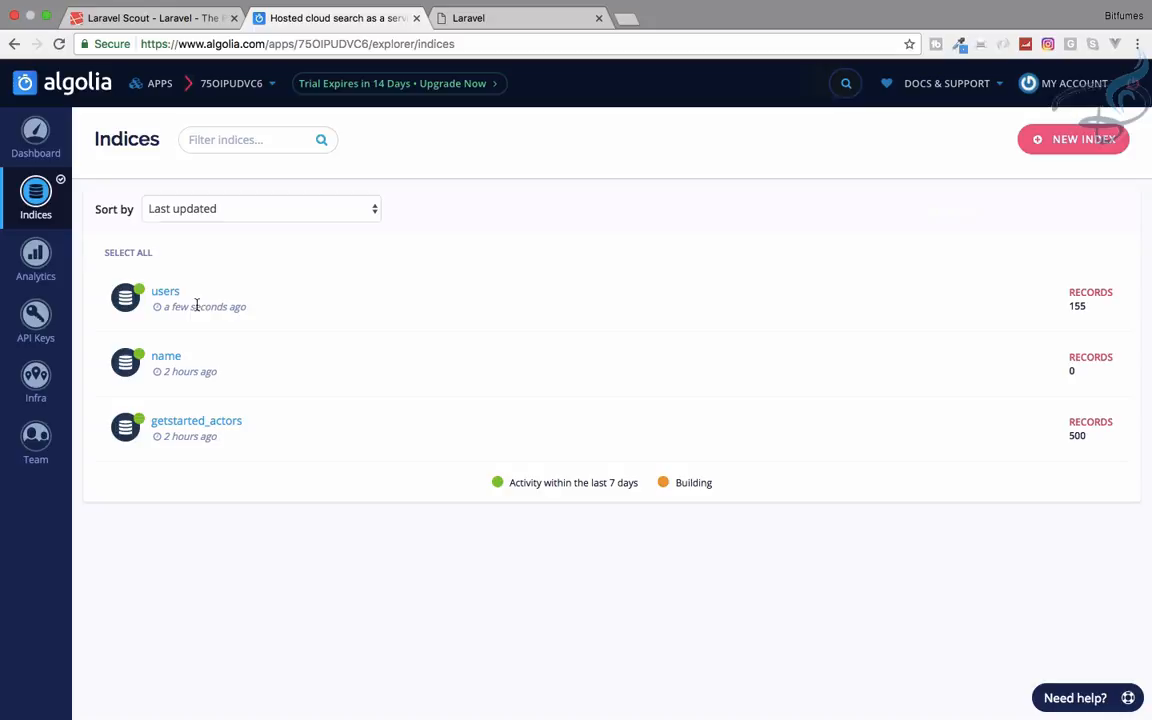
# Open the empty users index and view the JSON/CSV upload options.
pyautogui.click(165, 291)
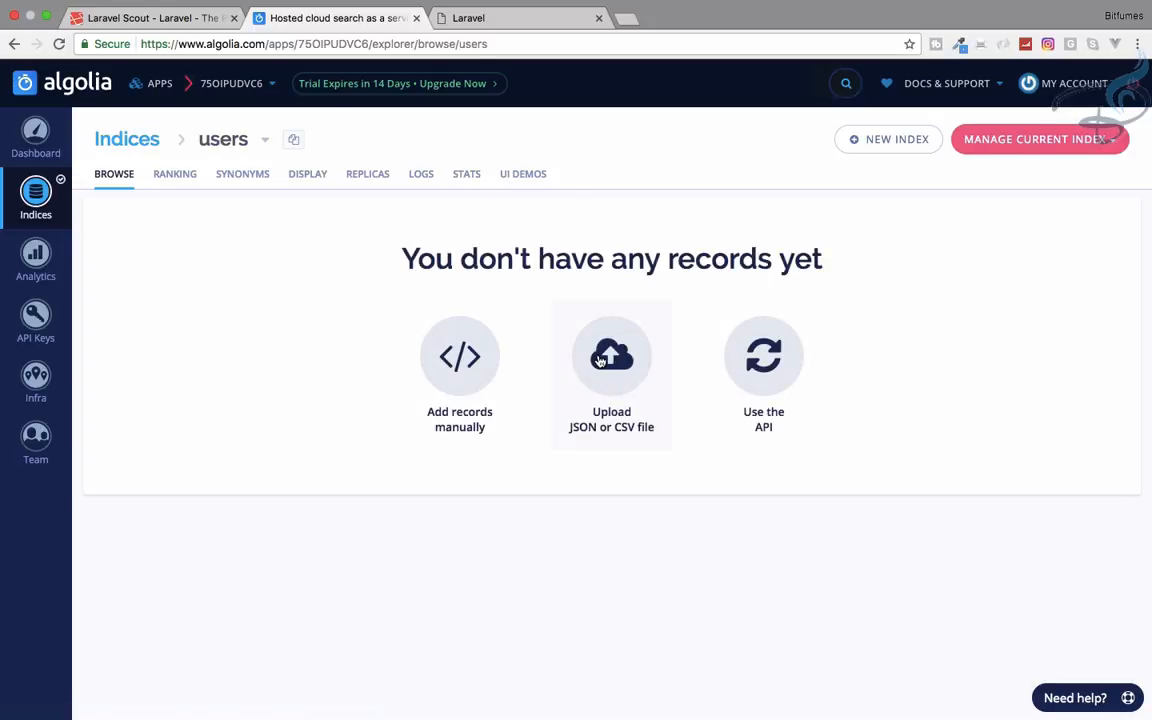
pyautogui.moveTo(560, 293)
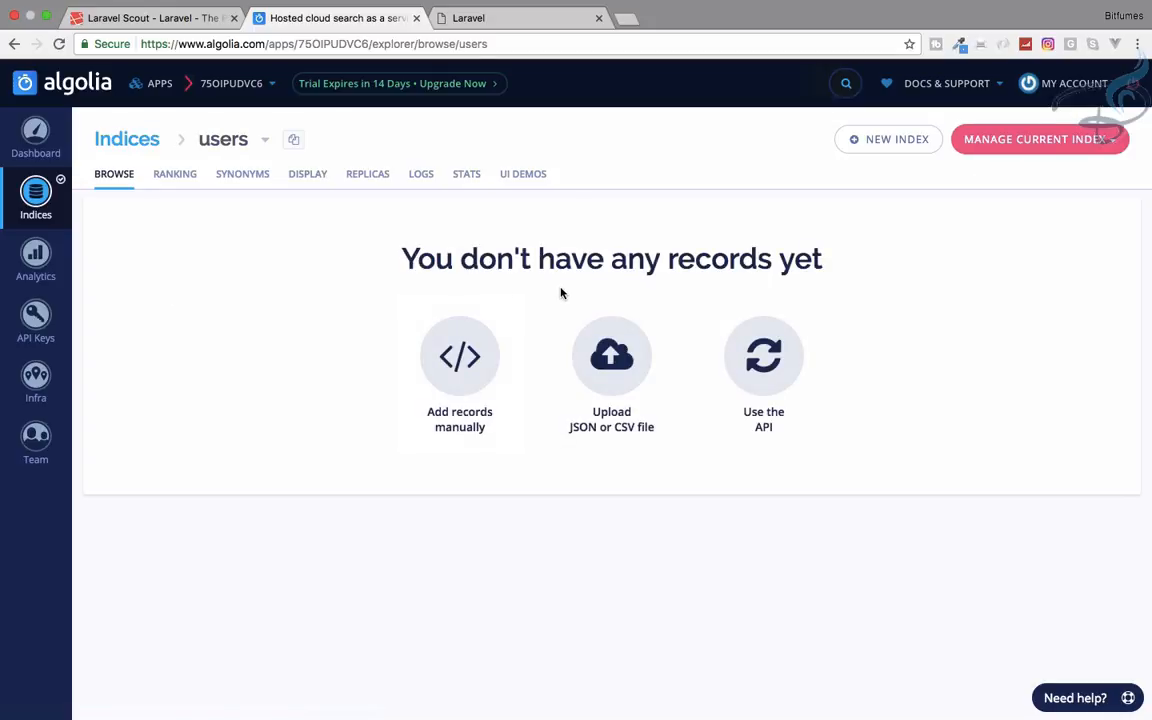
pyautogui.moveTo(612, 356)
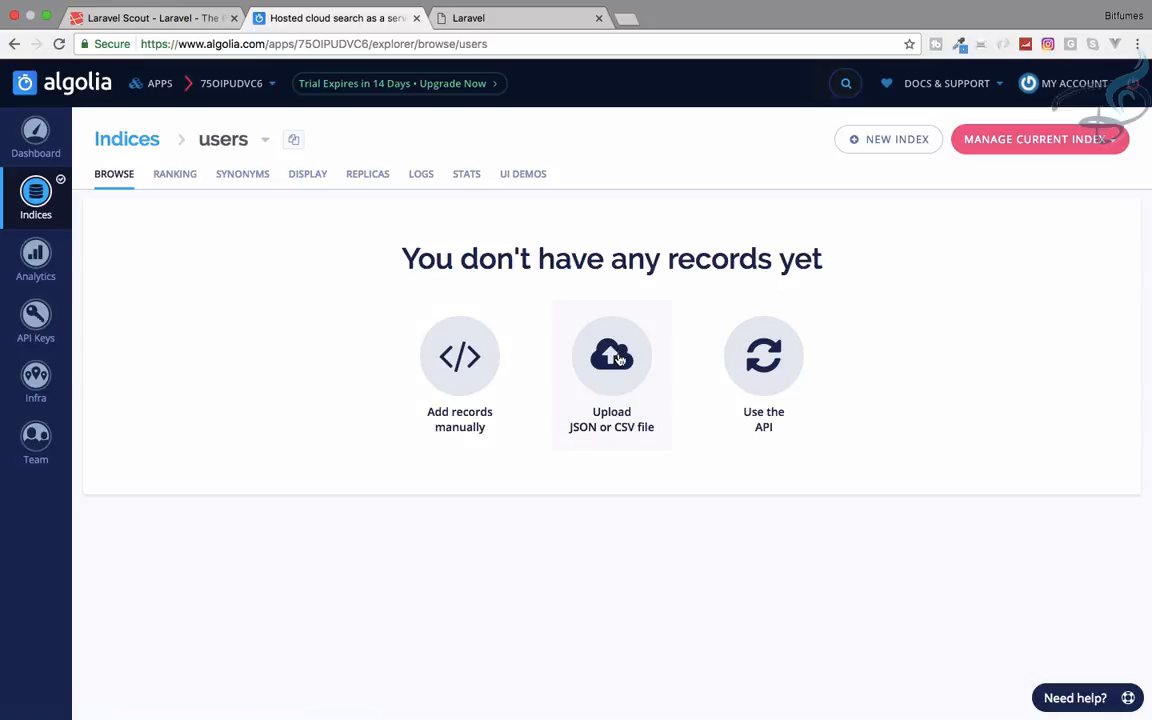
pyautogui.click(611, 356)
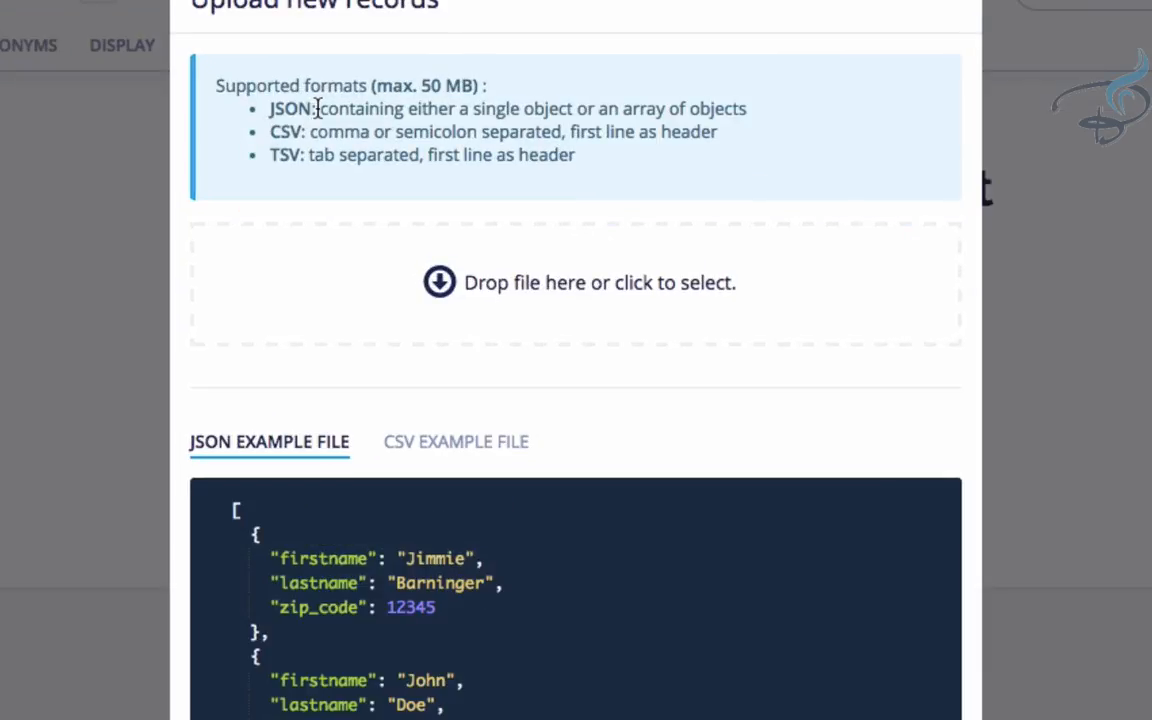
pyautogui.moveTo(753, 160)
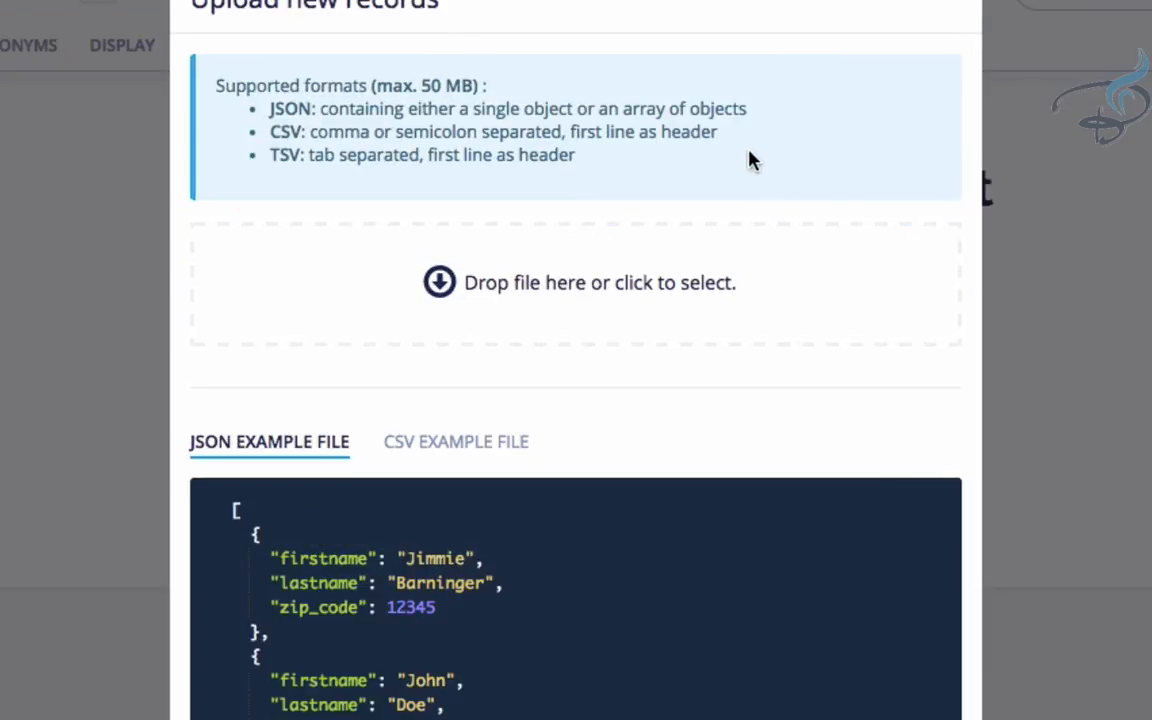
pyautogui.moveTo(1018, 180)
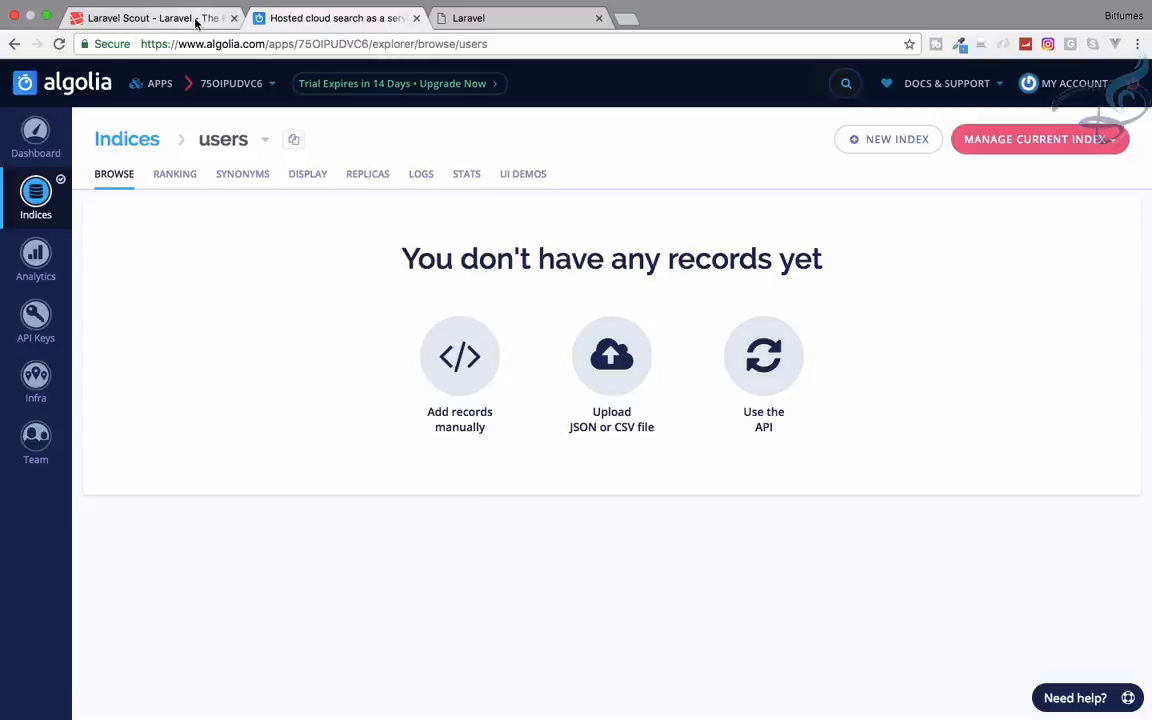
# Run php artisan scout:import "App\User" in Terminal to import all users.
pyautogui.click(150, 18)
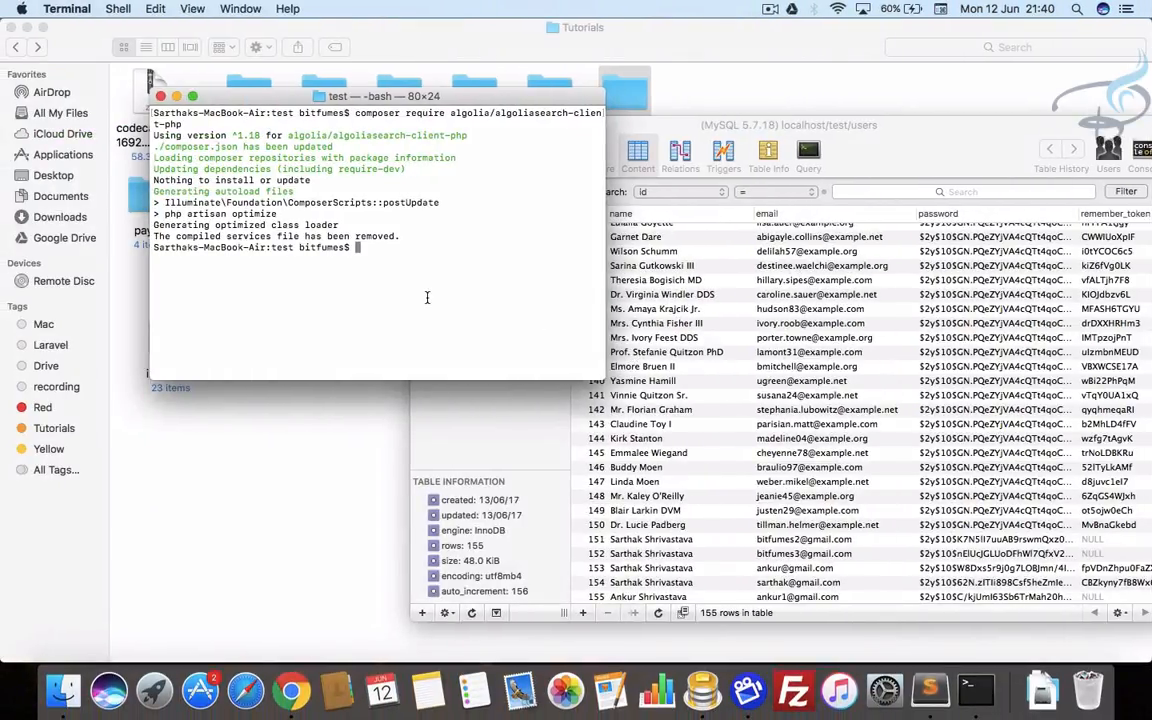
pyautogui.write('php artisan scout:import "App\\Post')
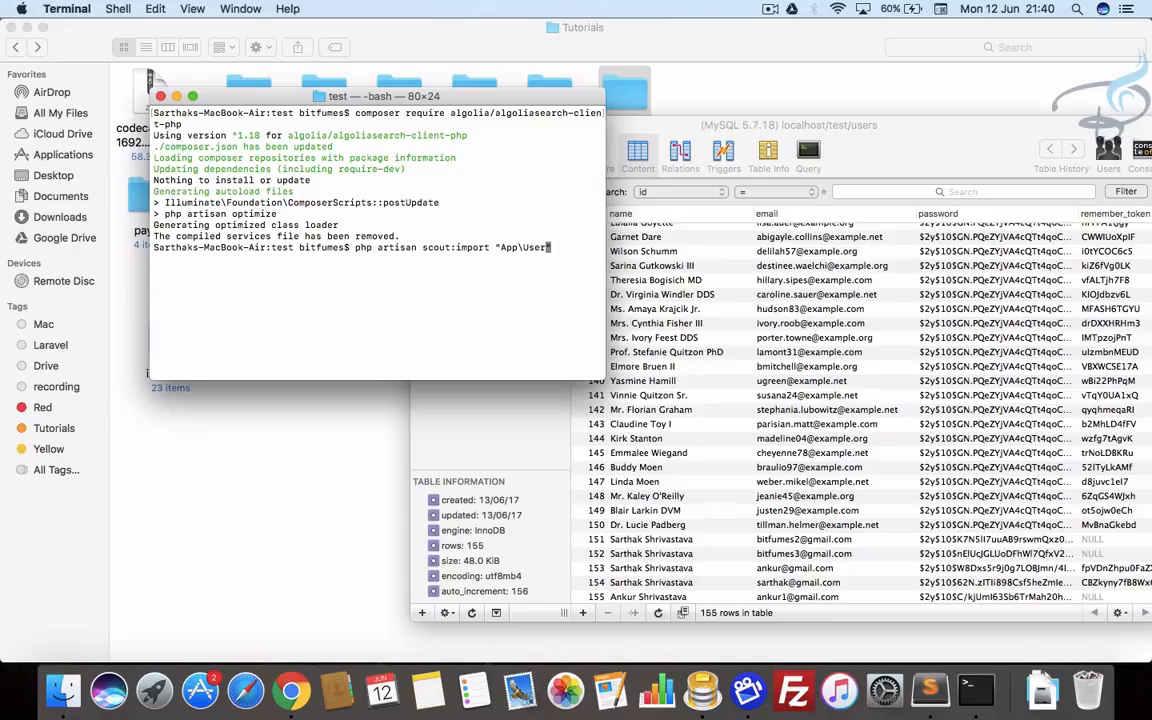
pyautogui.write('"')
pyautogui.press('enter')
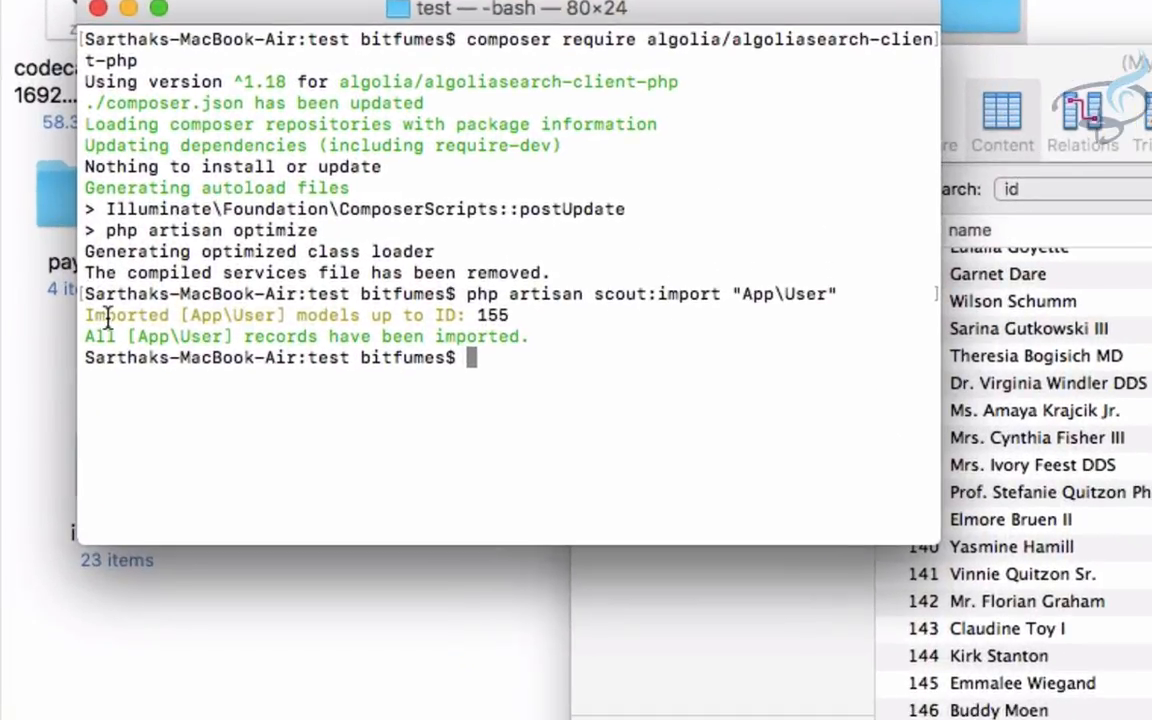
pyautogui.moveTo(405, 315)
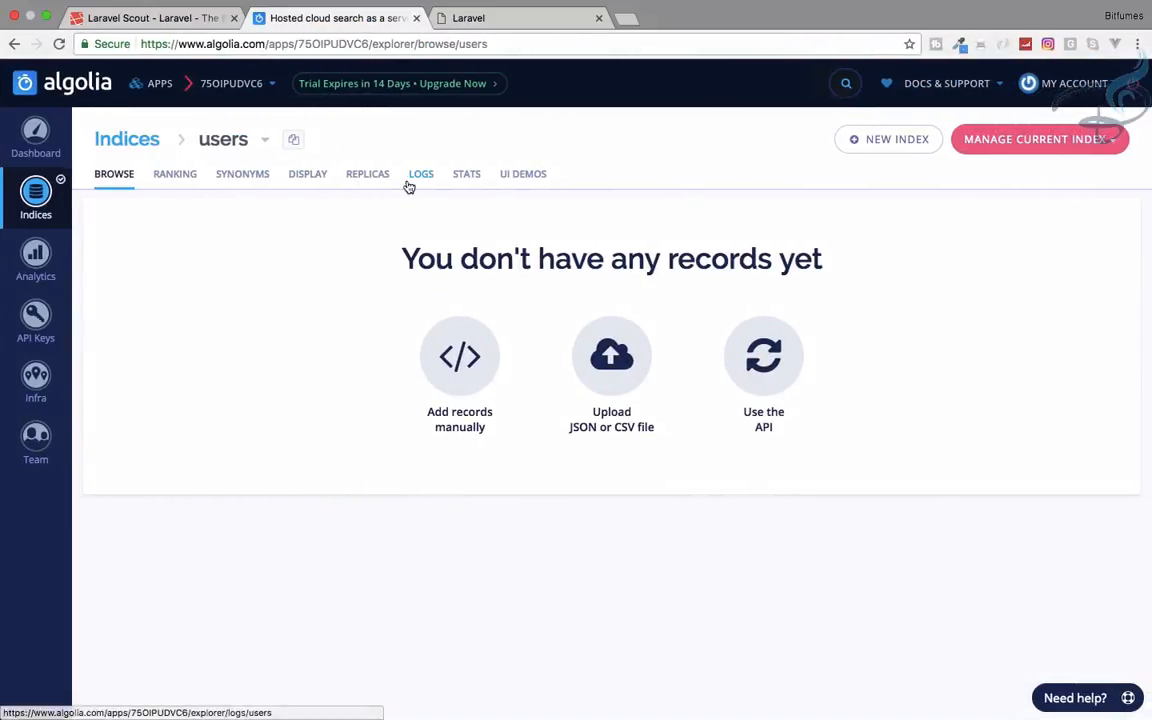
# Reload the users index, scroll through the 155 imported records, and clear the '155' search.
pyautogui.click(420, 173)
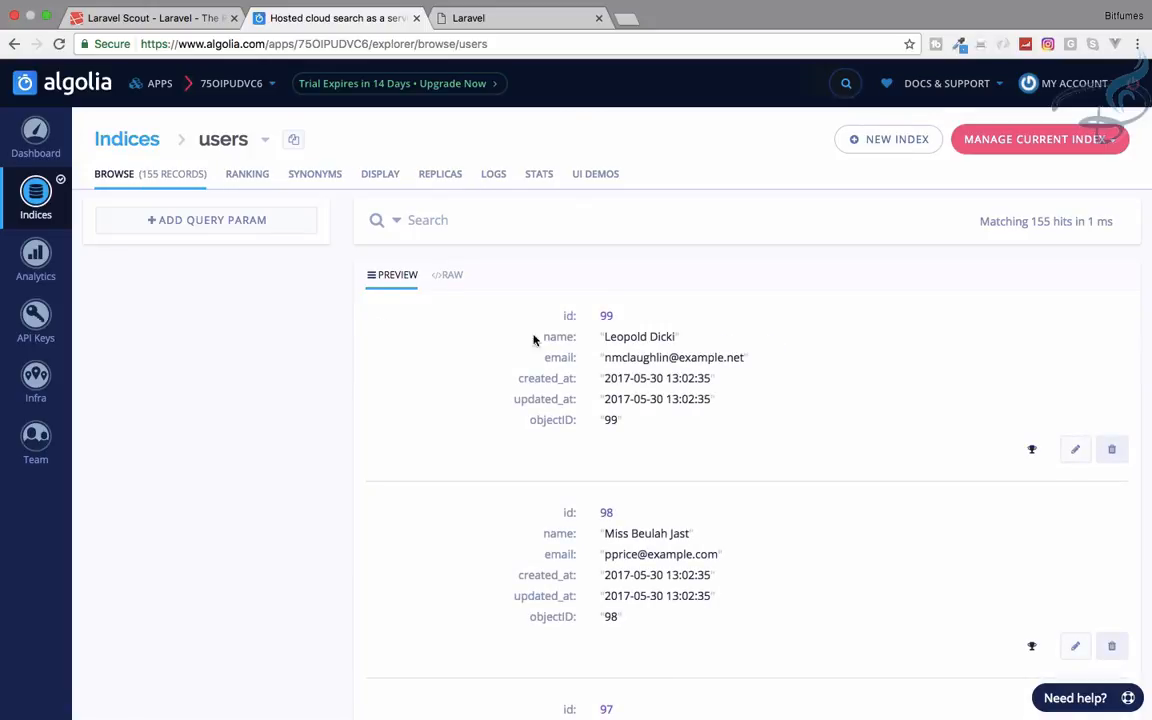
pyautogui.scroll(-3)
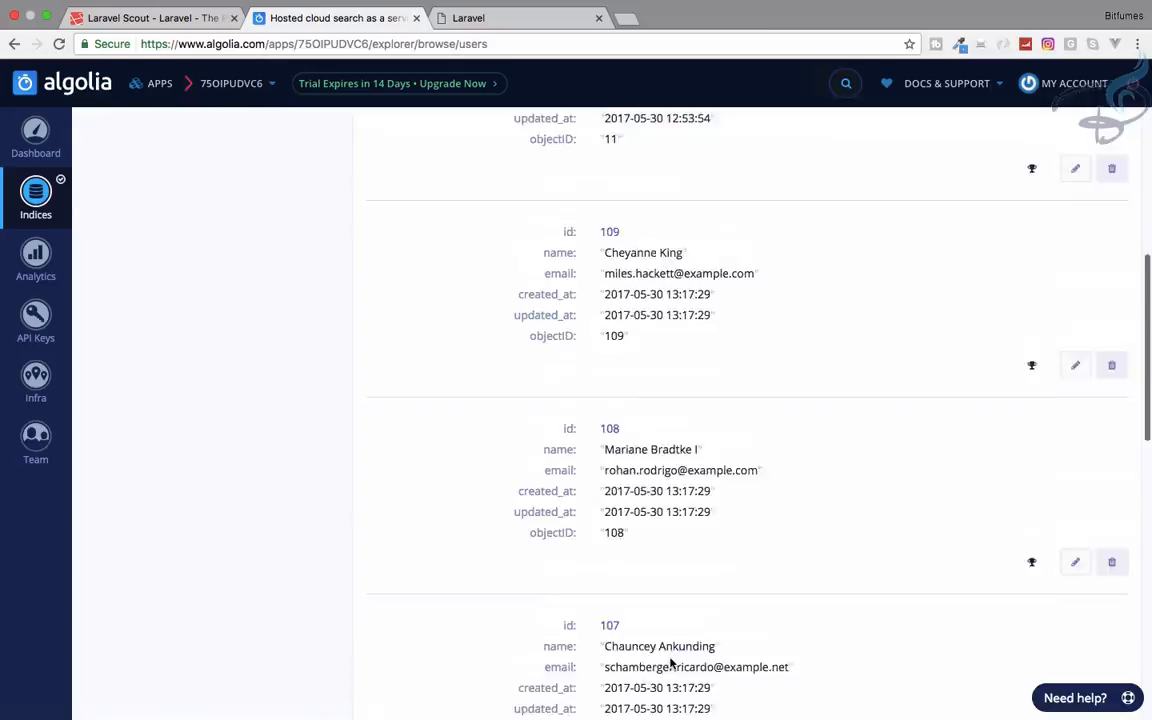
pyautogui.scroll(-3)
pyautogui.write('155')
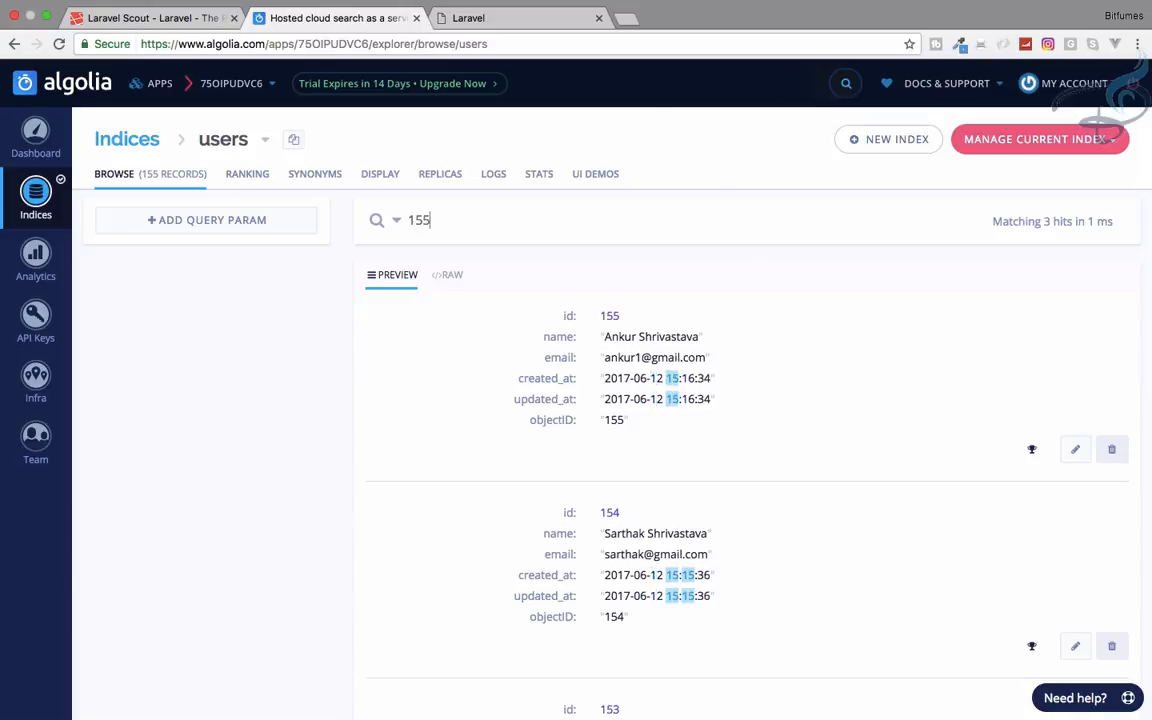
pyautogui.press('Backspace')
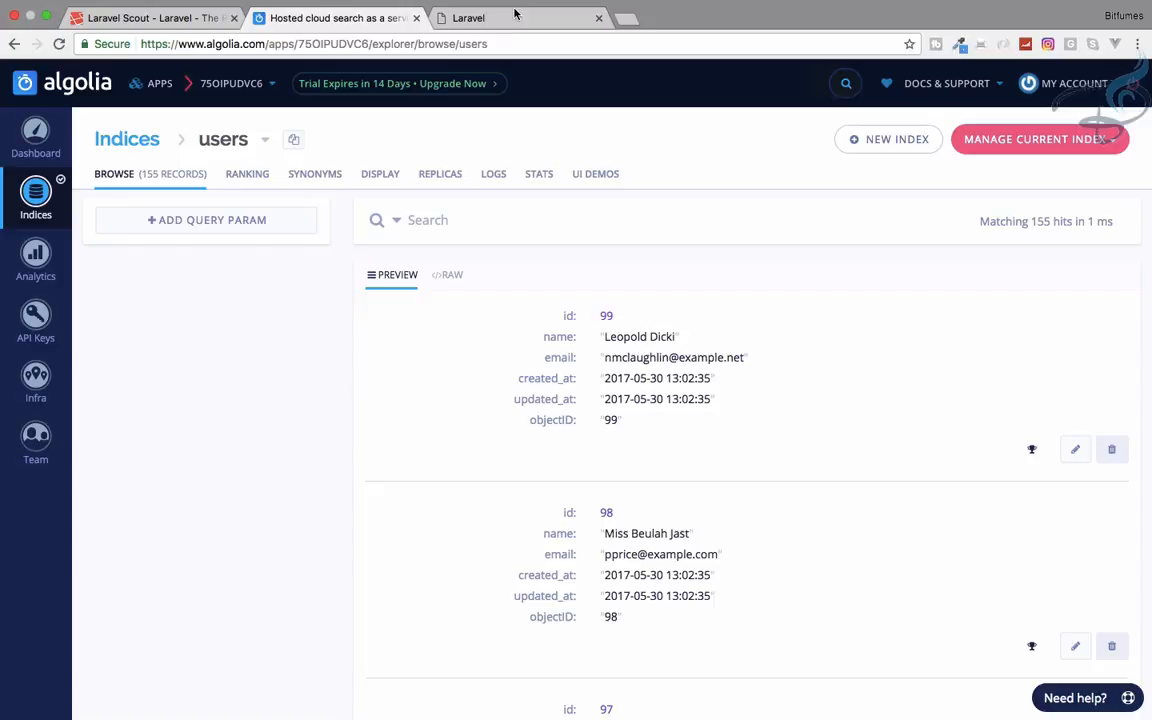
# Switch to the local test.dev Laravel tab and append /search to the address.
pyautogui.click(520, 18)
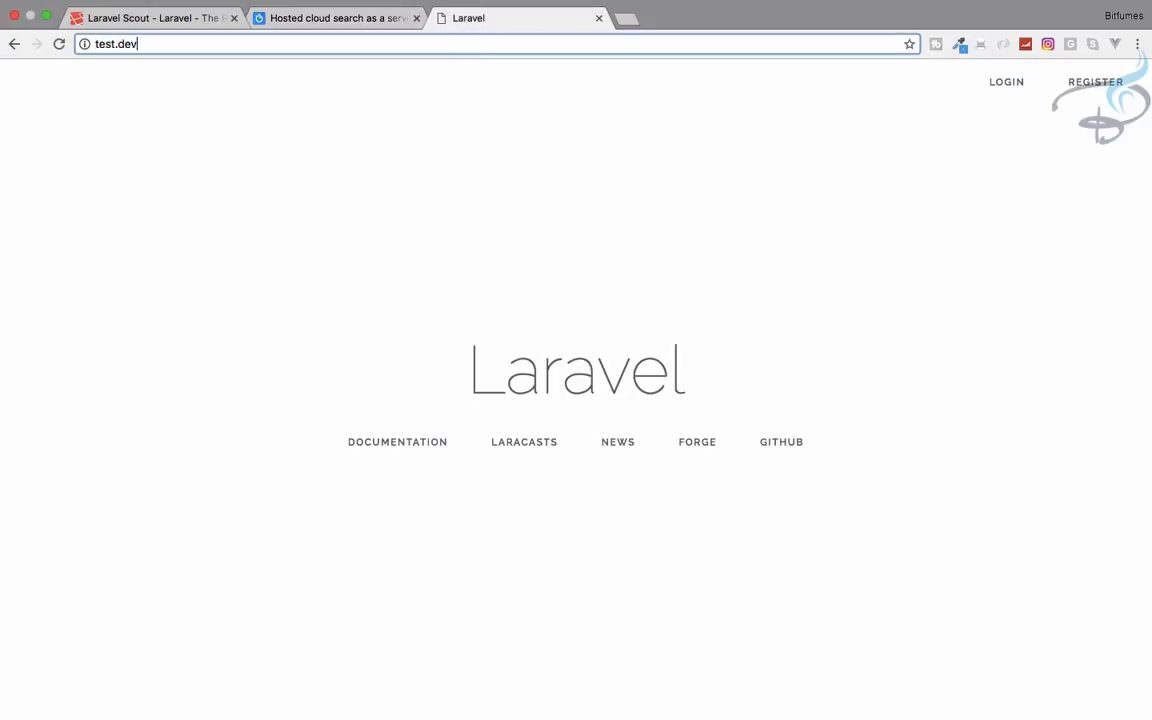
pyautogui.write('/search')
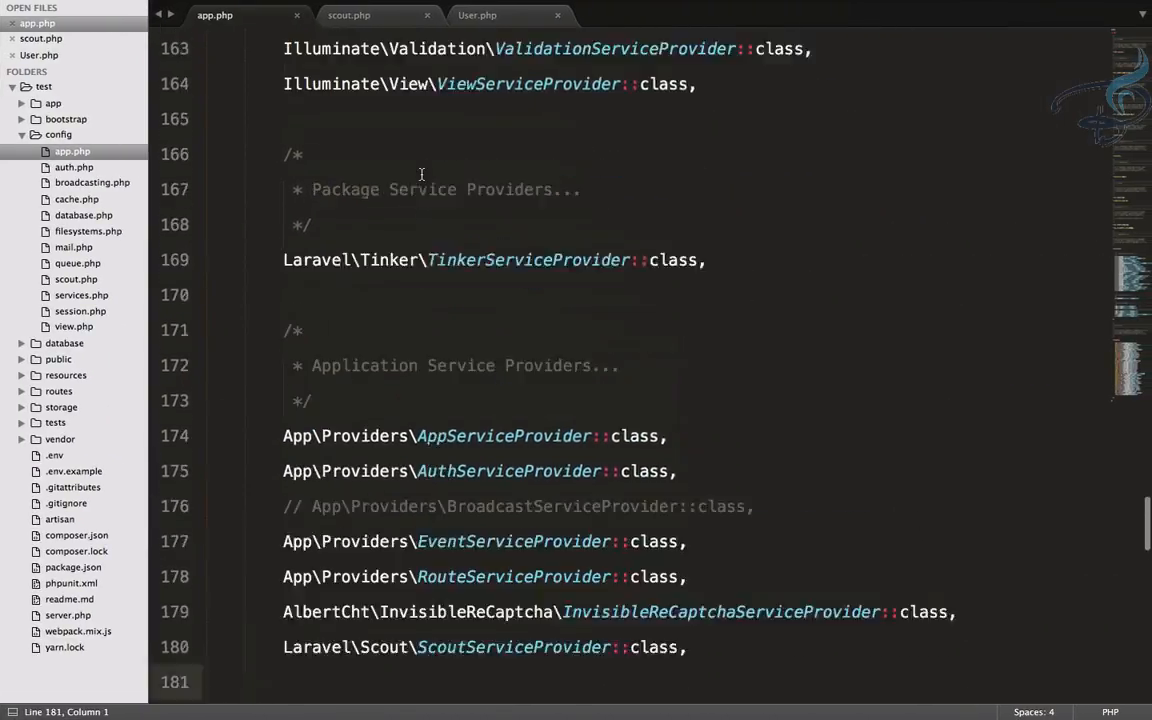
# Add Route::get('/search', 'HomeController@search') to routes/web.php and save.
pyautogui.press('ctrl+p')
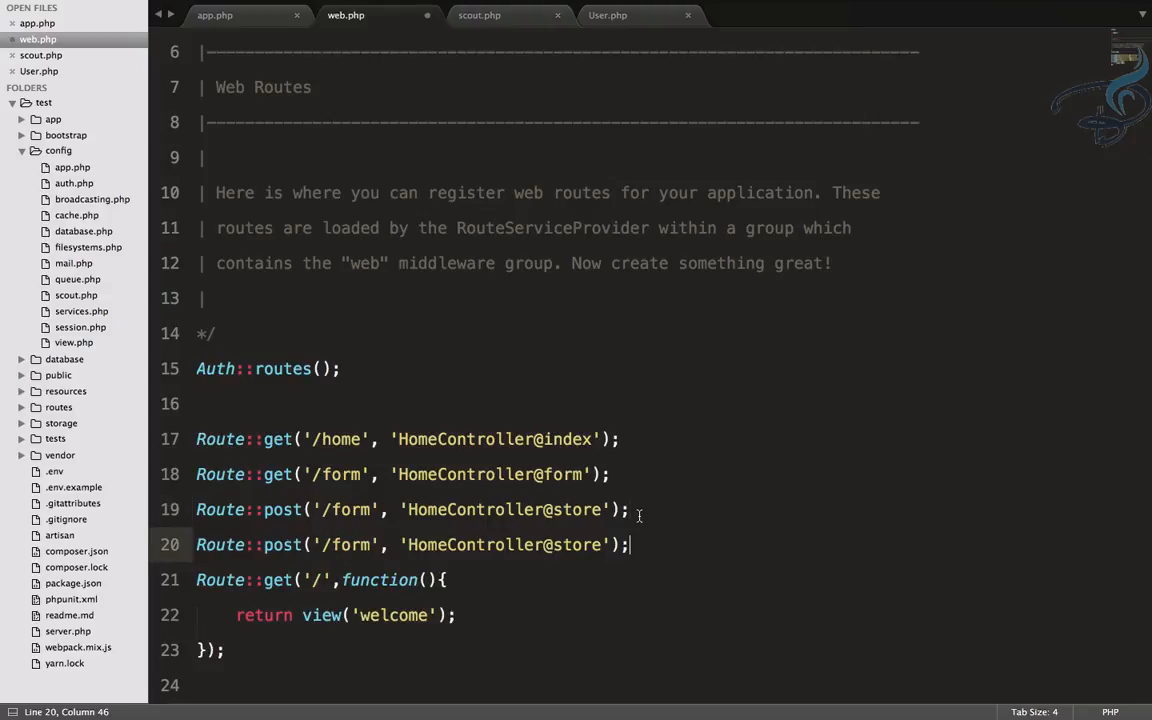
pyautogui.doubleClick(578, 509)
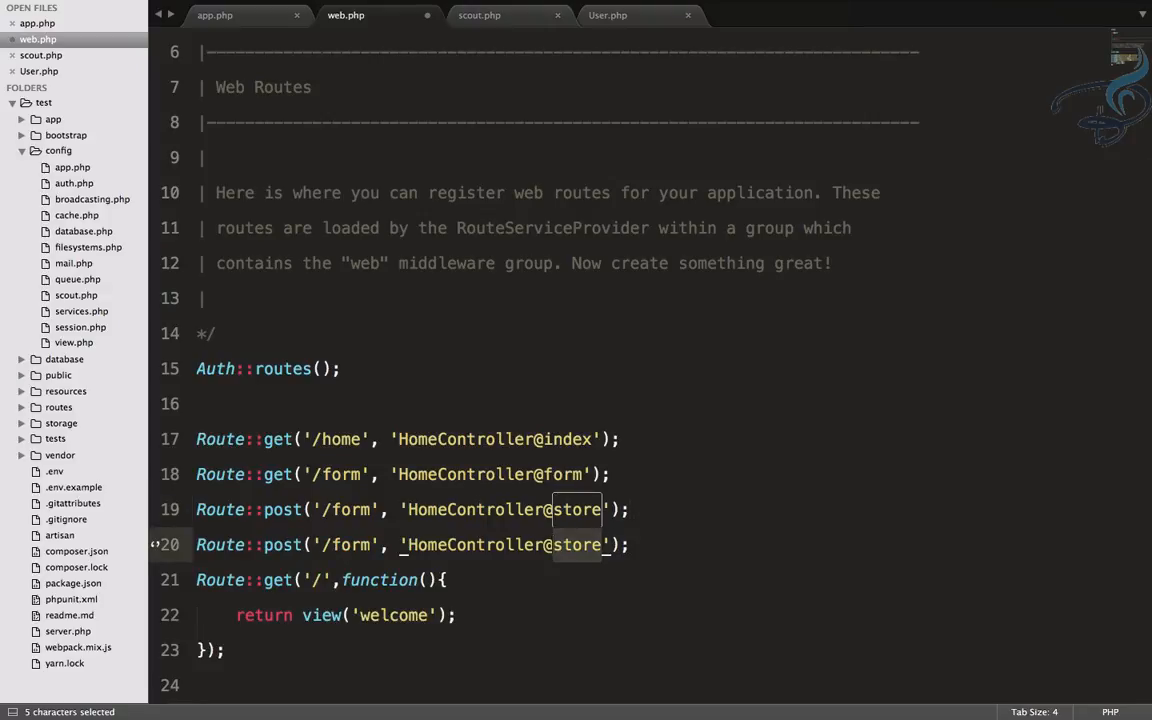
pyautogui.write('search')
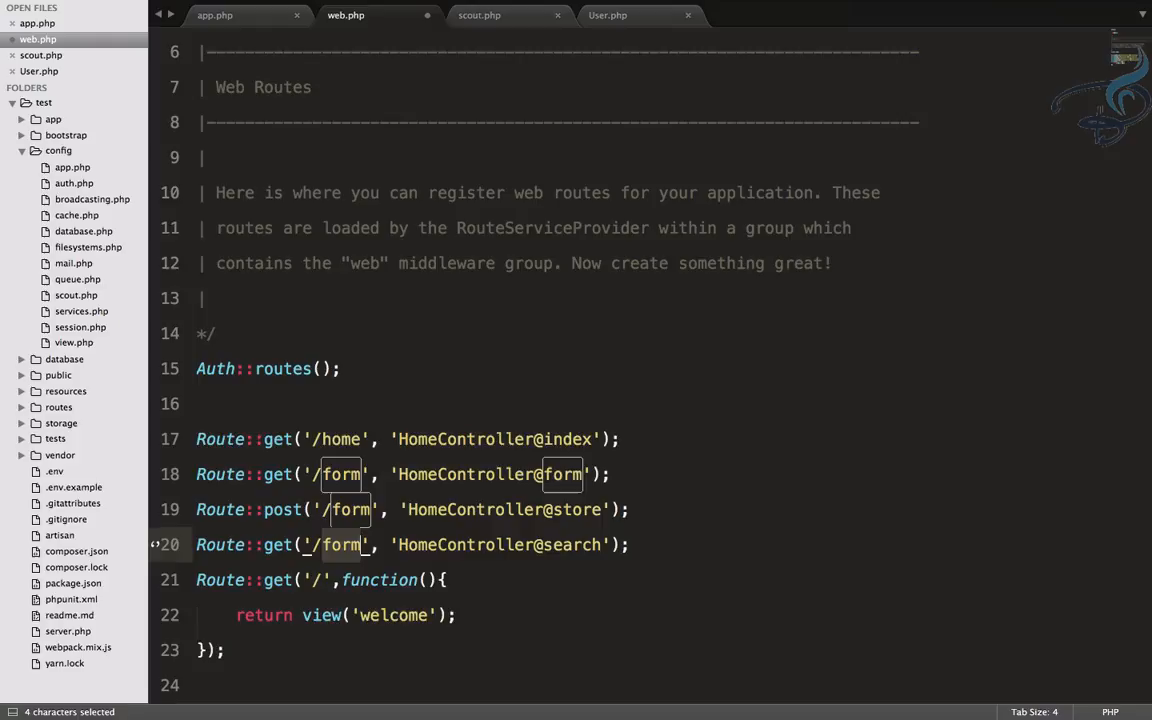
pyautogui.write('search')
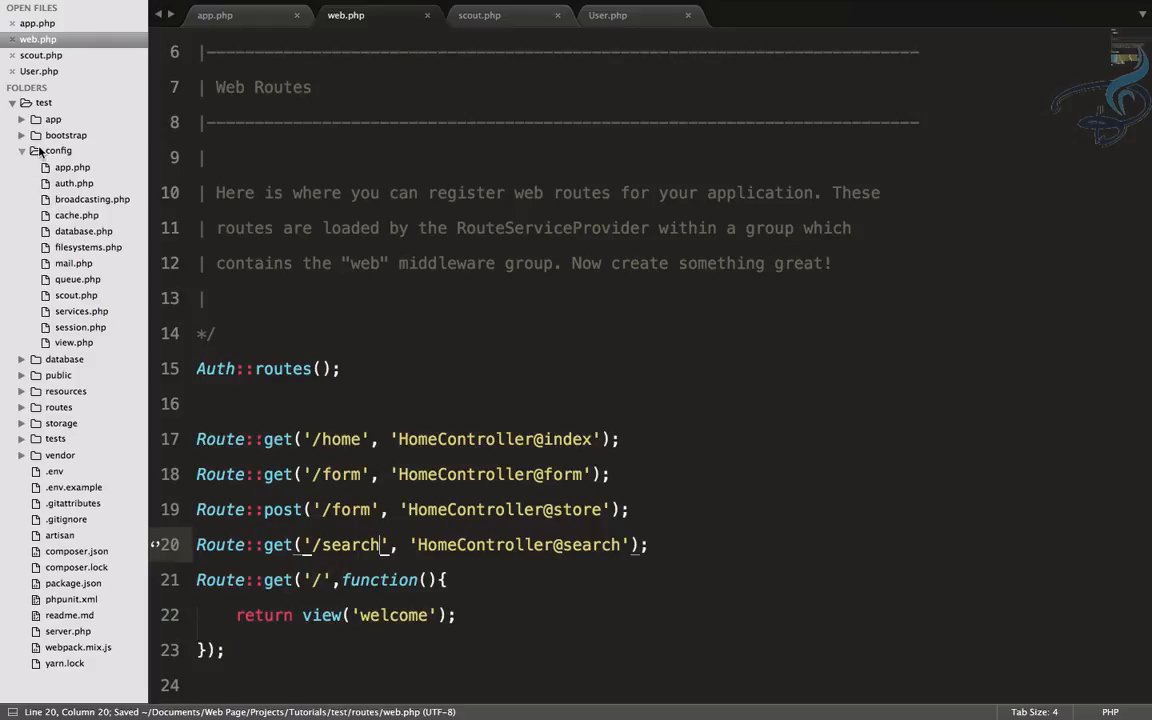
# Add a search() method returning view('search') to HomeController, then expand resources/views.
pyautogui.click(52, 119)
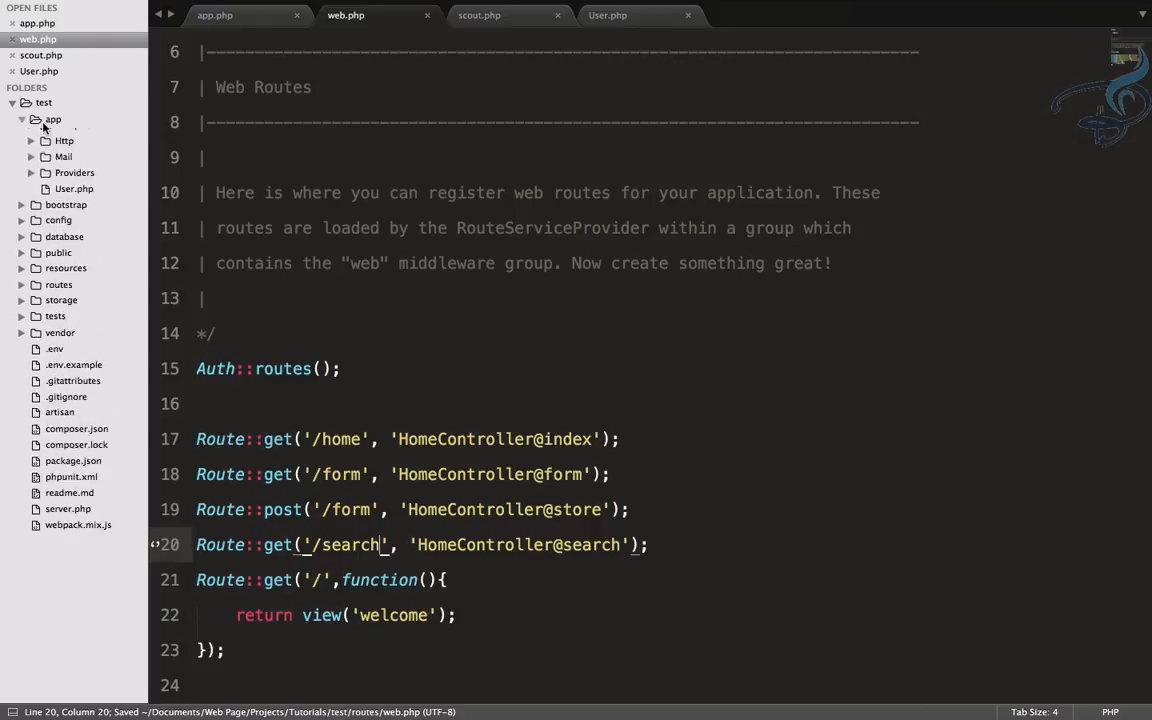
pyautogui.click(64, 167)
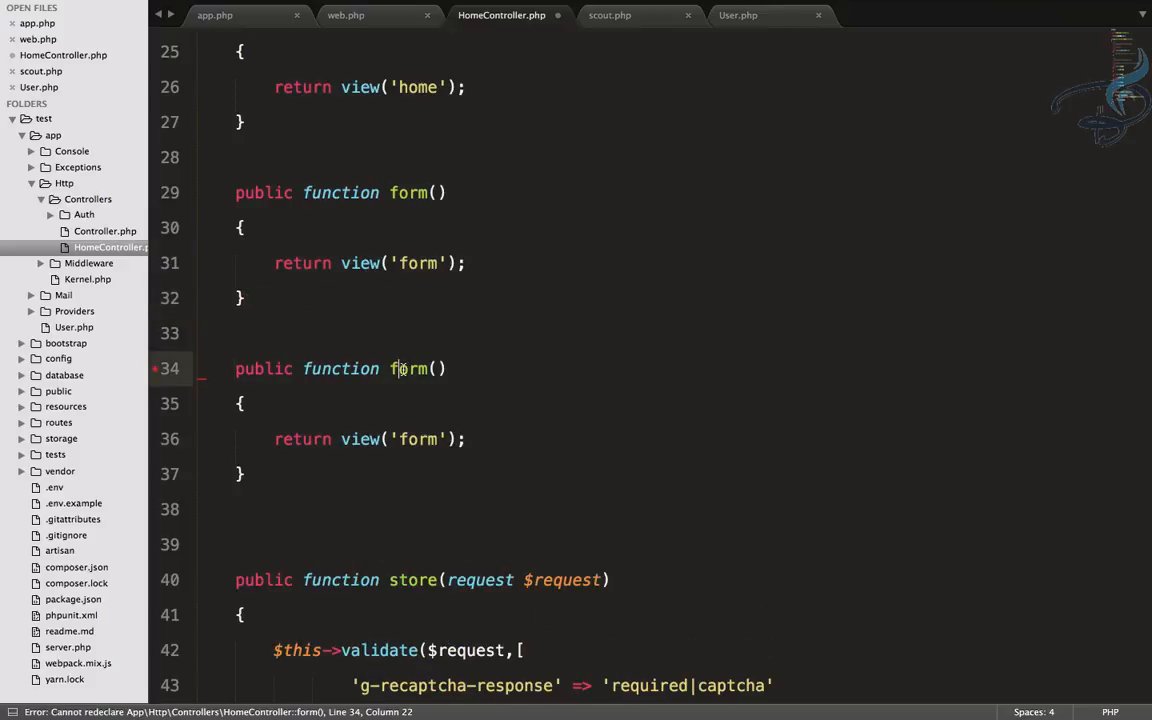
pyautogui.write('saer')
pyautogui.click(370, 439)
pyautogui.write('search')
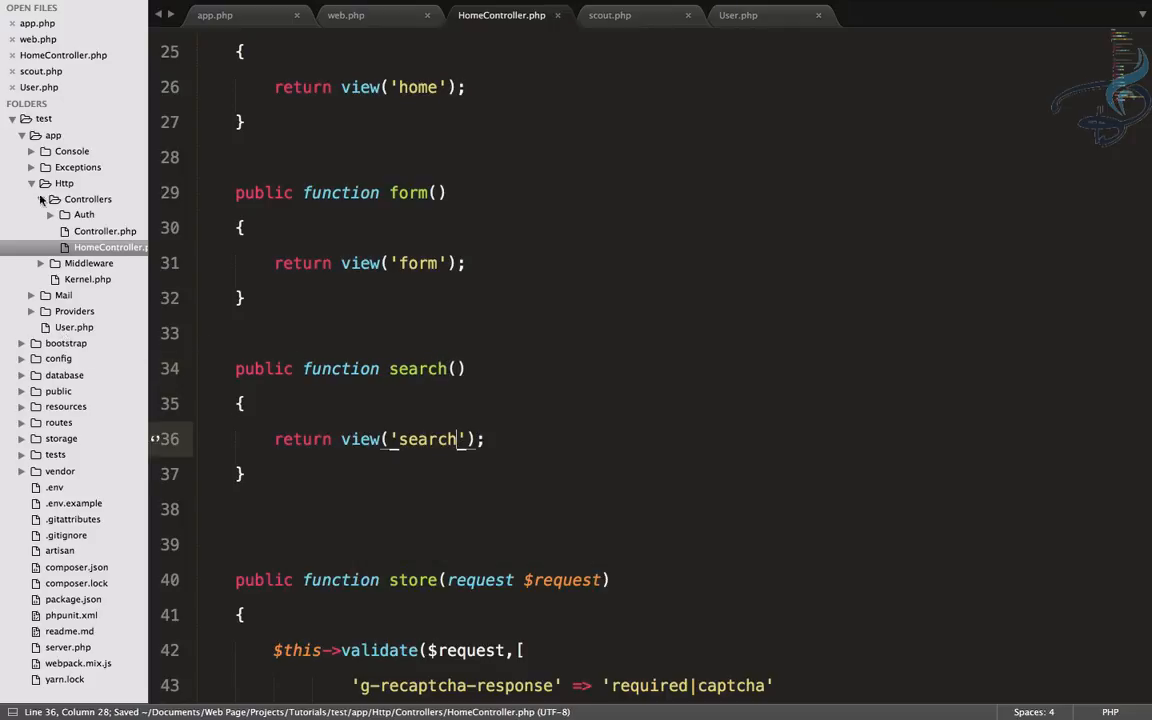
pyautogui.click(22, 135)
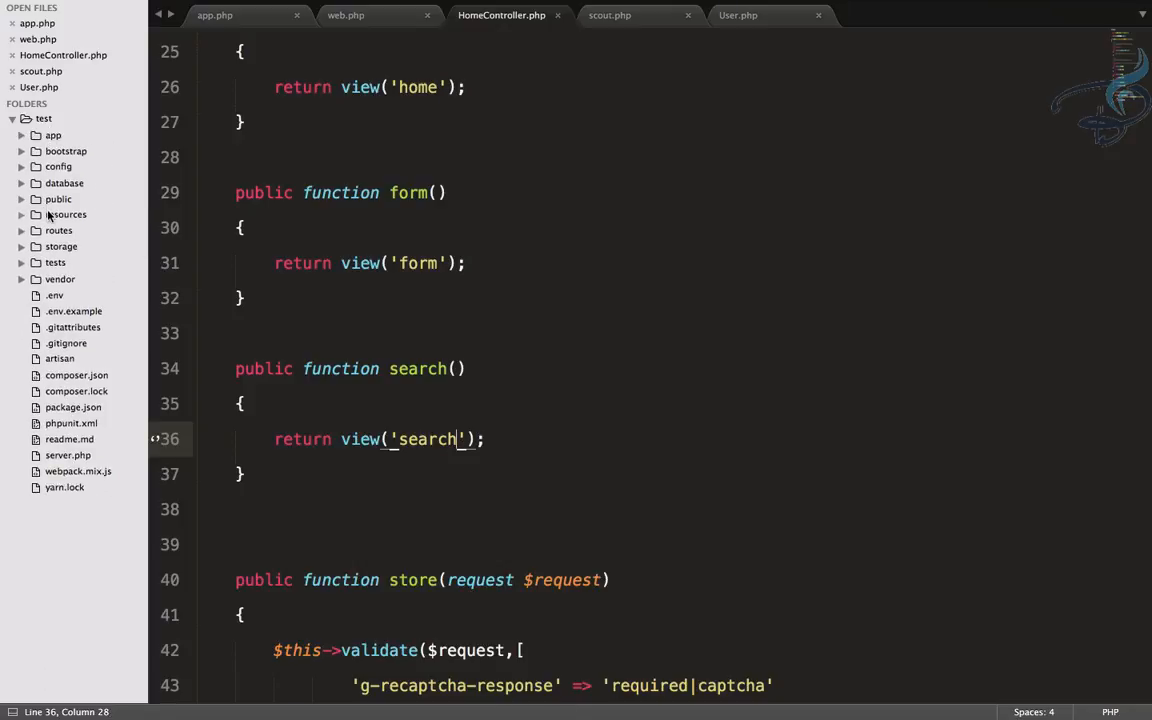
pyautogui.click(66, 214)
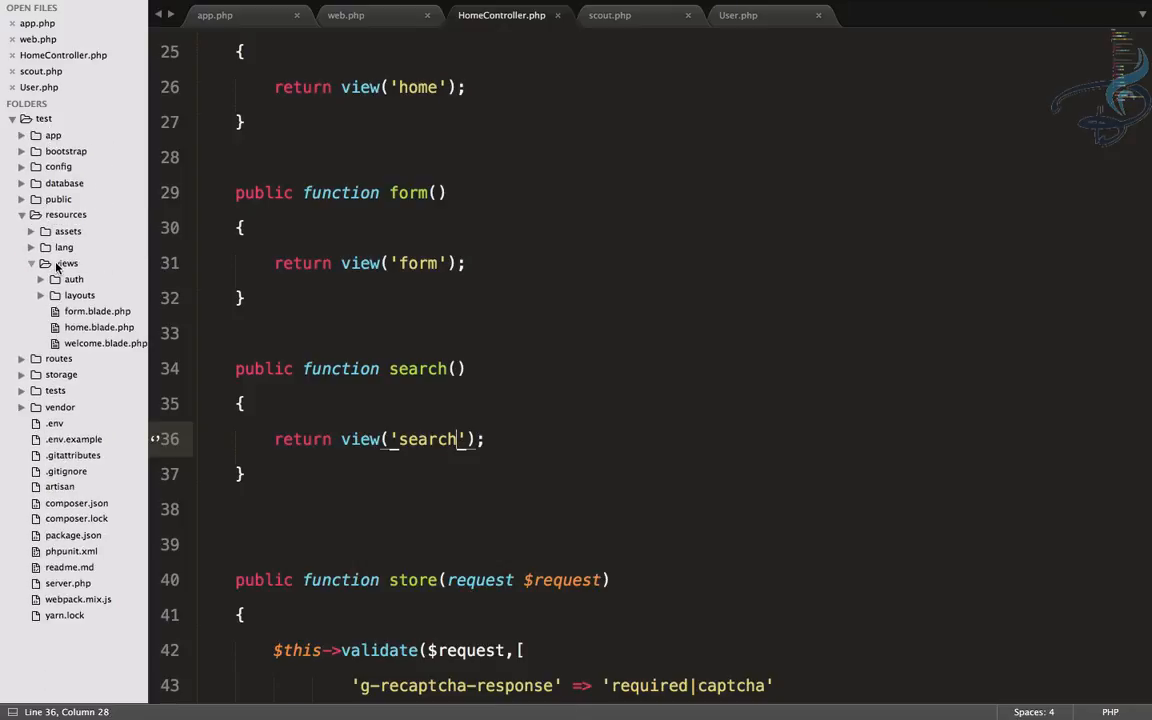
# Create search.blade.php with an html:5 skeleton and a 'Search here' input, and save.
pyautogui.rightClick(66, 263)
pyautogui.write('search.')
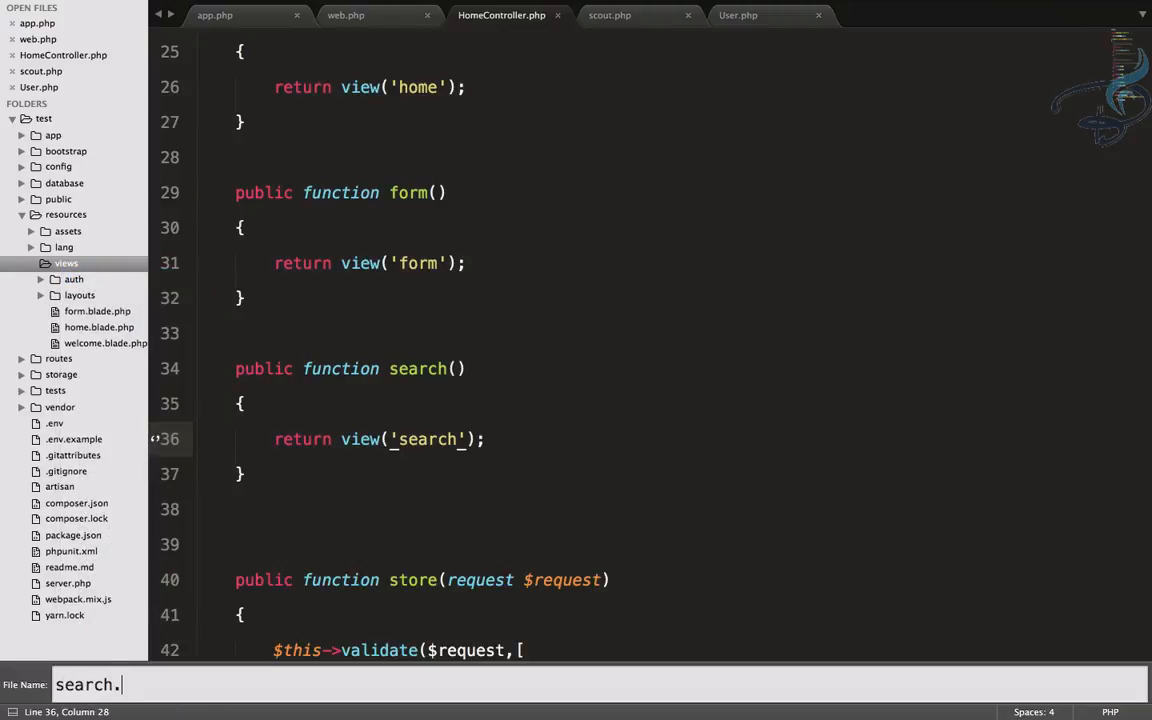
pyautogui.write('blade.php')
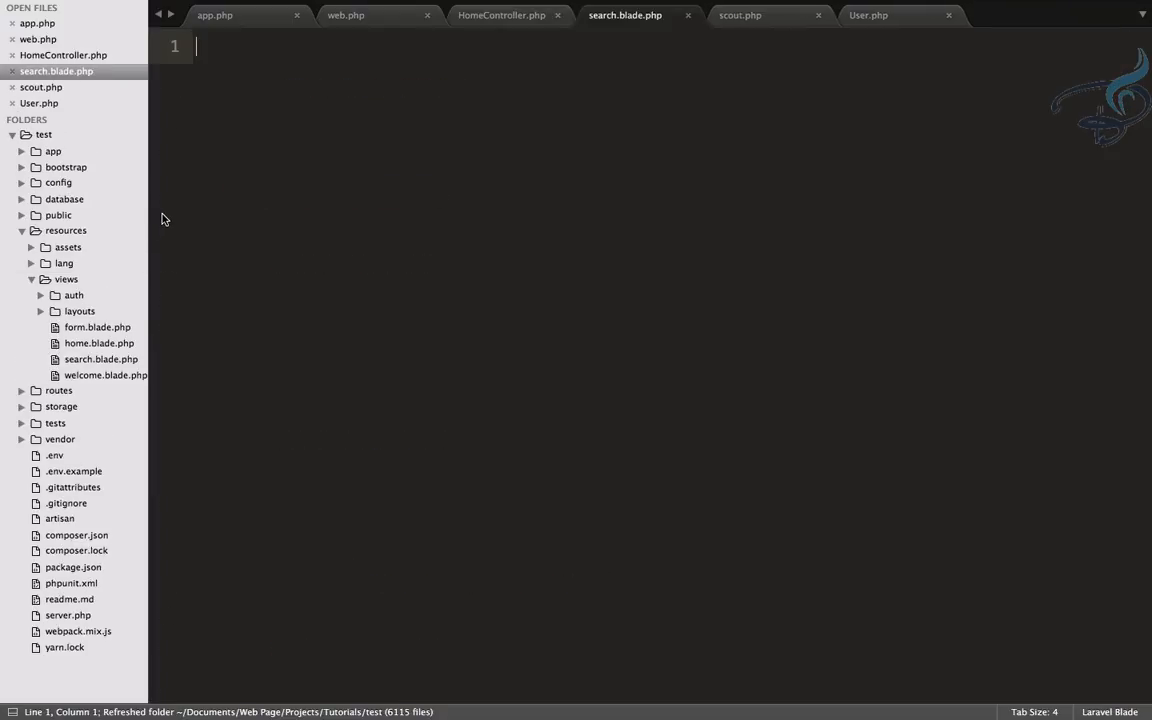
pyautogui.write('html:5')
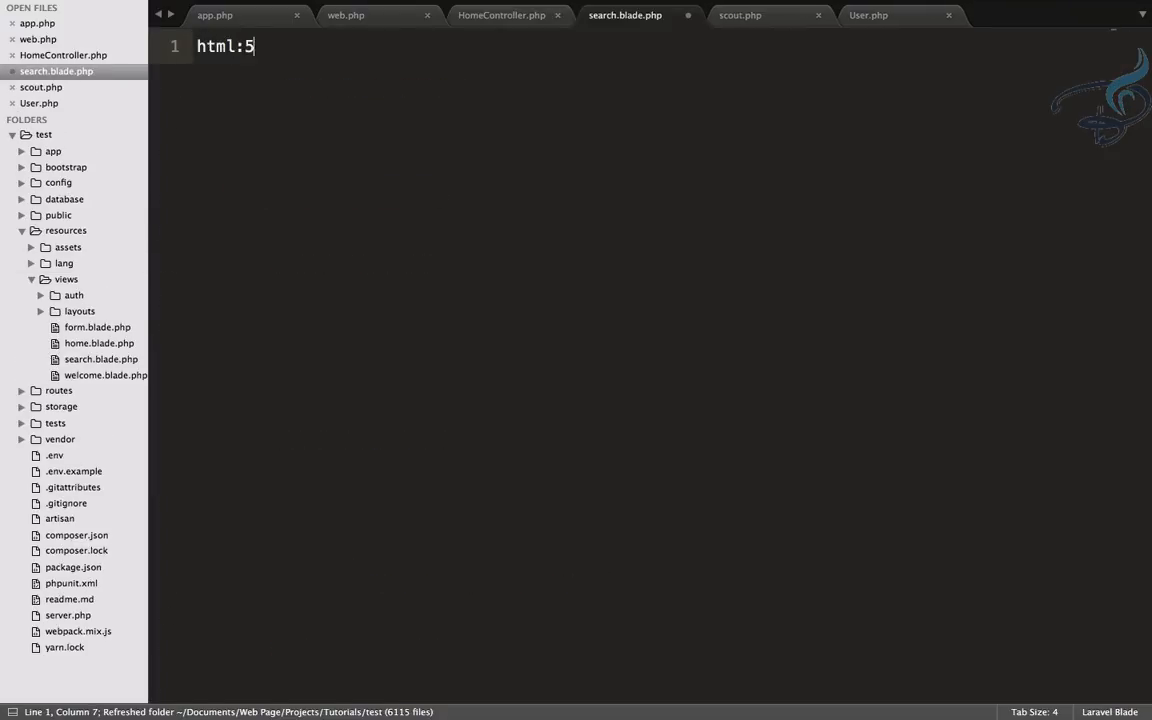
pyautogui.press('Tab')
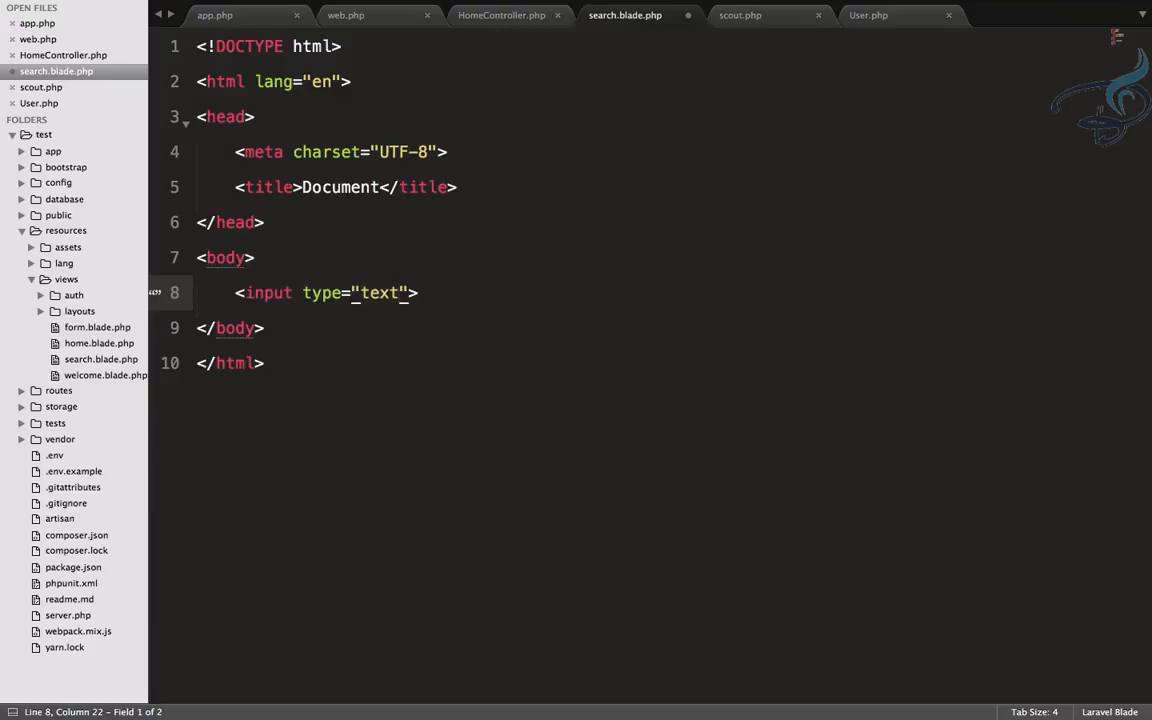
pyautogui.write('p')
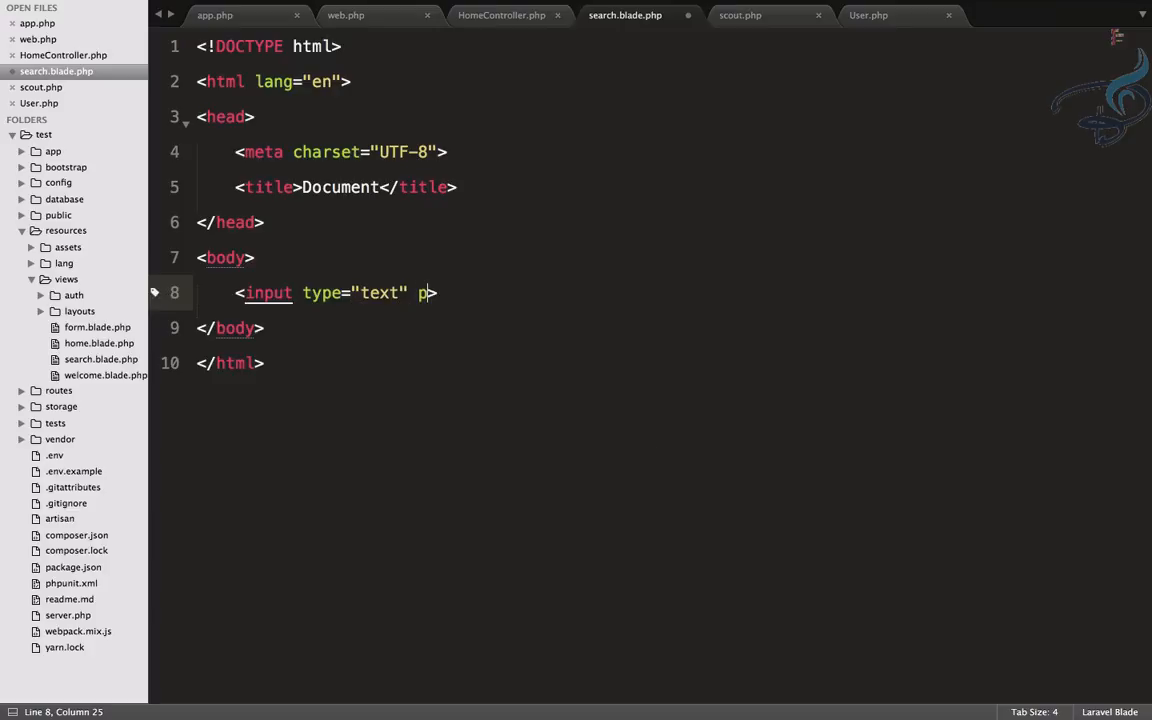
pyautogui.write('placeholder="Search here')
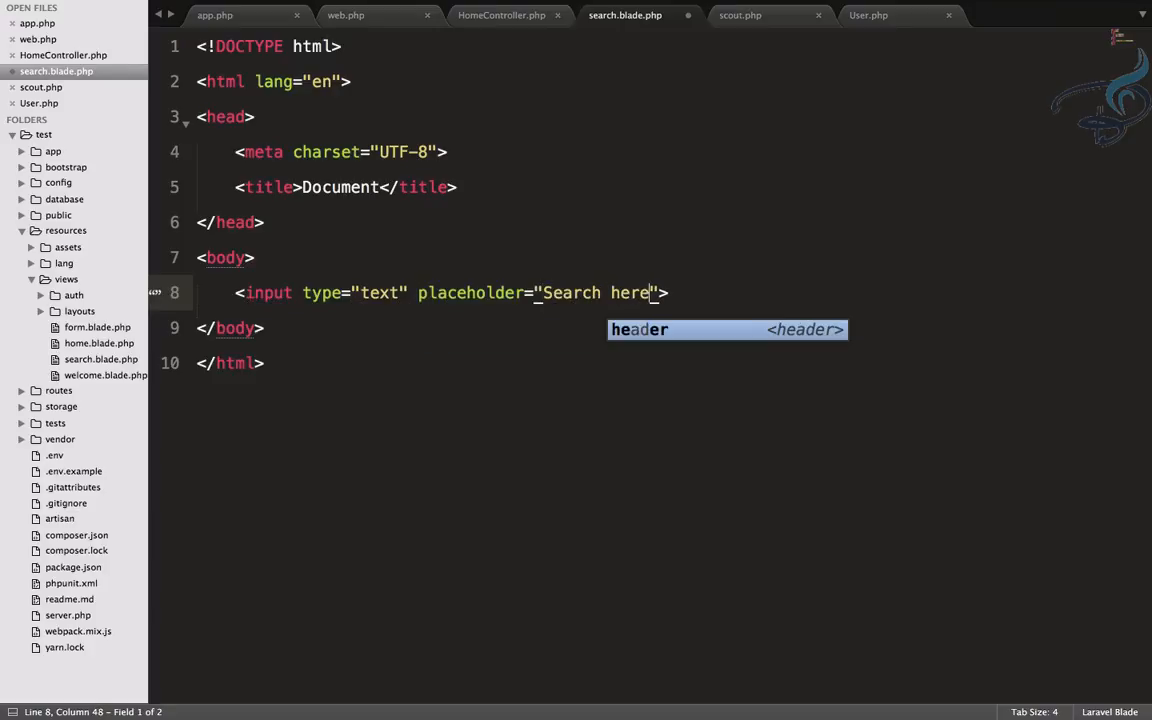
pyautogui.press('ctrl+s')
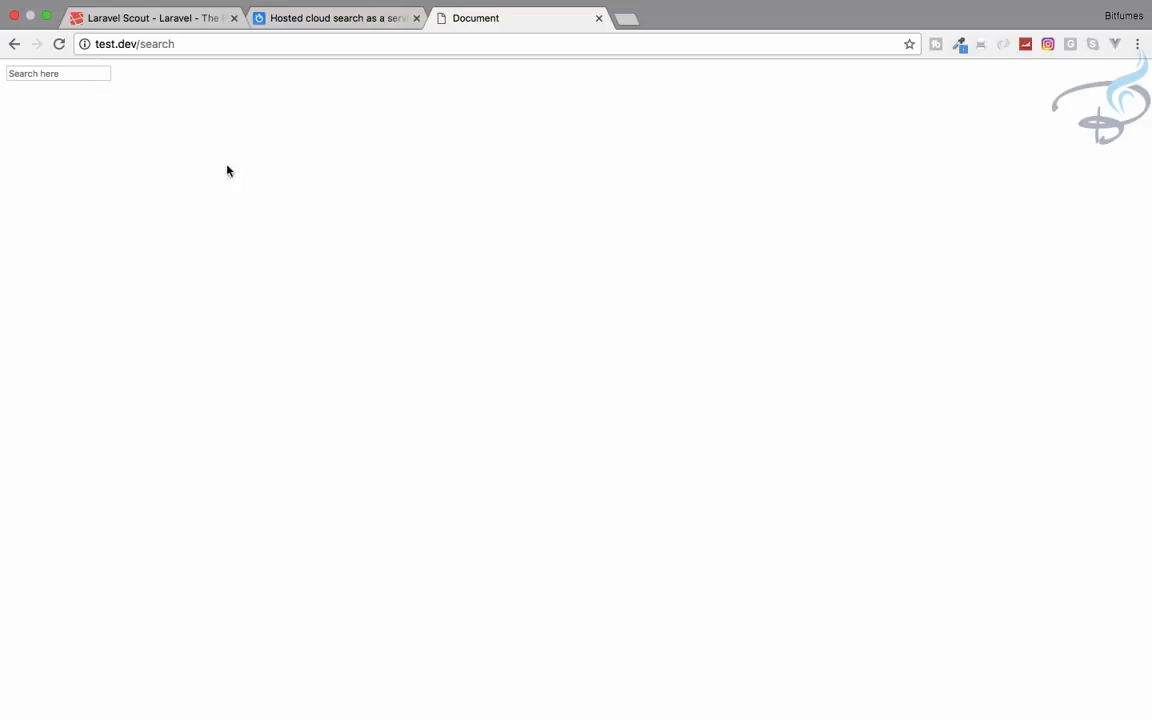
# In the Laravel Scout docs, scroll to Searching and select the search('Star Trek')->get() example.
pyautogui.click(58, 73)
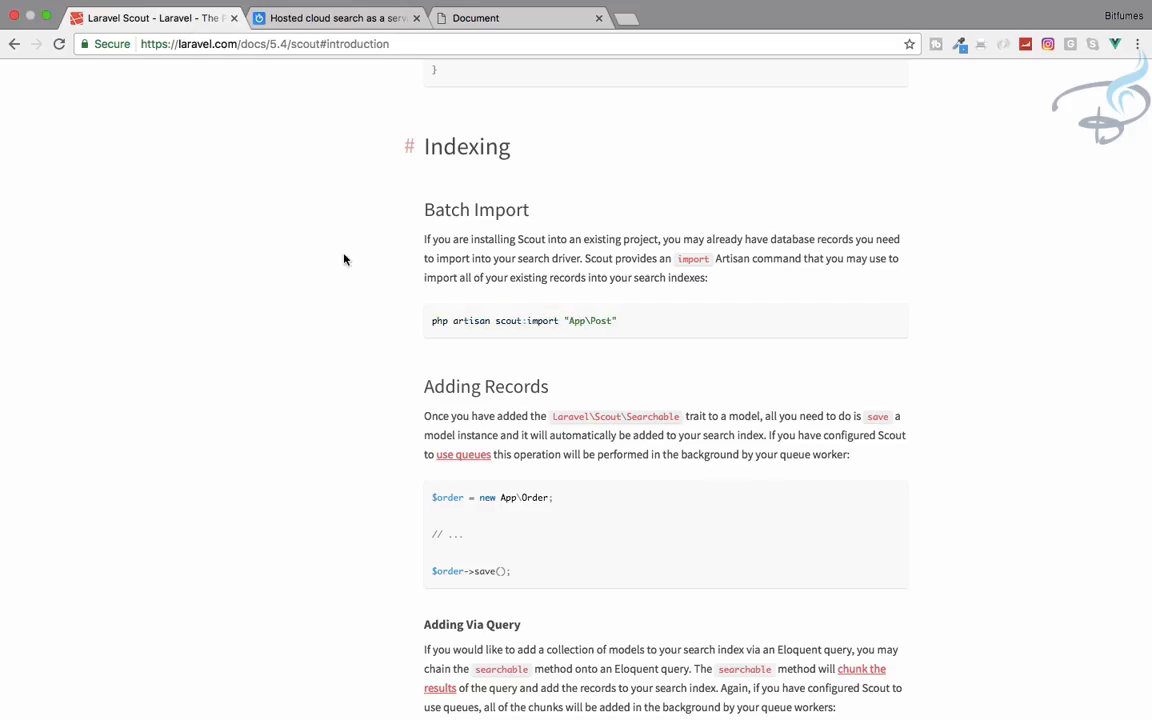
pyautogui.scroll(-3)
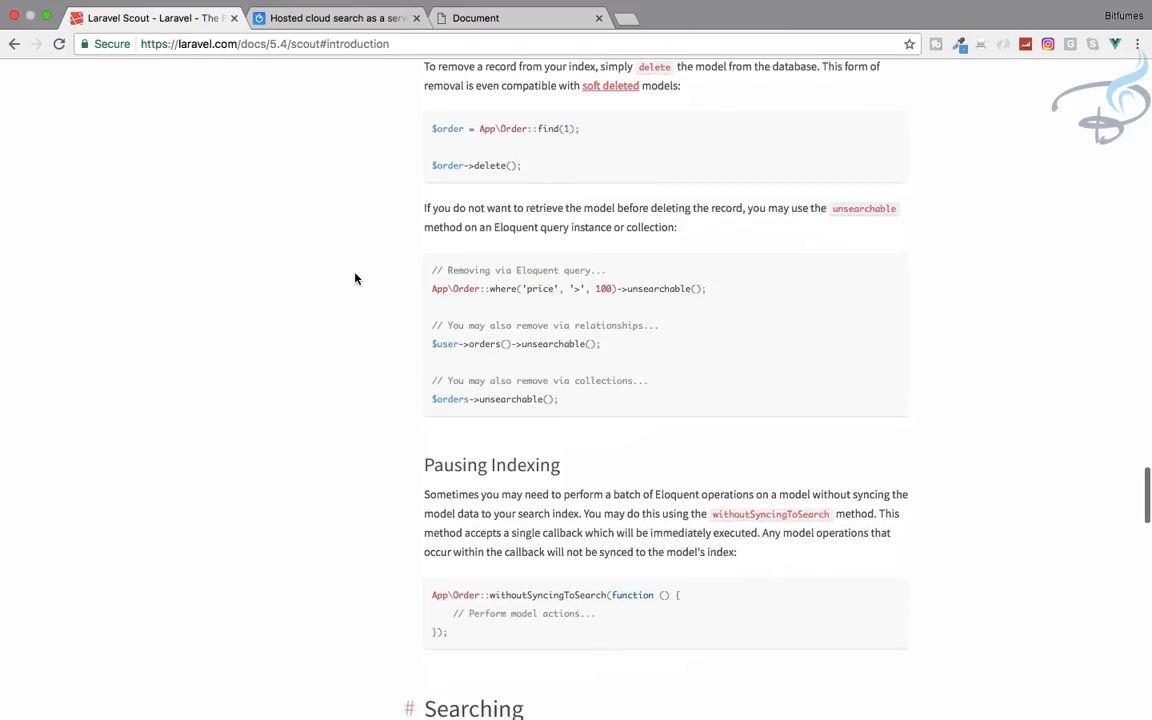
pyautogui.scroll(-3)
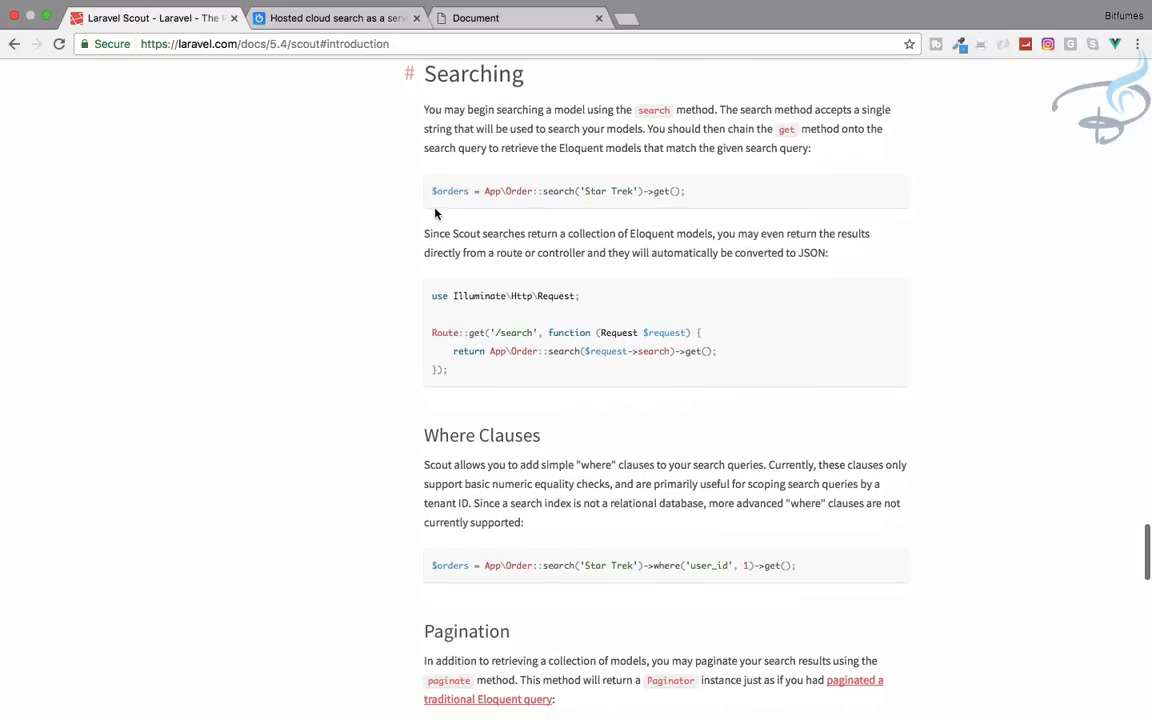
pyautogui.moveTo(491, 196)
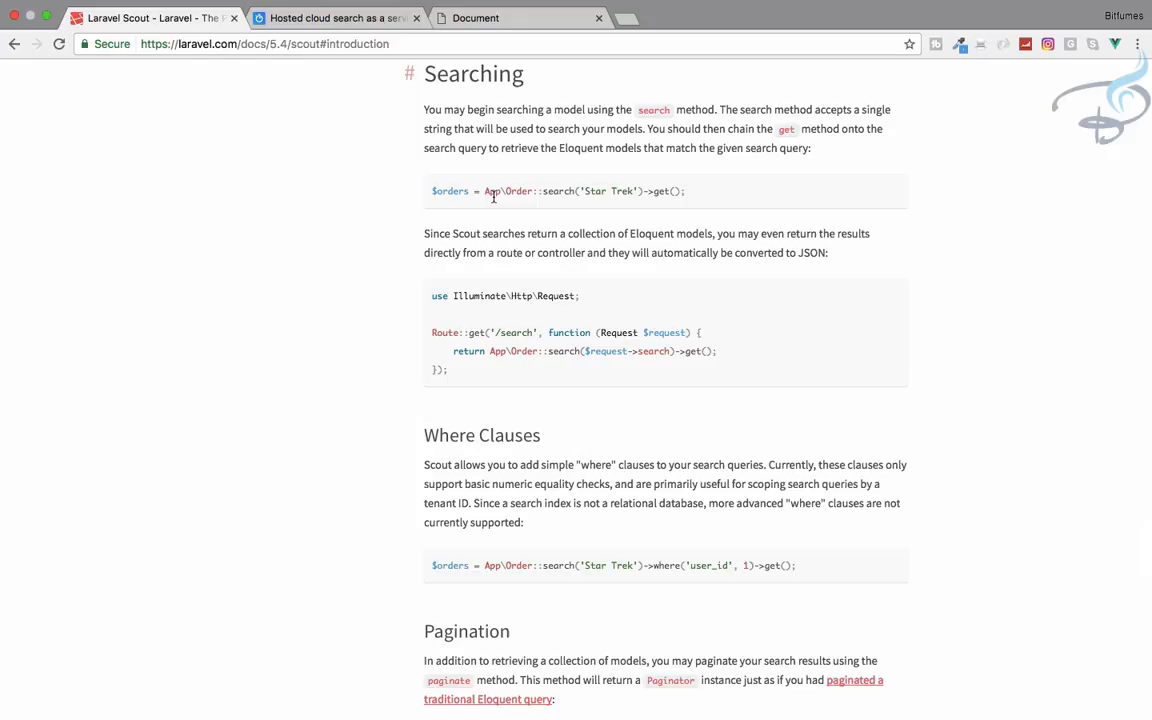
pyautogui.moveTo(575, 207)
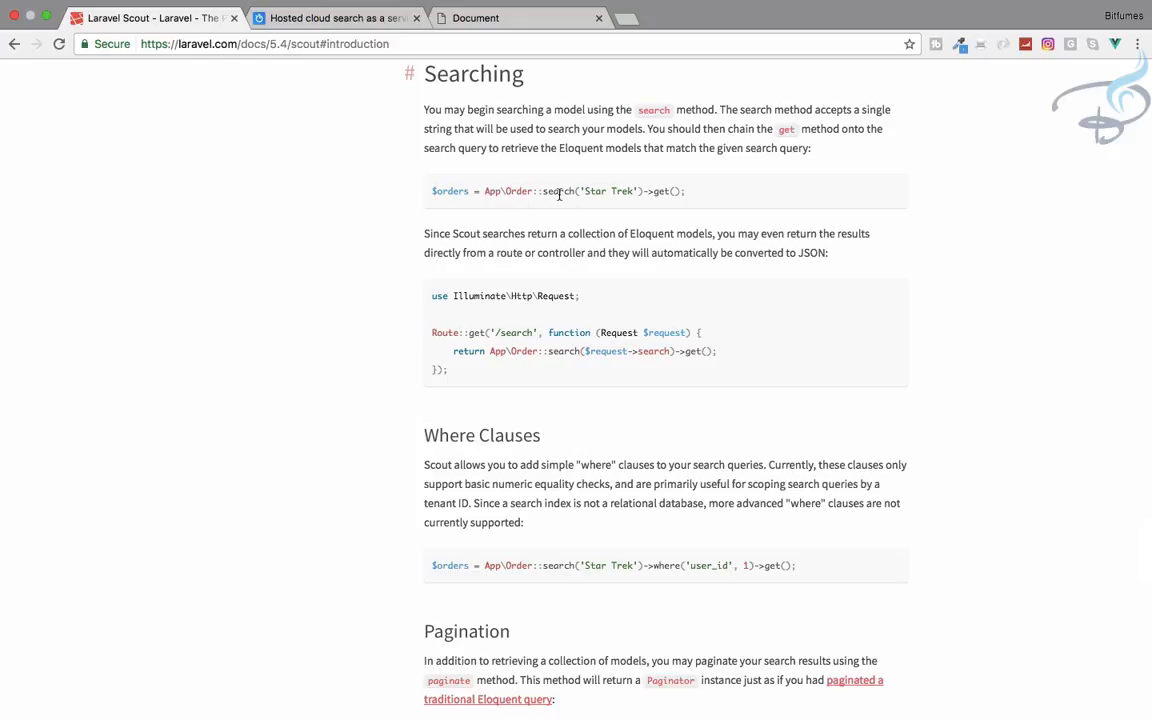
pyautogui.doubleClick(595, 191)
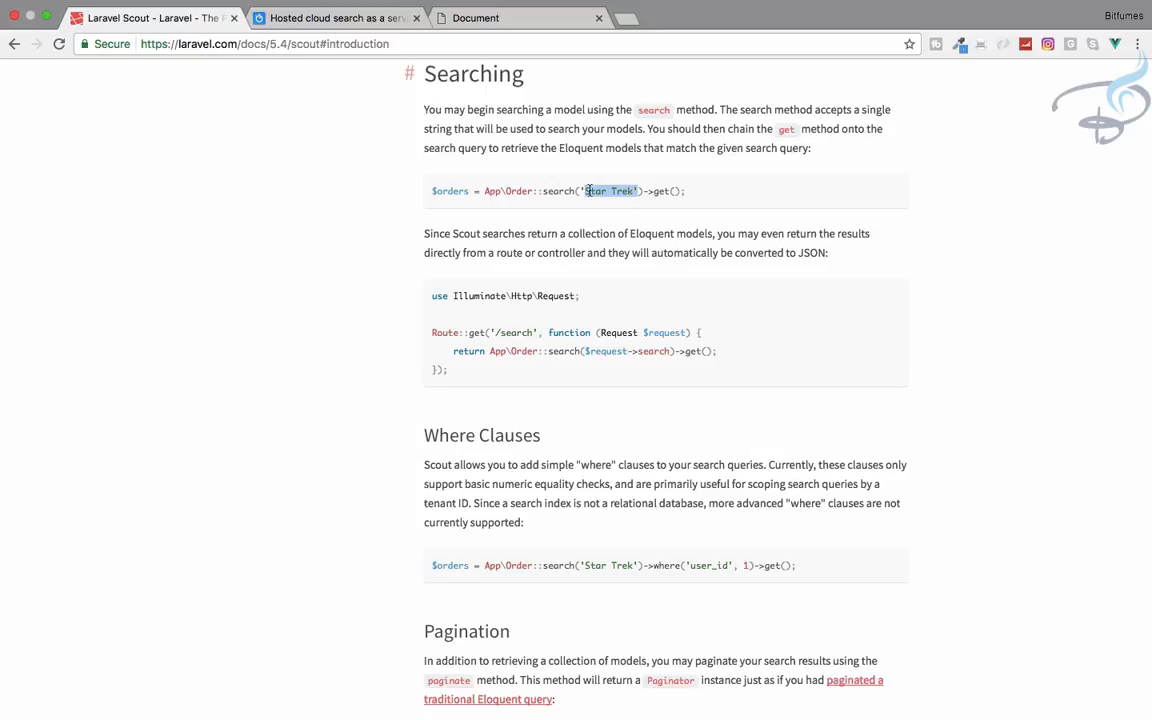
pyautogui.moveTo(583, 191); pyautogui.dragTo(680, 191)
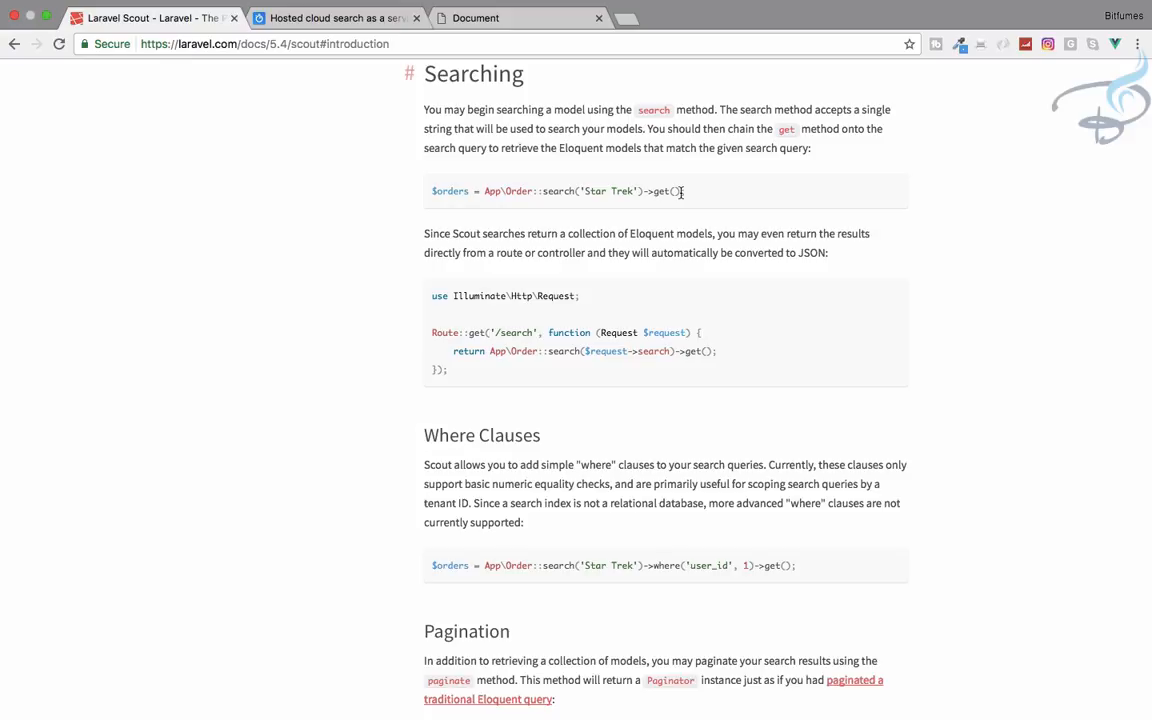
pyautogui.moveTo(693, 194)
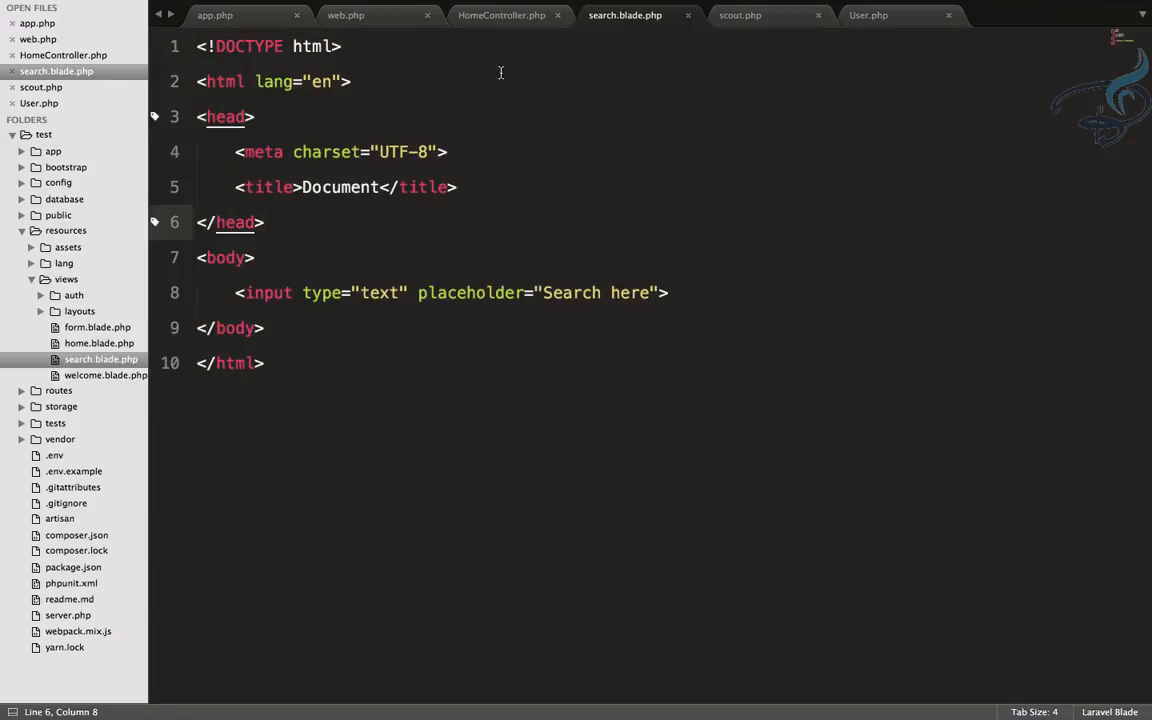
# Give HomeController's search() function a $searchKey parameter.
pyautogui.click(215, 14)
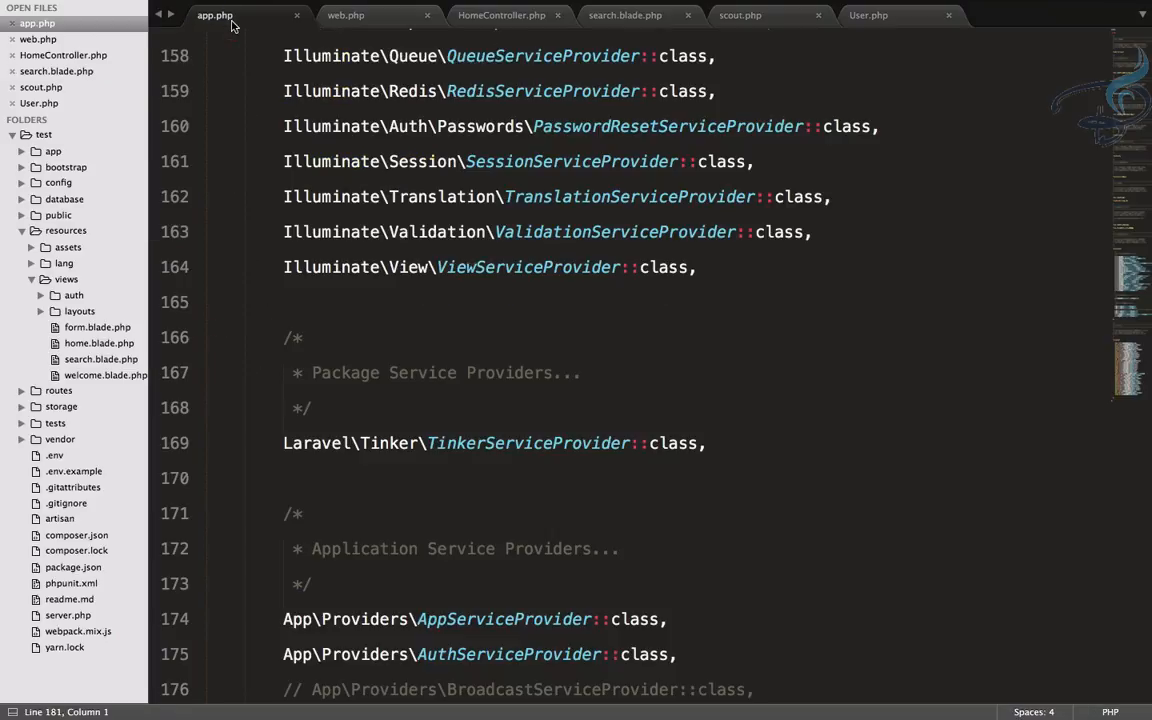
pyautogui.click(502, 15)
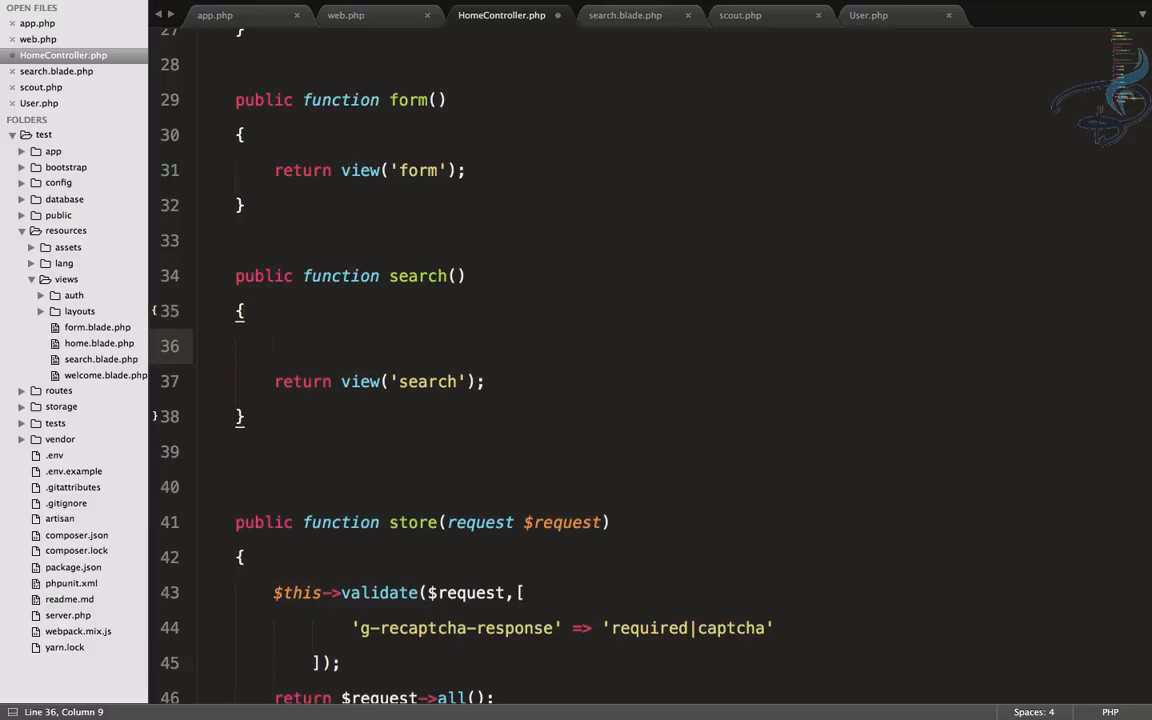
pyautogui.write("$orders = App\\Order::search('Star Trek')->get();")
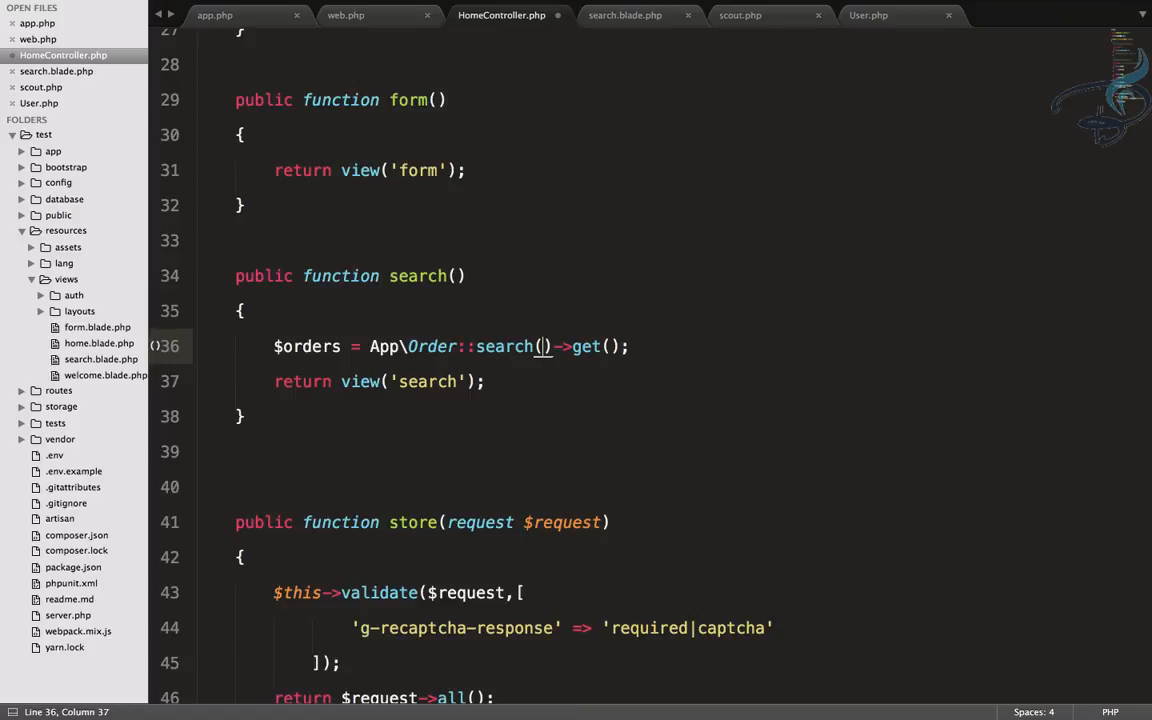
pyautogui.write('$')
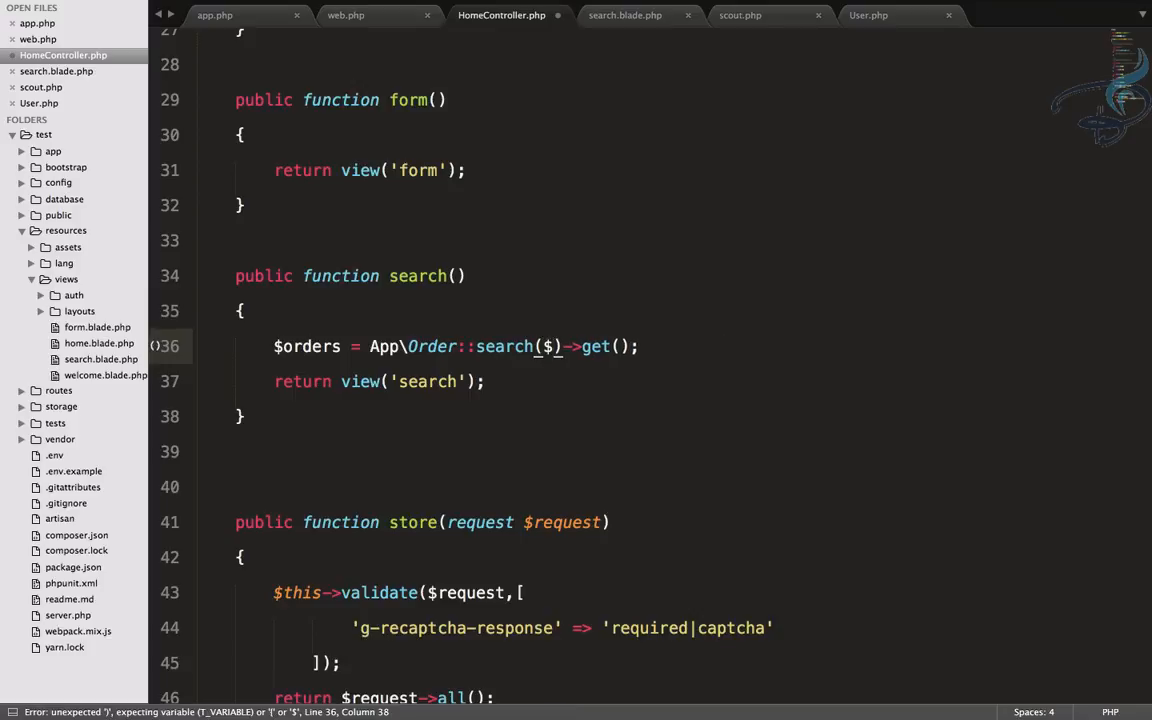
pyautogui.write('searchKey')
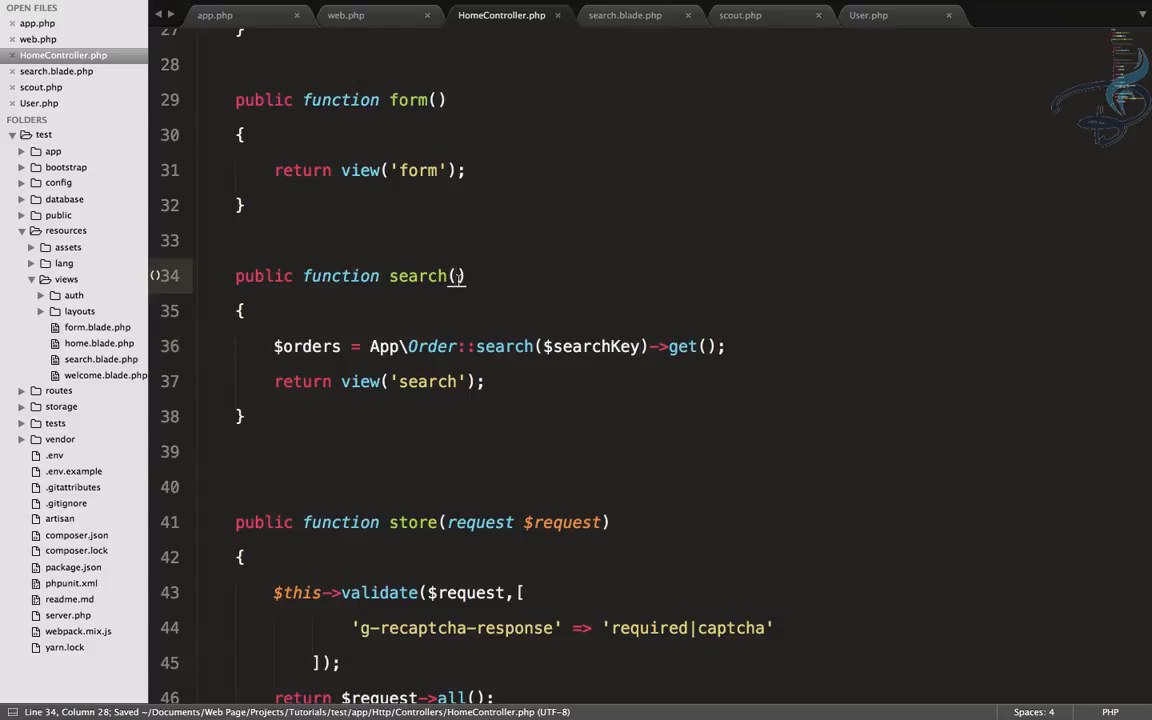
pyautogui.write('$search')
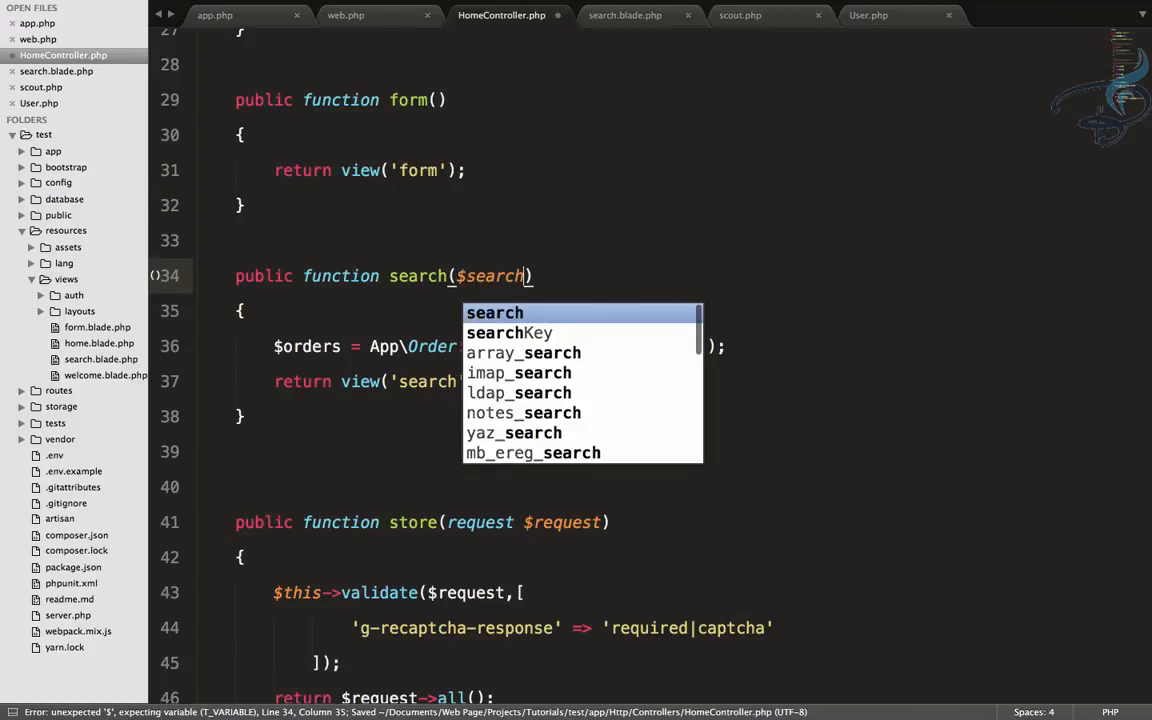
pyautogui.write('Key')
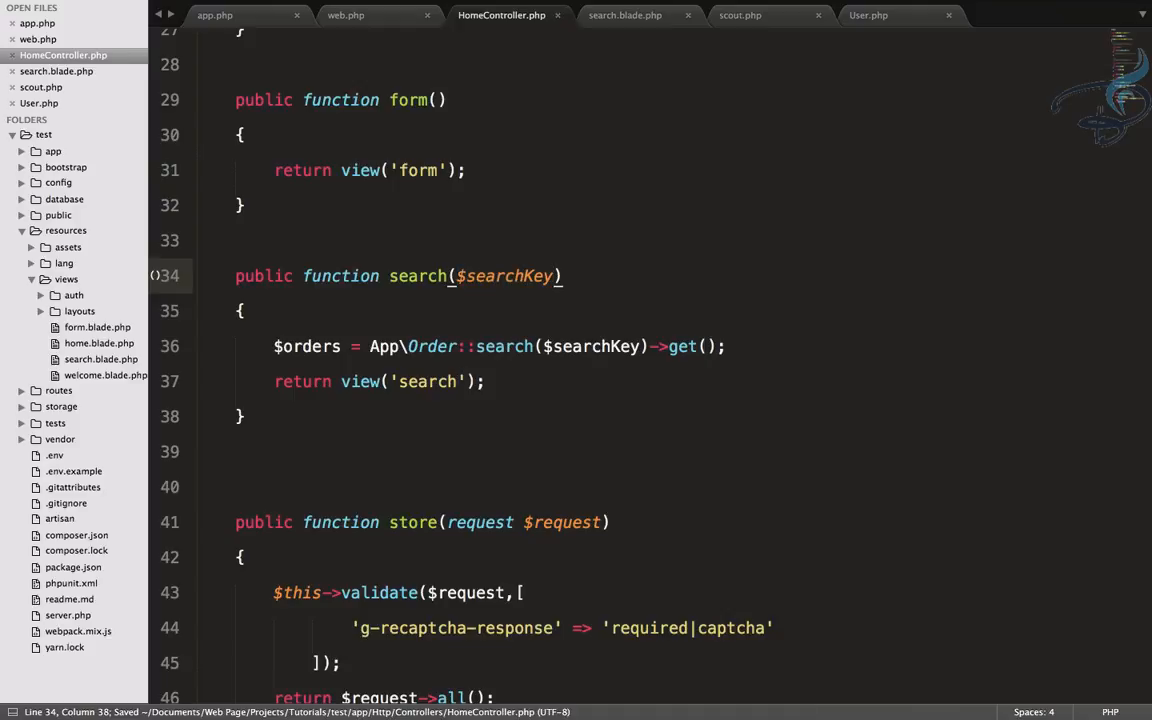
pyautogui.moveTo(372, 26)
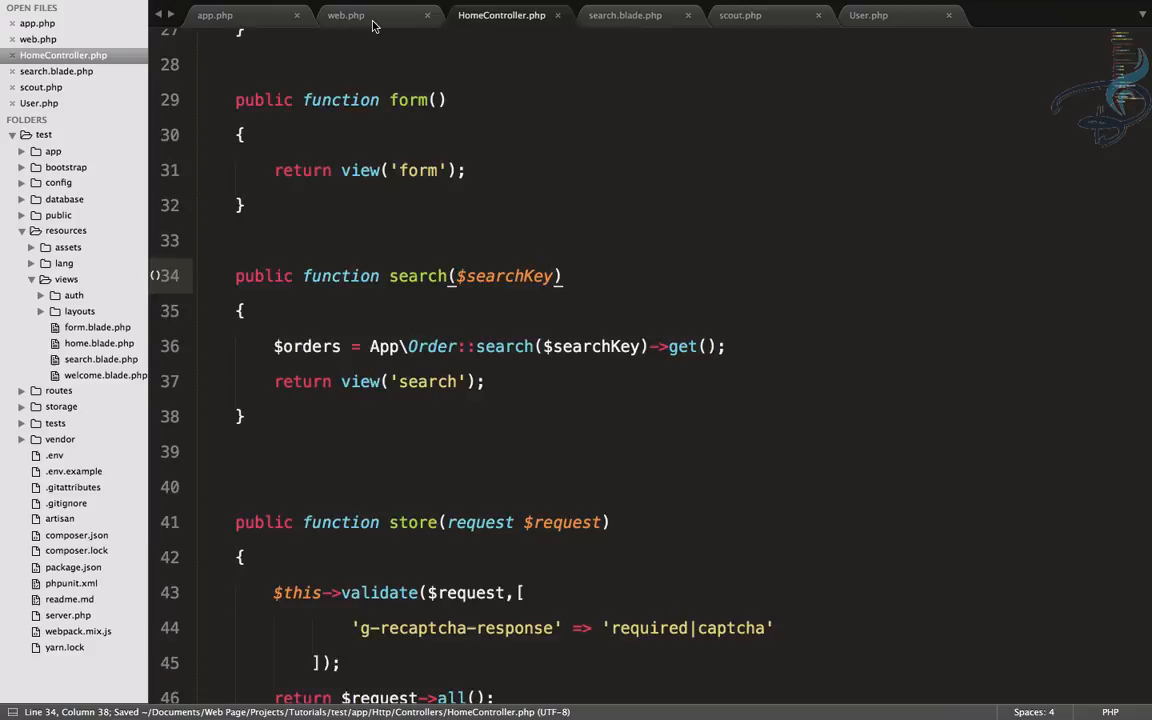
# Change the search route in web.php to '/search/{searchKey}'.
pyautogui.click(346, 15)
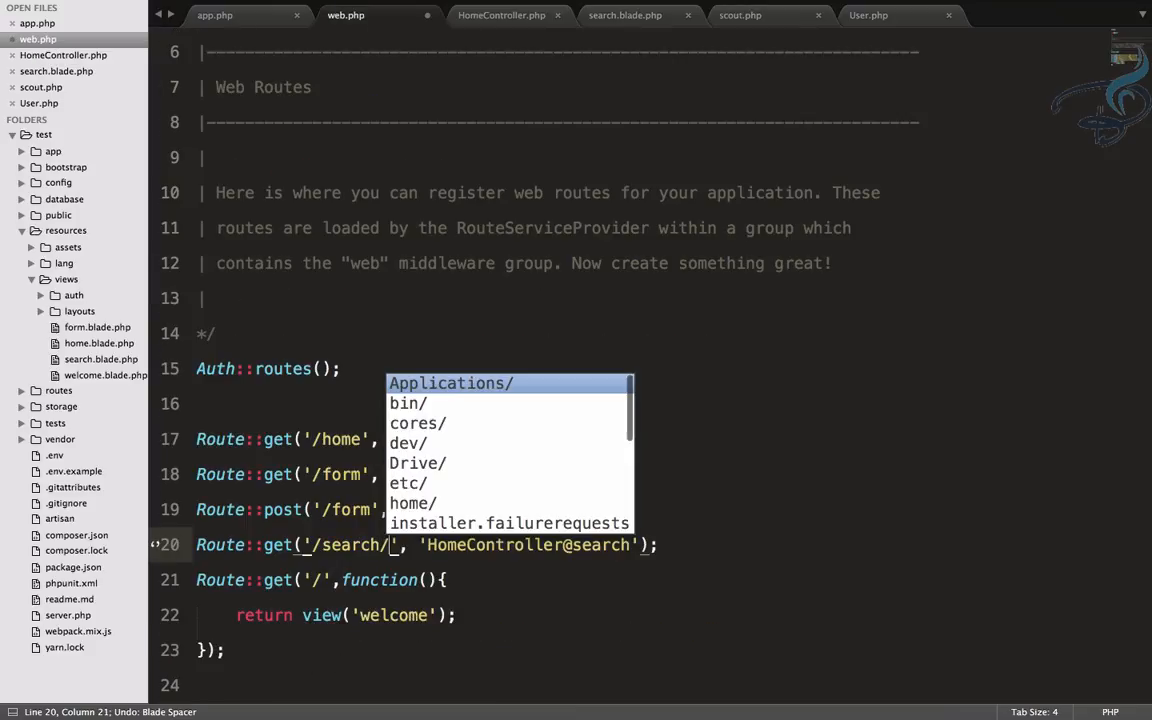
pyautogui.write('{se')
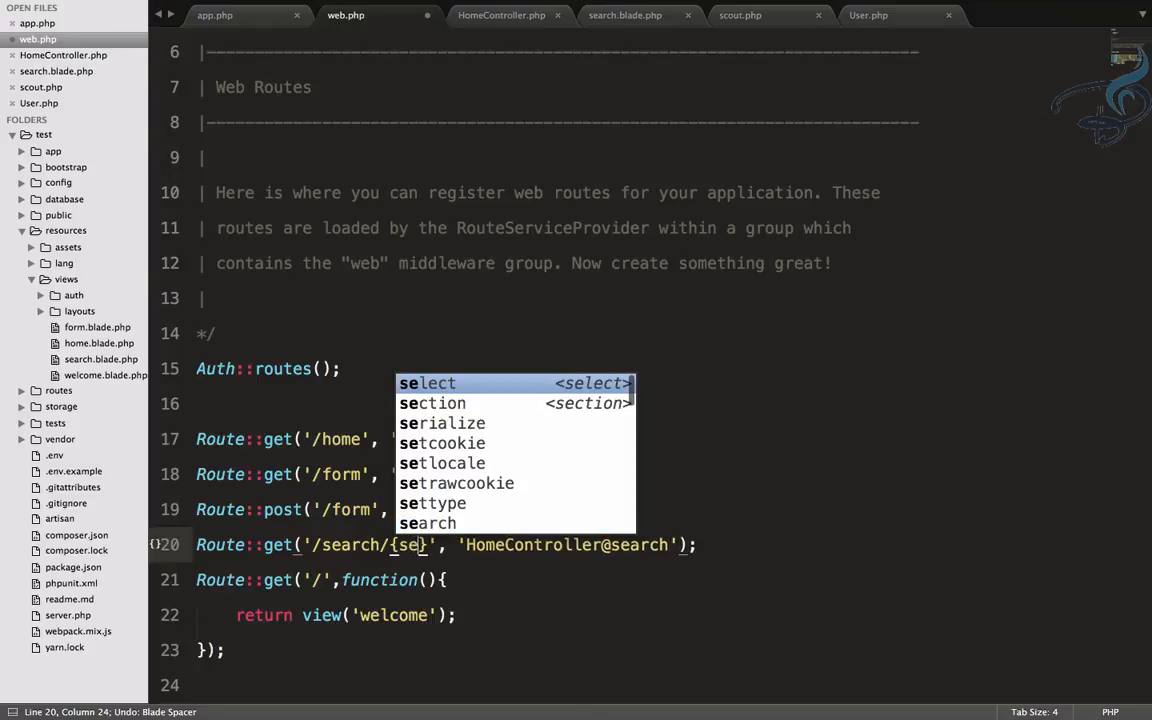
pyautogui.write('archKey')
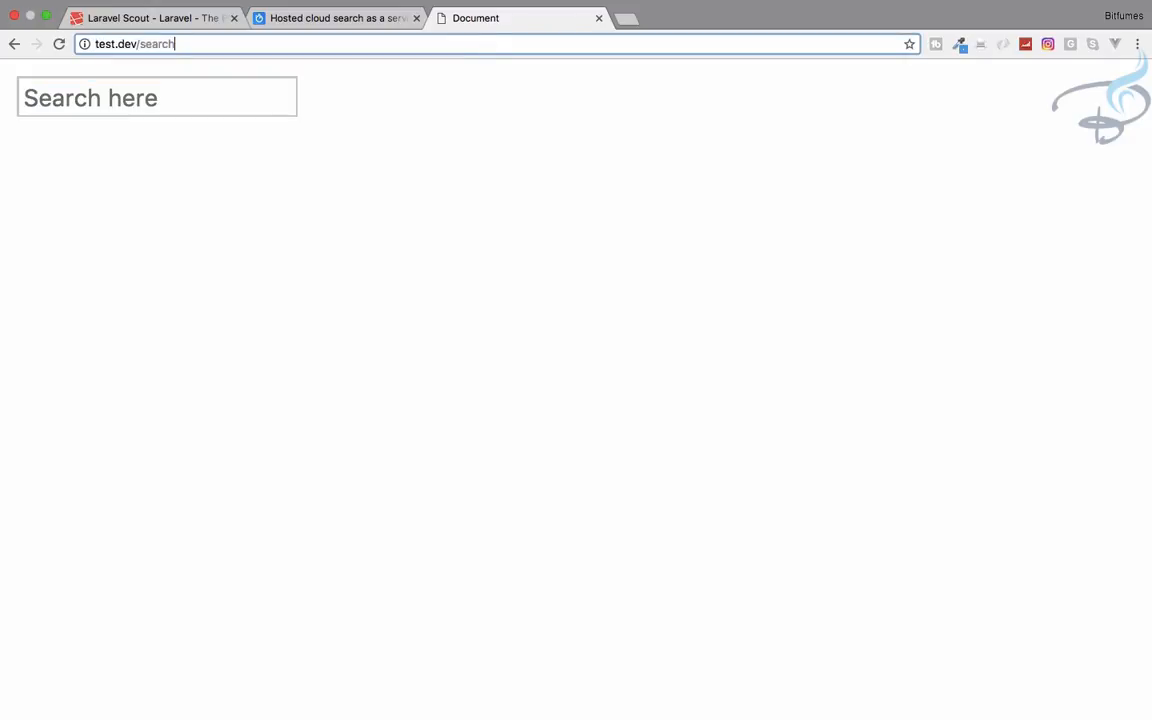
# Append /ankur to test.dev/search in Chrome's address bar.
pyautogui.write('/')
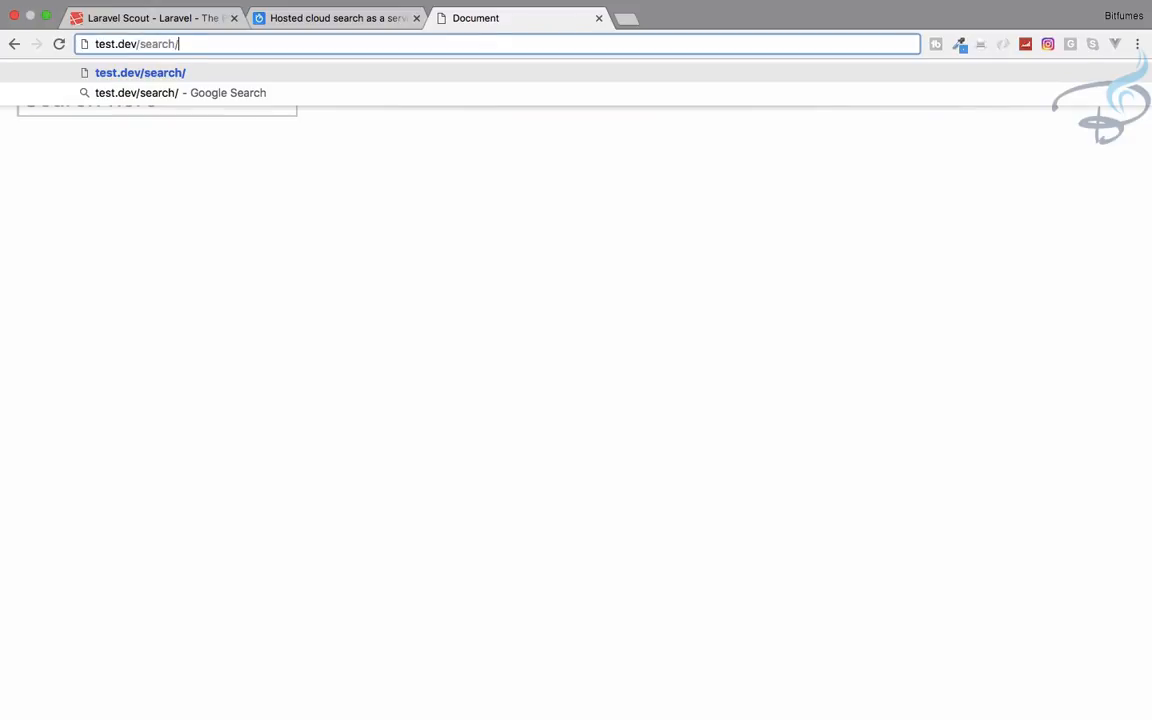
pyautogui.write('ankur')
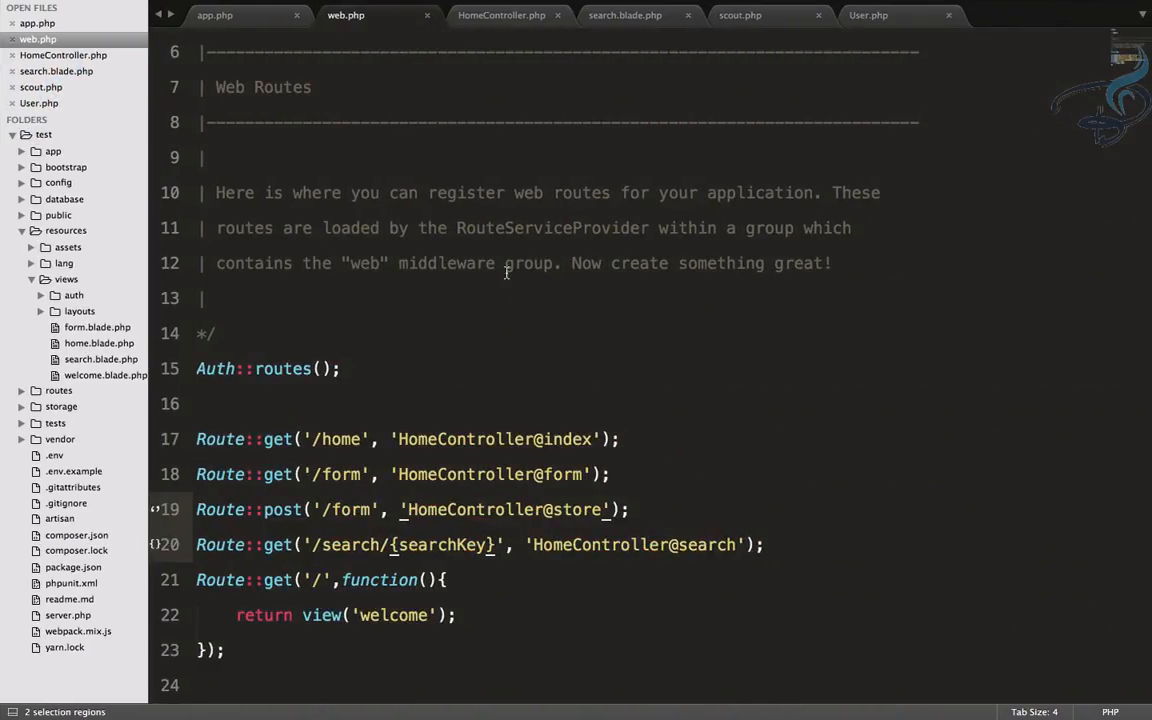
# Replace the Order model with User in search() and import it with PHPCompanion.
pyautogui.click(501, 15)
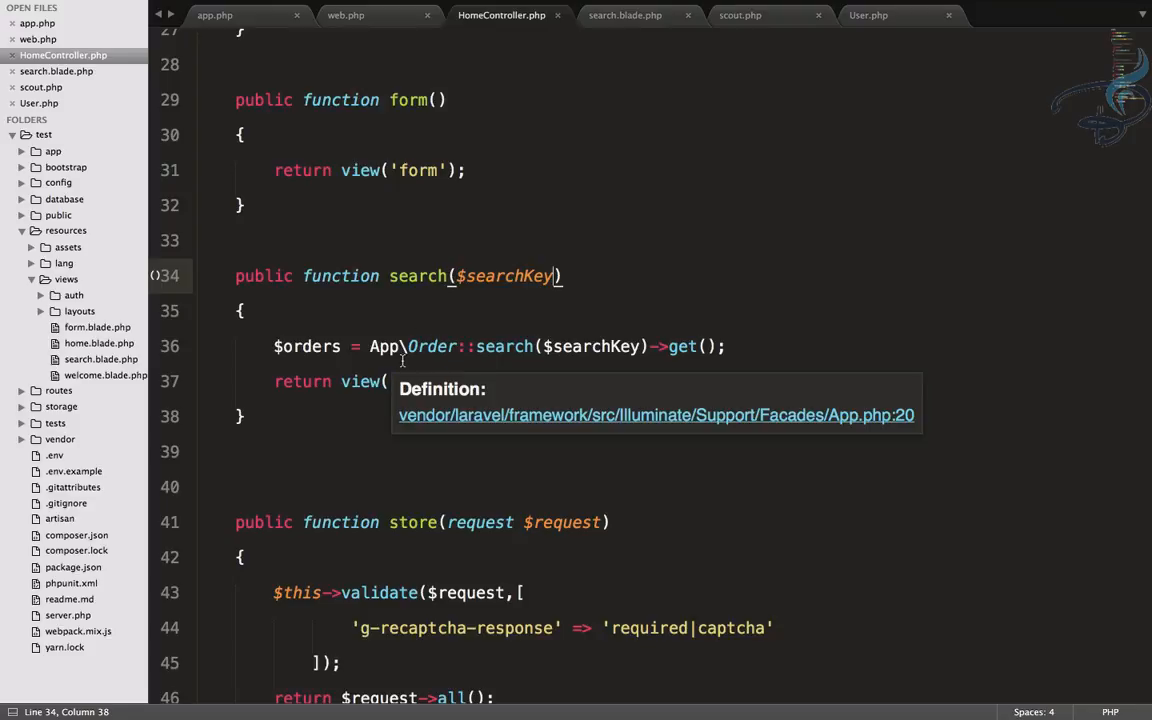
pyautogui.doubleClick(430, 346)
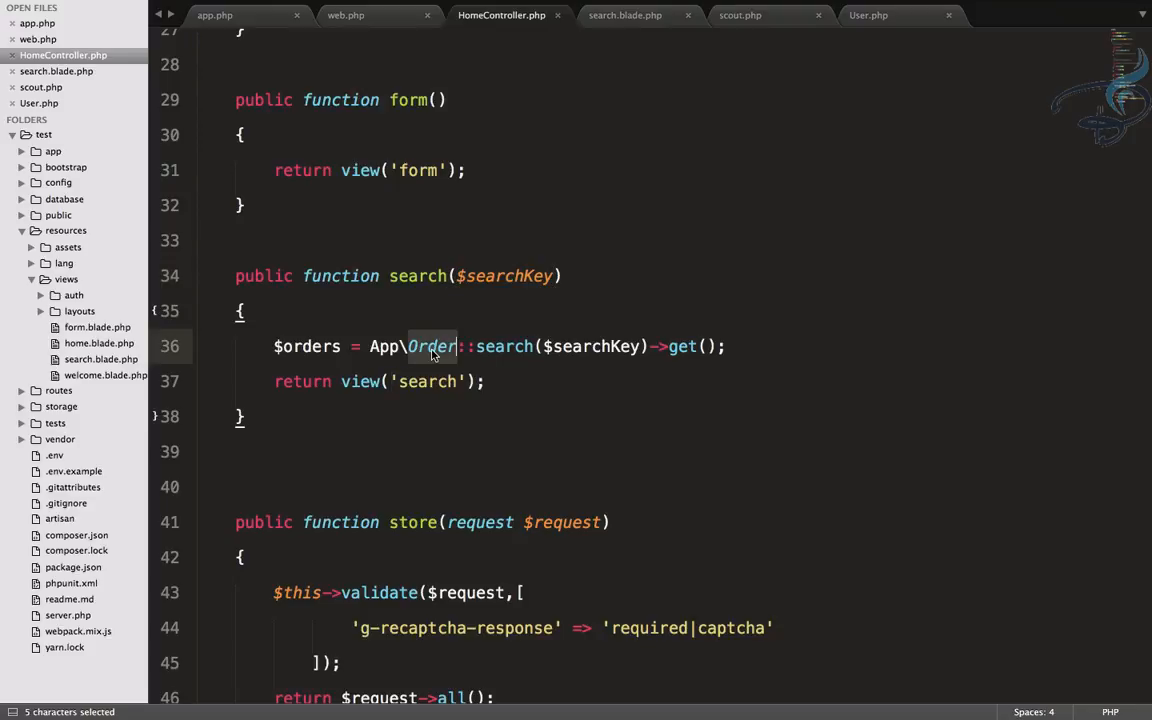
pyautogui.write('User')
pyautogui.write('f')
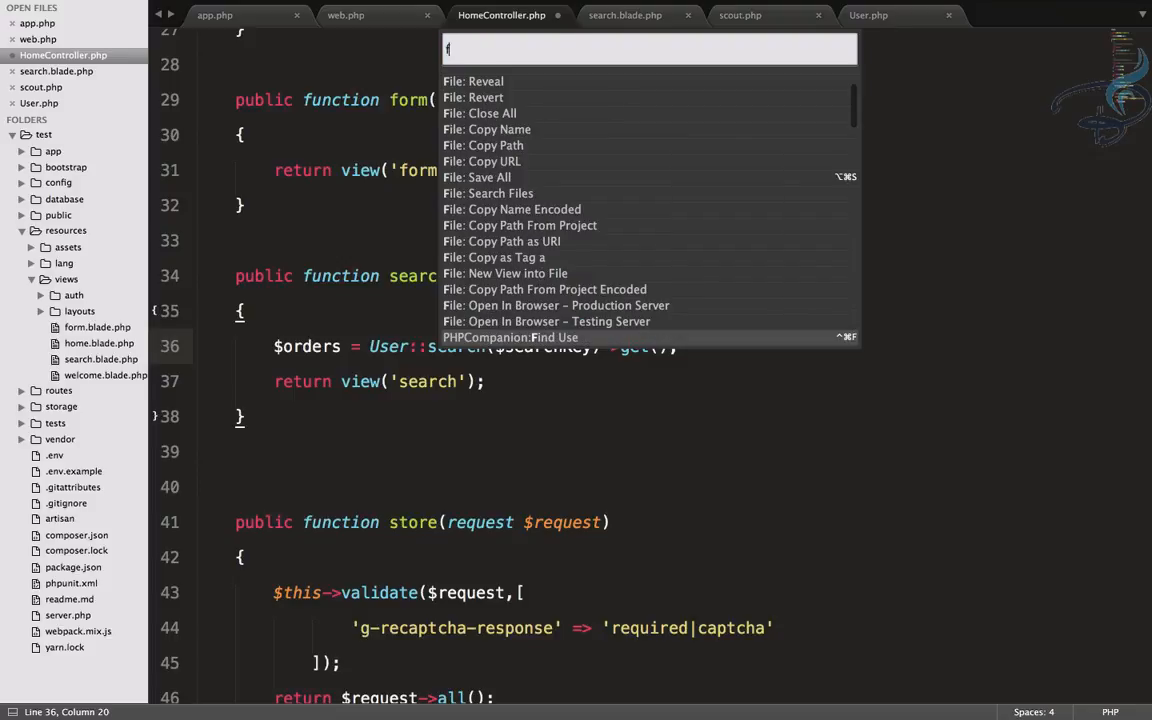
pyautogui.write('induse')
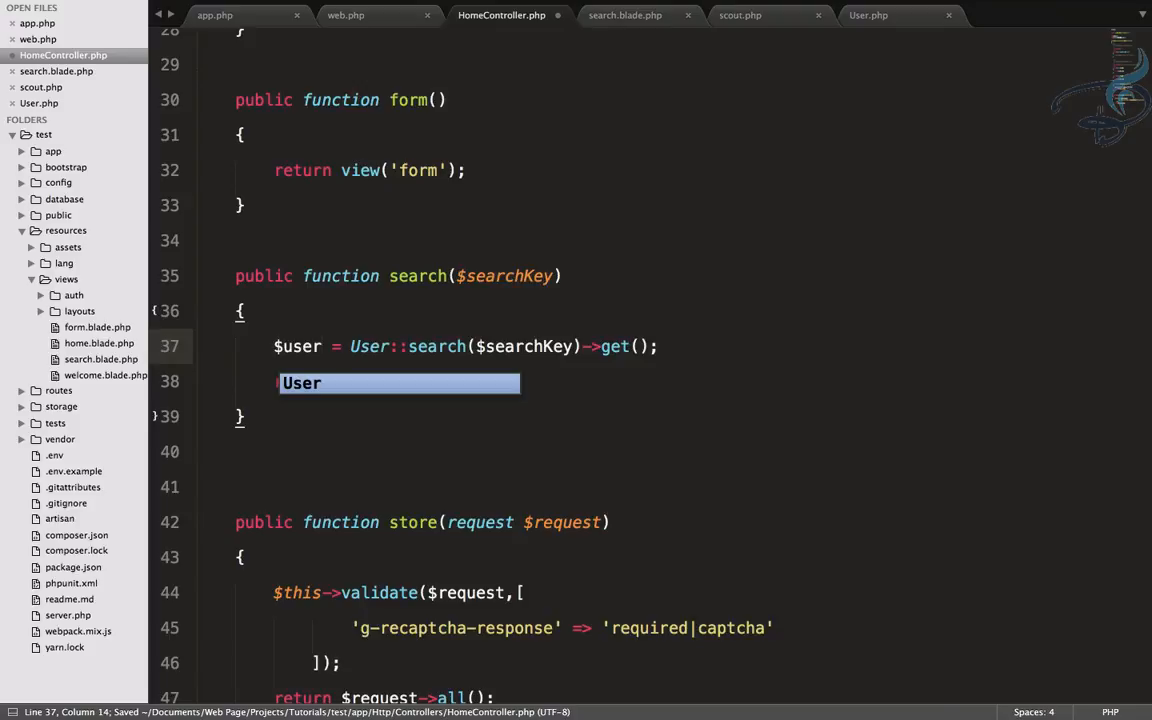
# Store the results in $users and return view('search', compact('users')).
pyautogui.write("return view('search');")
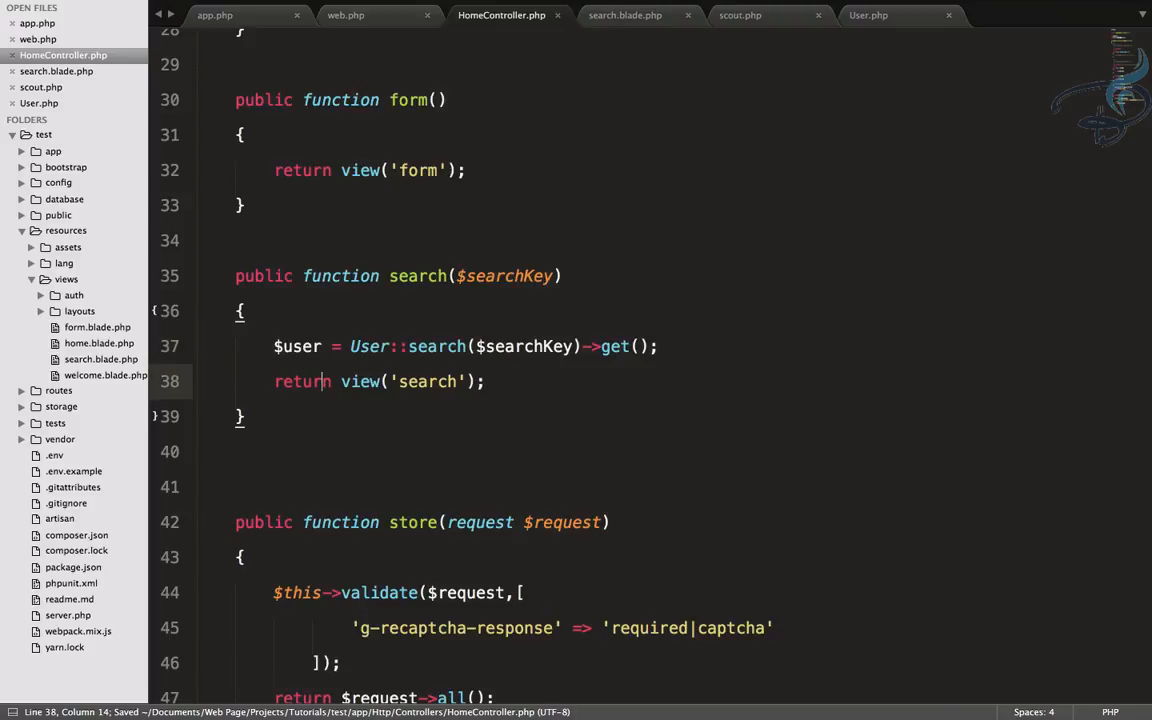
pyautogui.write(",compact('u")
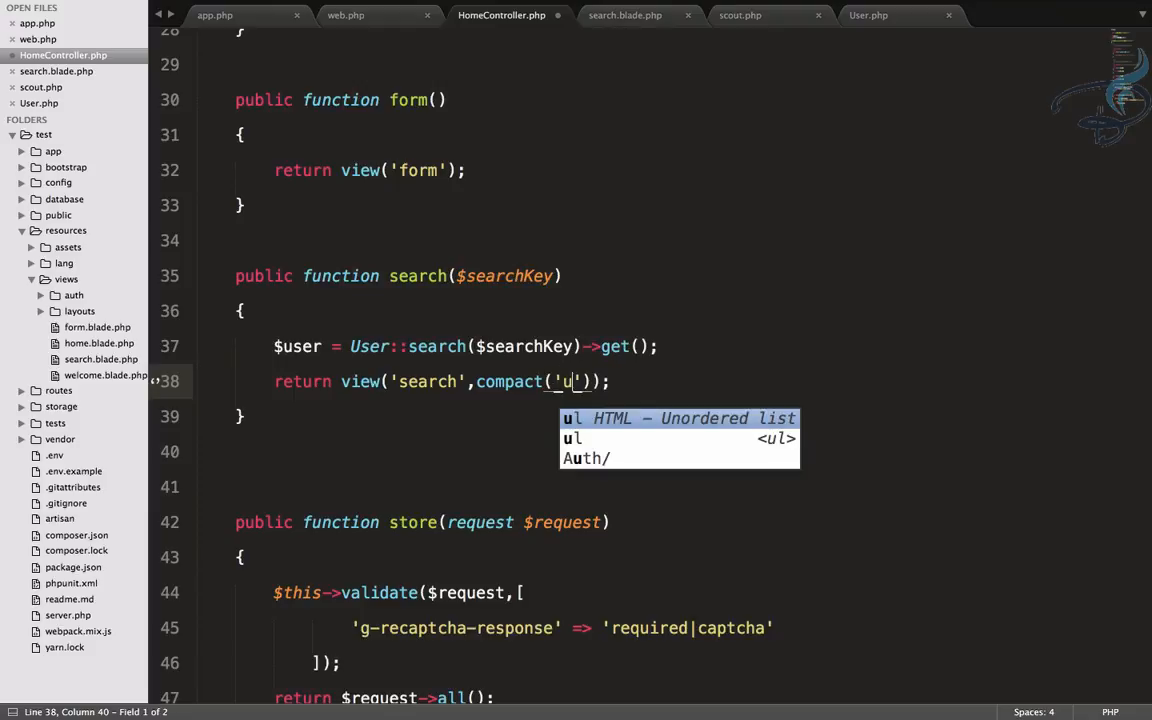
pyautogui.write('ser')
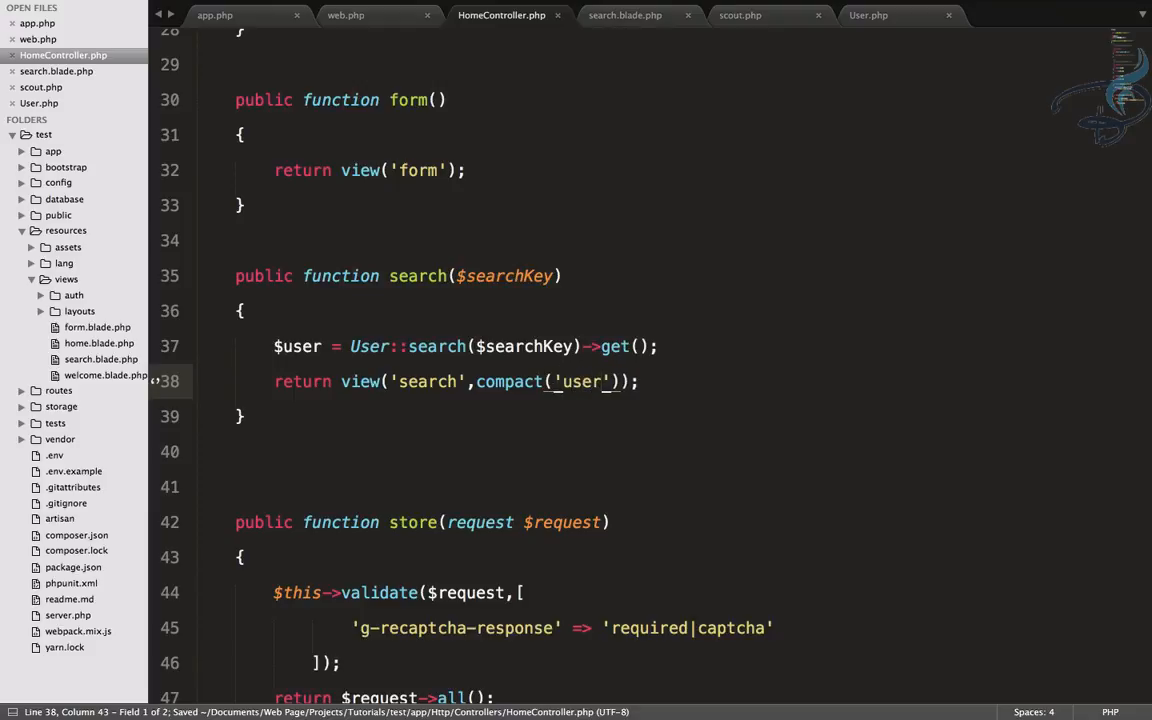
pyautogui.write('s')
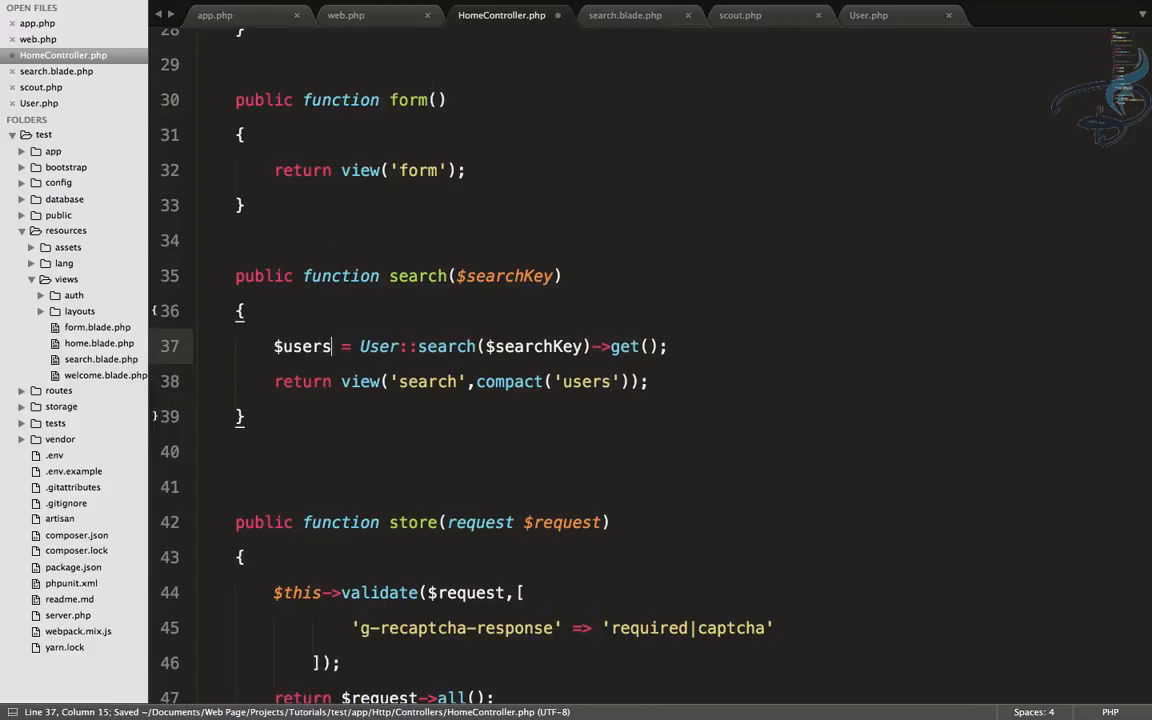
pyautogui.moveTo(408, 160)
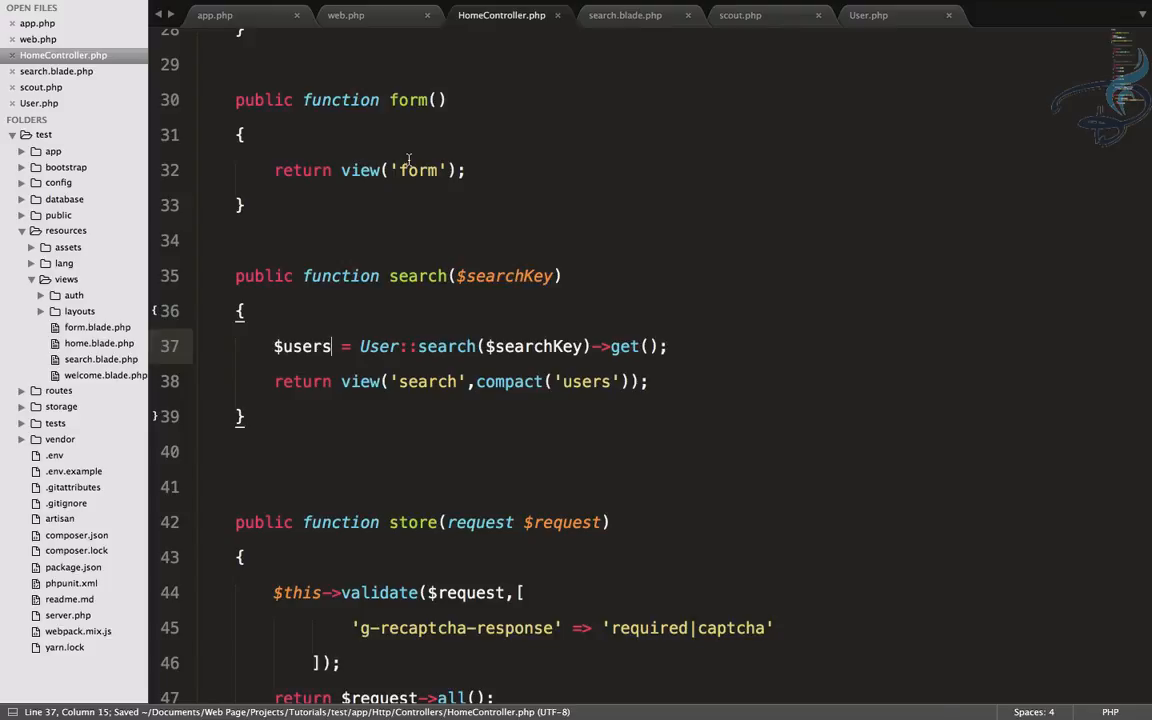
pyautogui.click(624, 15)
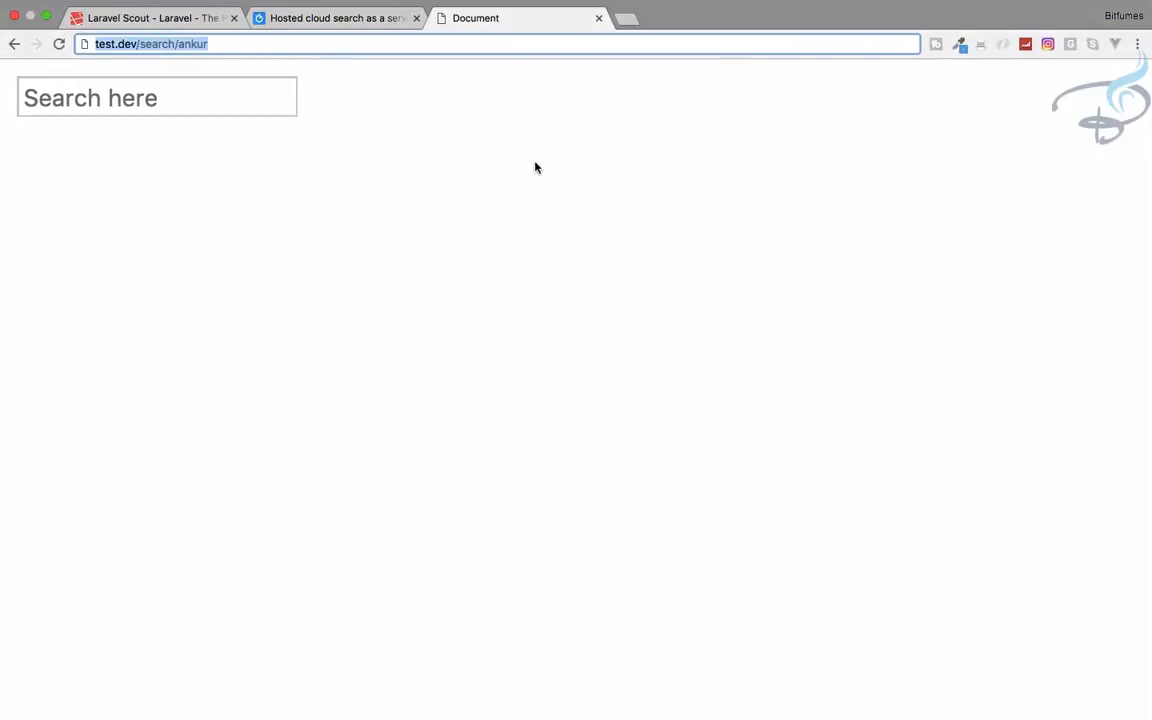
# Load test.dev/search/ankur, go back, re-enter /ankur and reload the blank page.
pyautogui.click(548, 43)
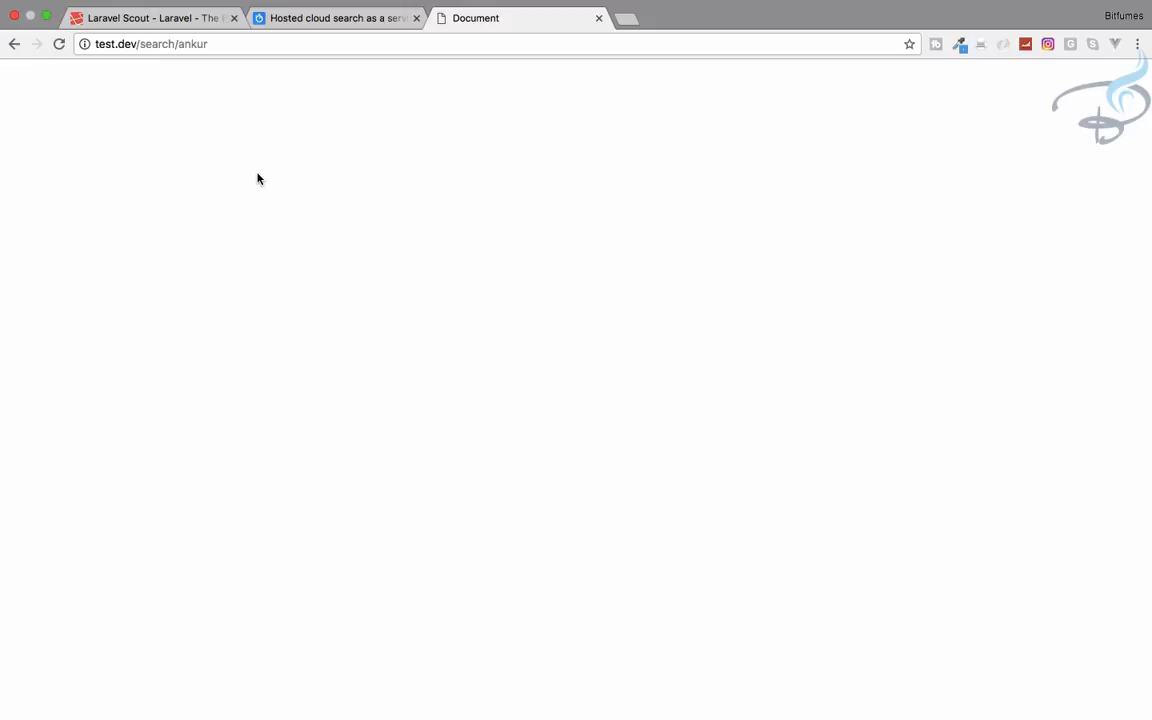
pyautogui.click(14, 43)
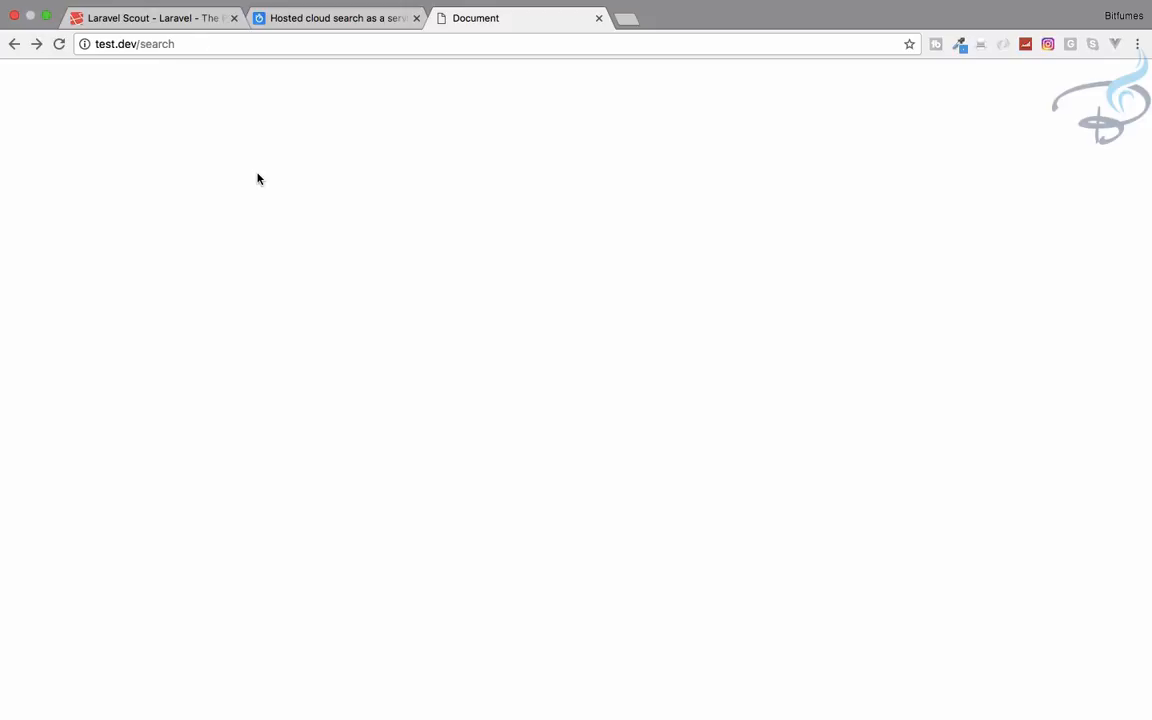
pyautogui.write('/ankur')
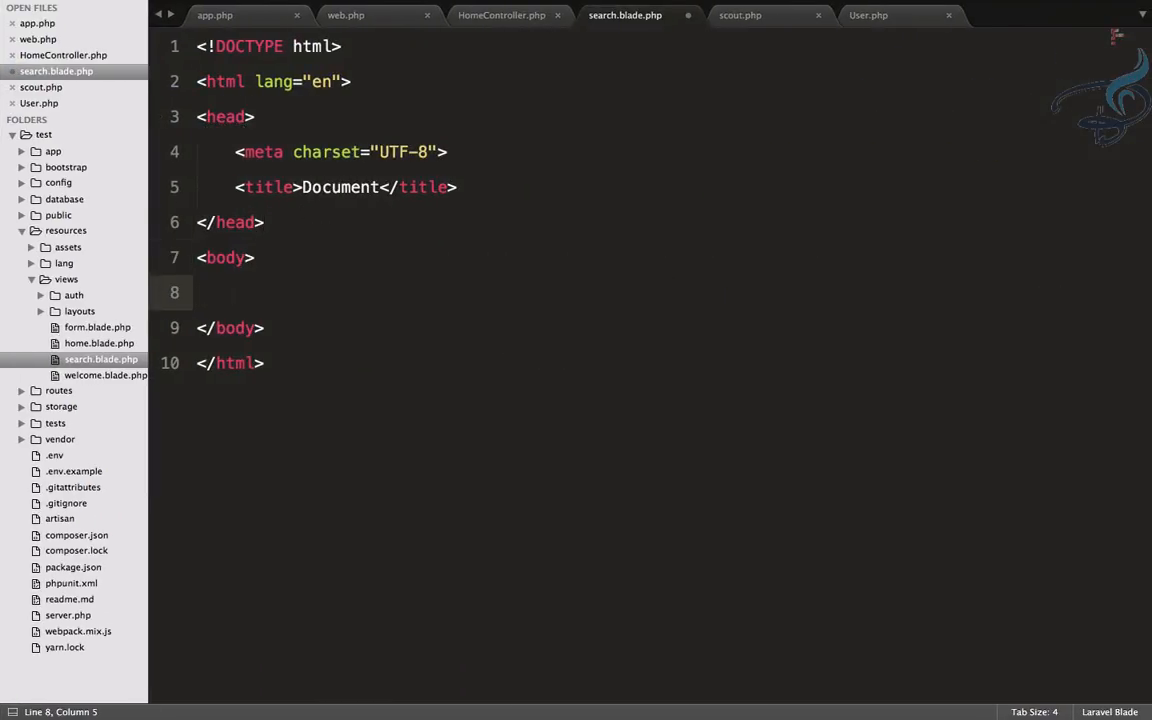
pyautogui.write('foreach ($array as $element')
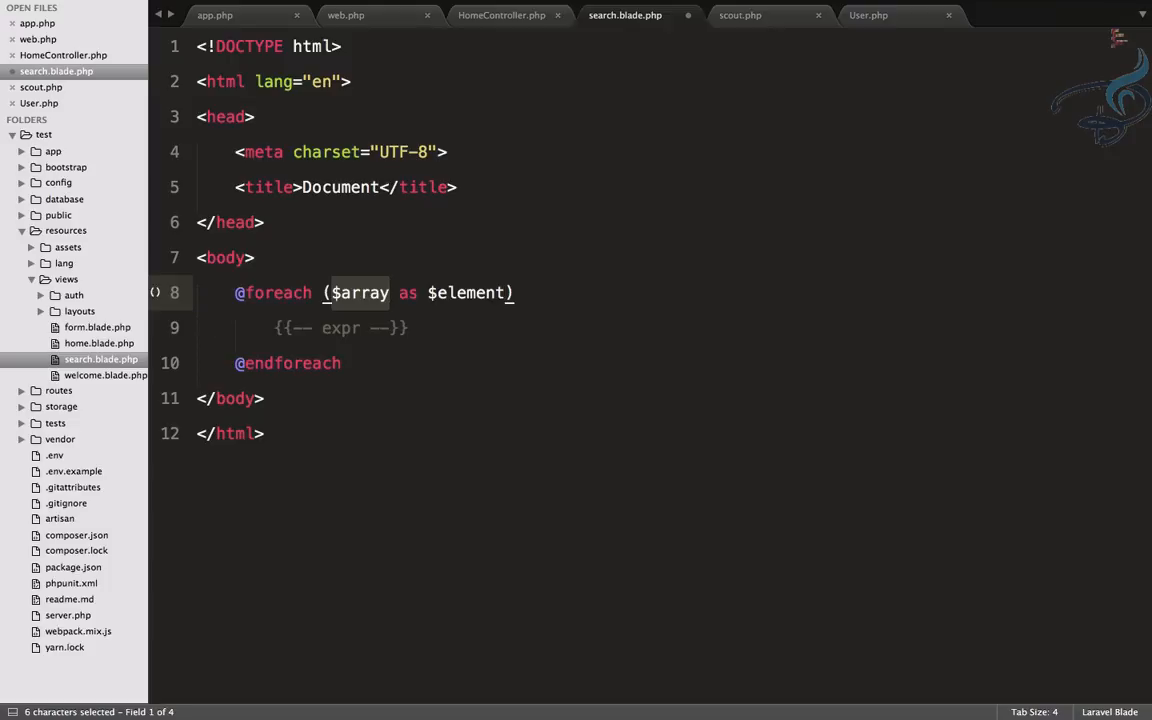
pyautogui.write('users')
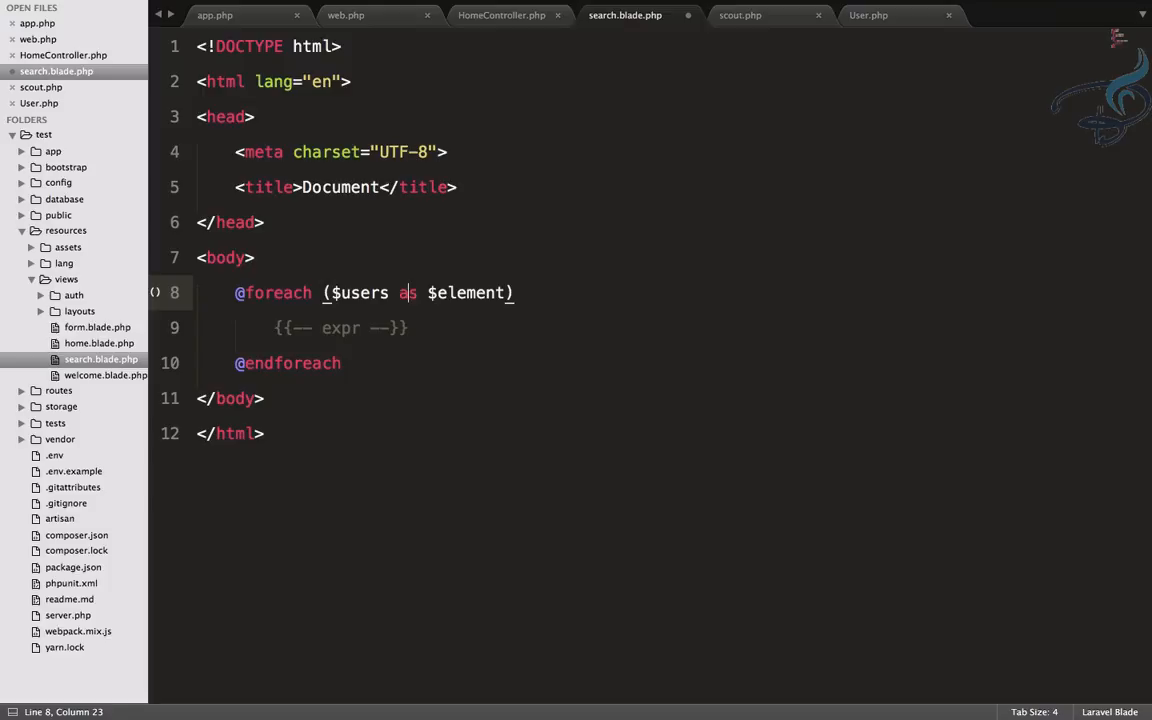
pyautogui.doubleClick(467, 292)
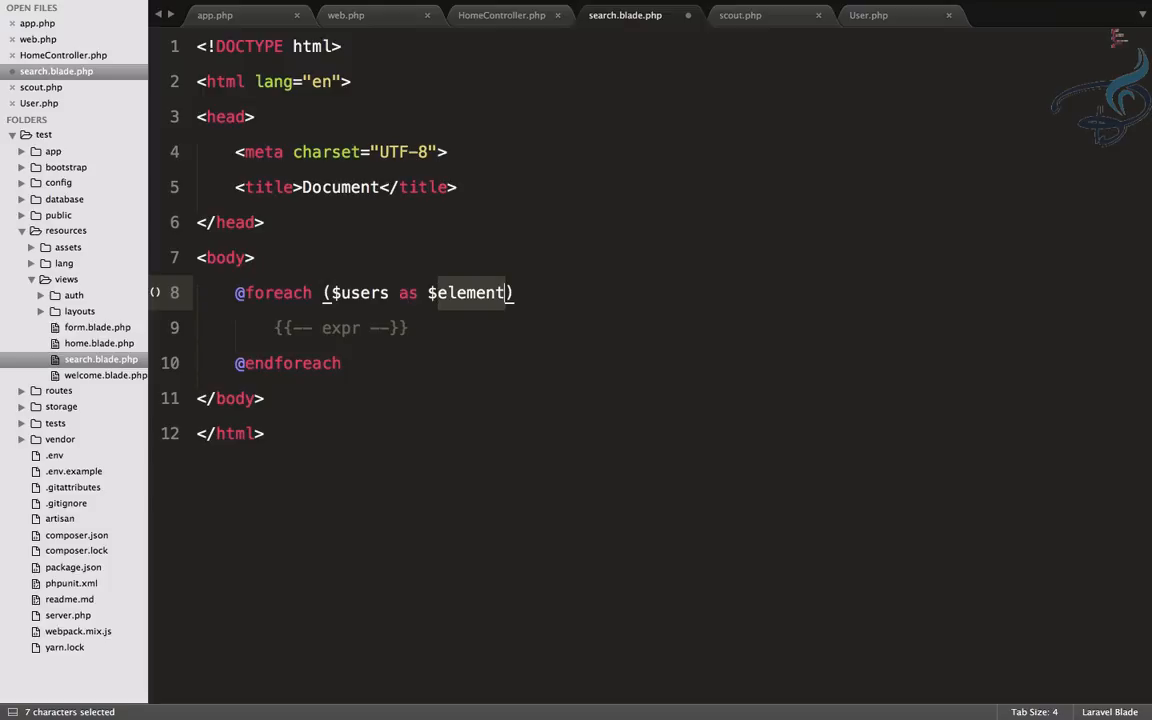
pyautogui.write('user')
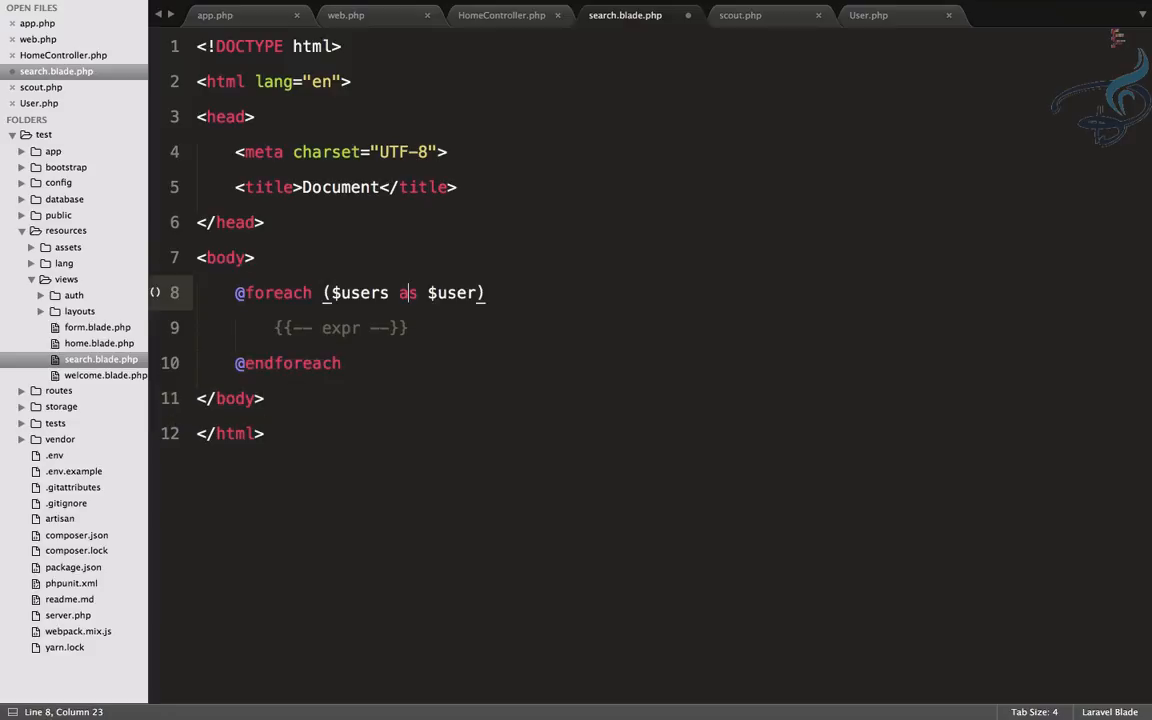
pyautogui.write('$')
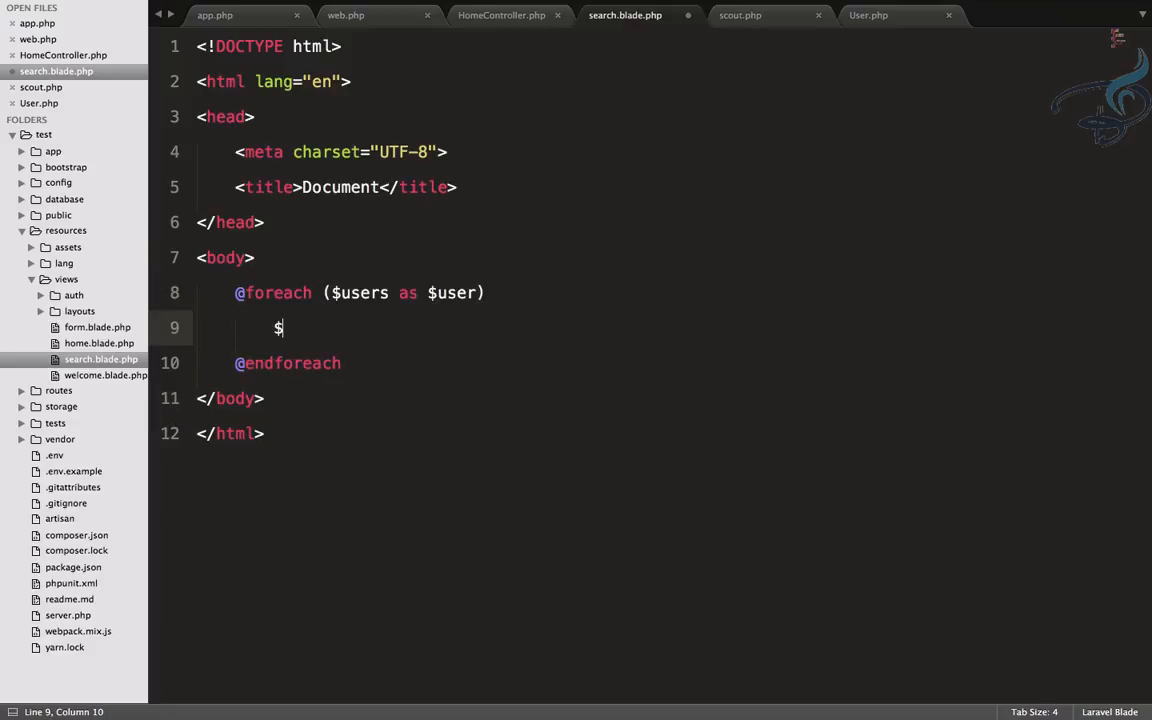
pyautogui.write('user }}')
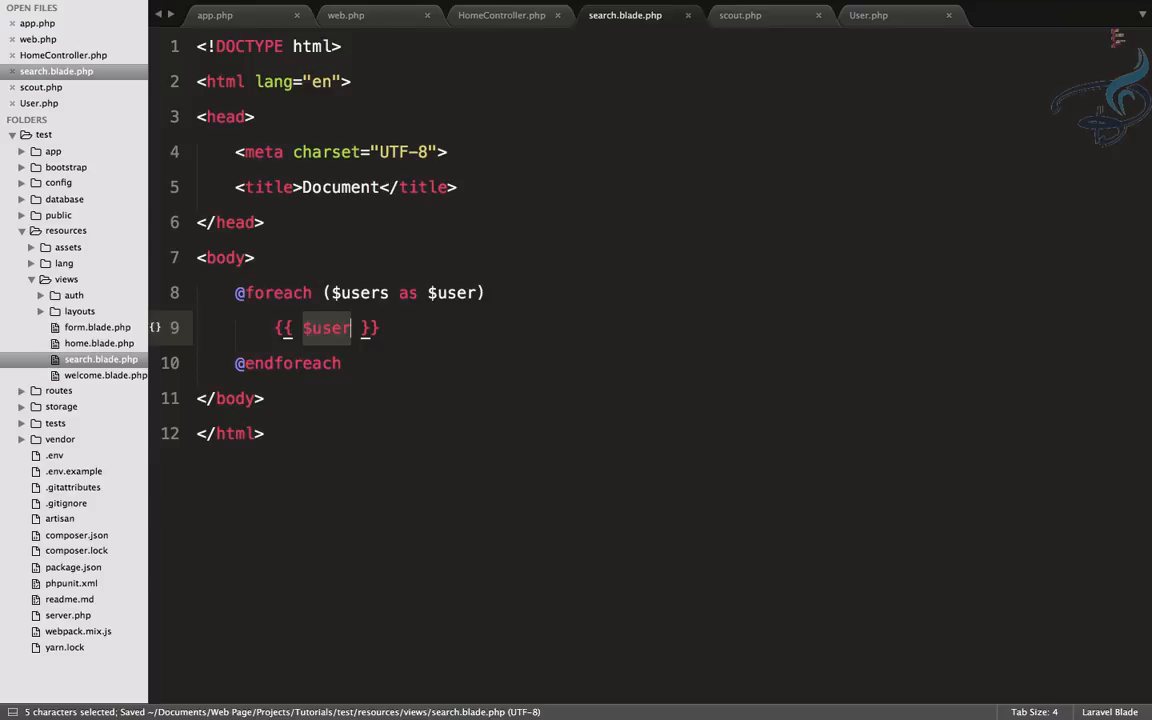
pyautogui.click(352, 328)
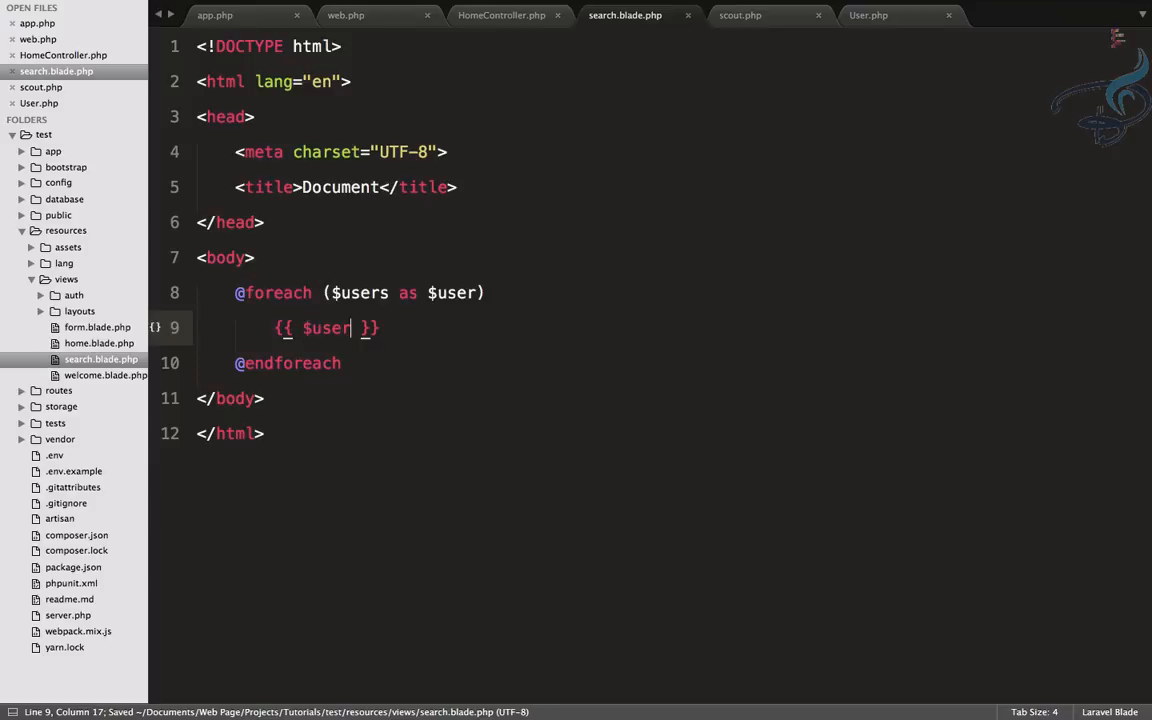
pyautogui.write('->name')
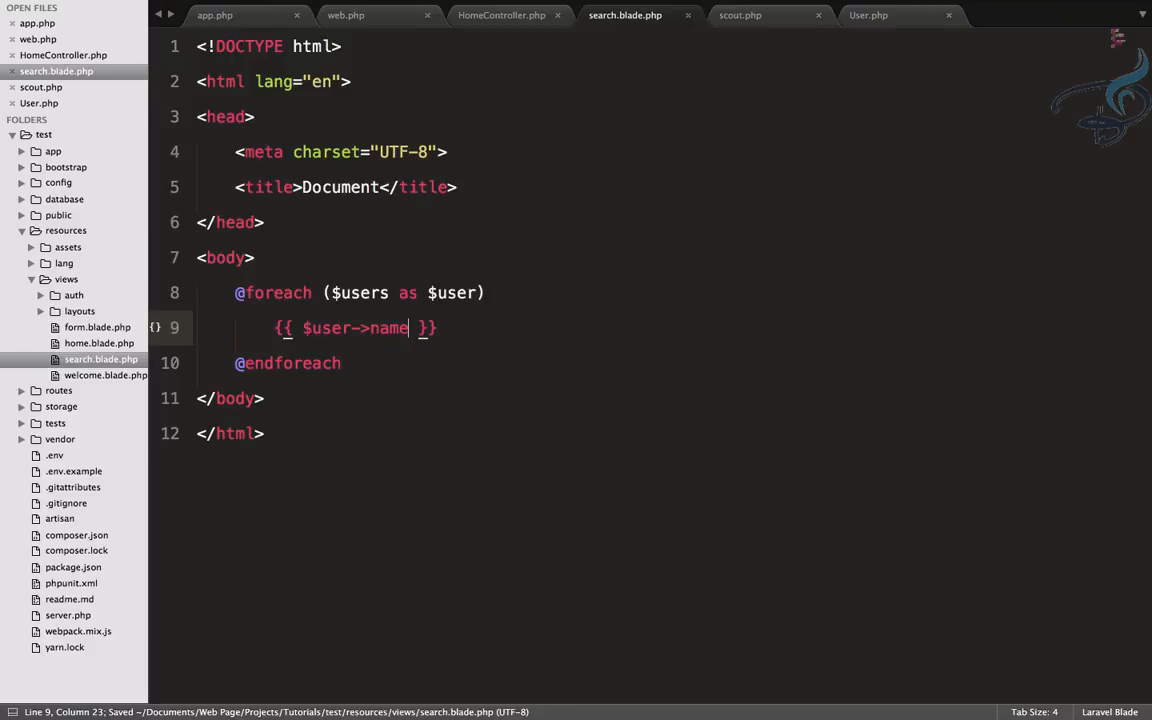
pyautogui.moveTo(728, 72)
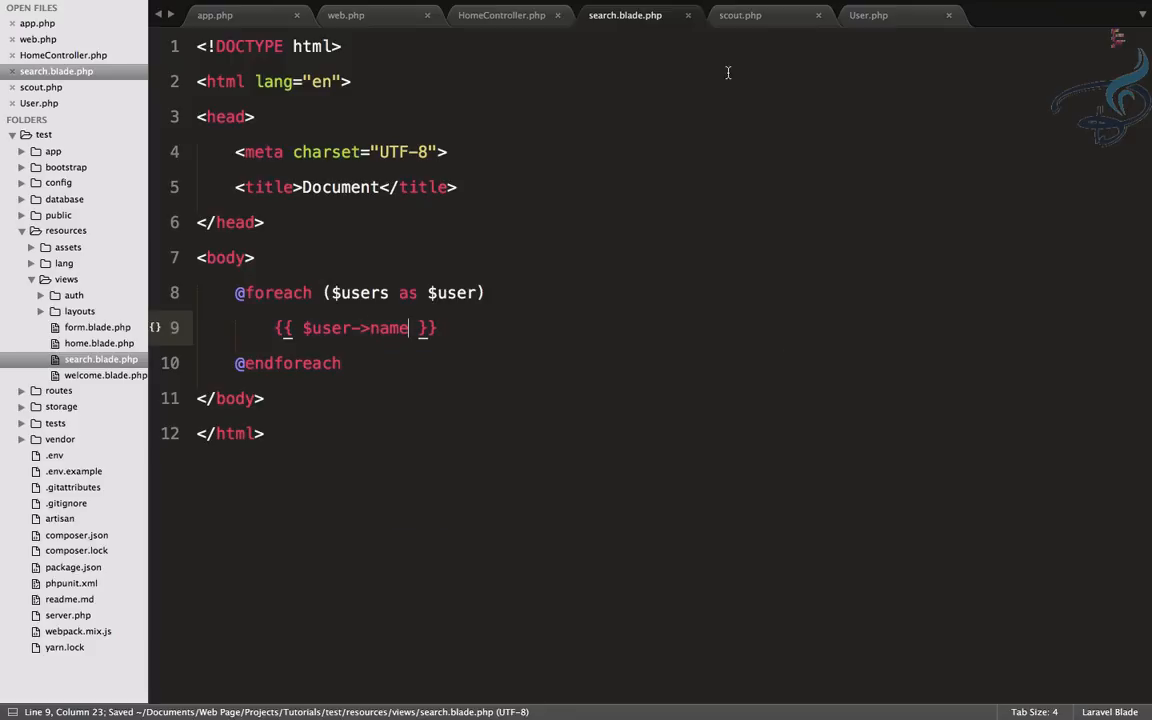
pyautogui.click(501, 15)
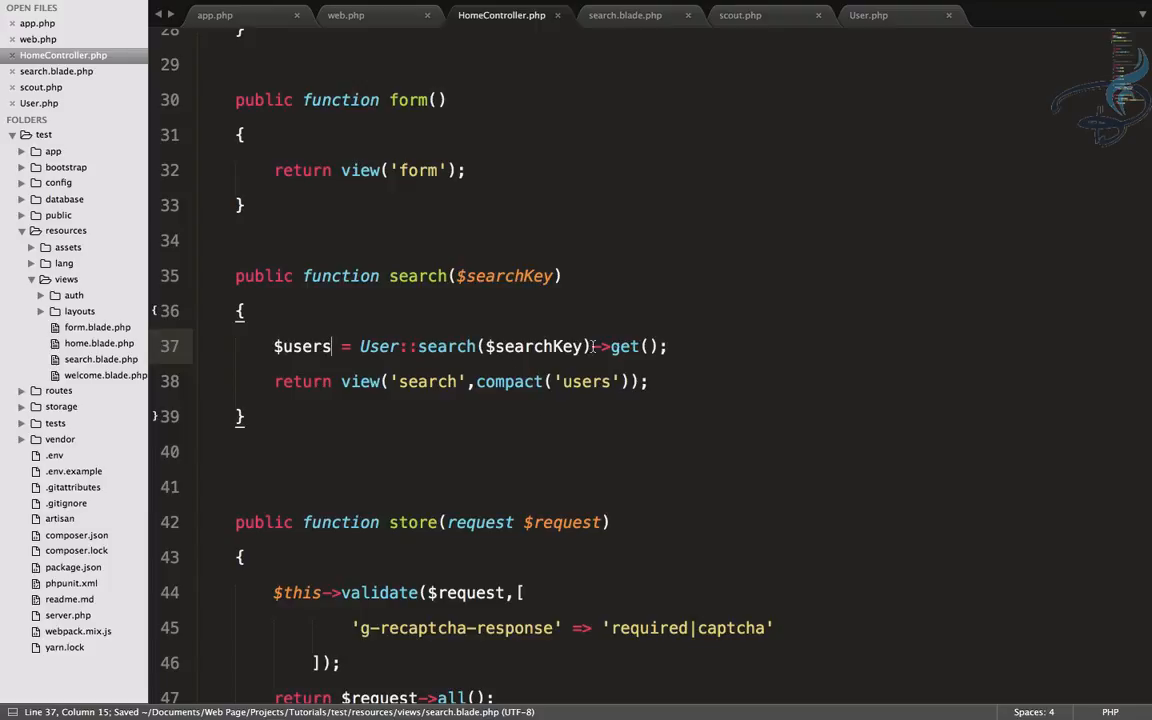
# Add a temporary 'return $users;' right after the users are fetched in search().
pyautogui.write('return')
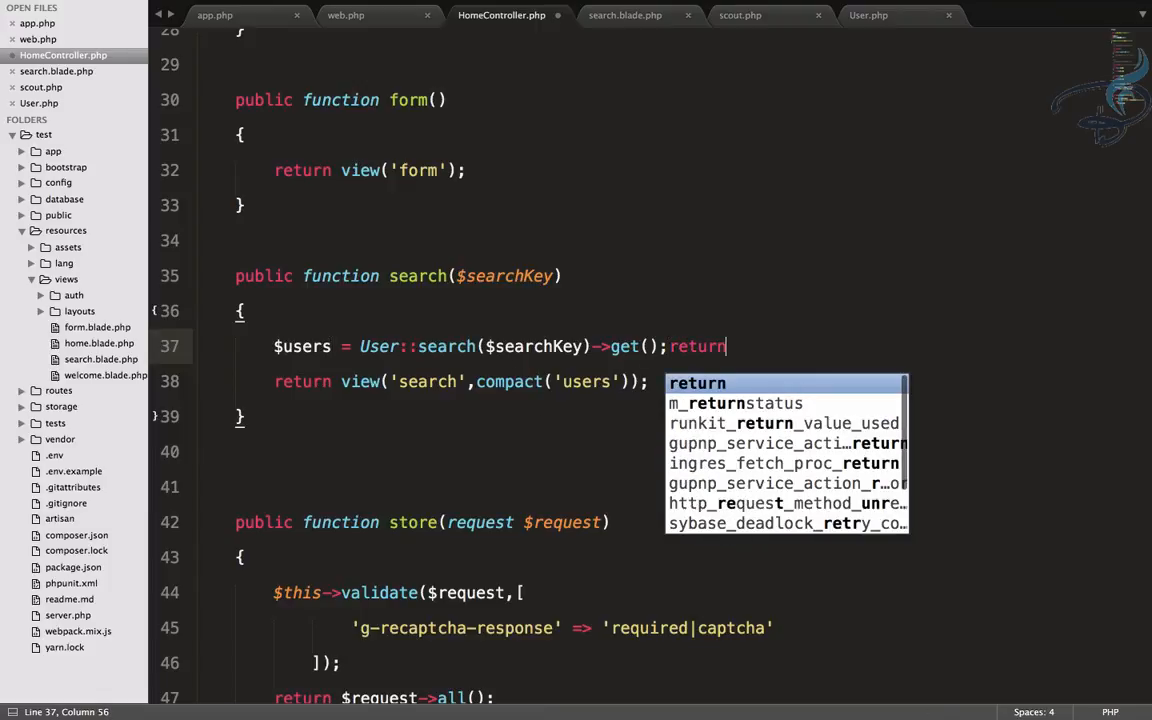
pyautogui.write('$user')
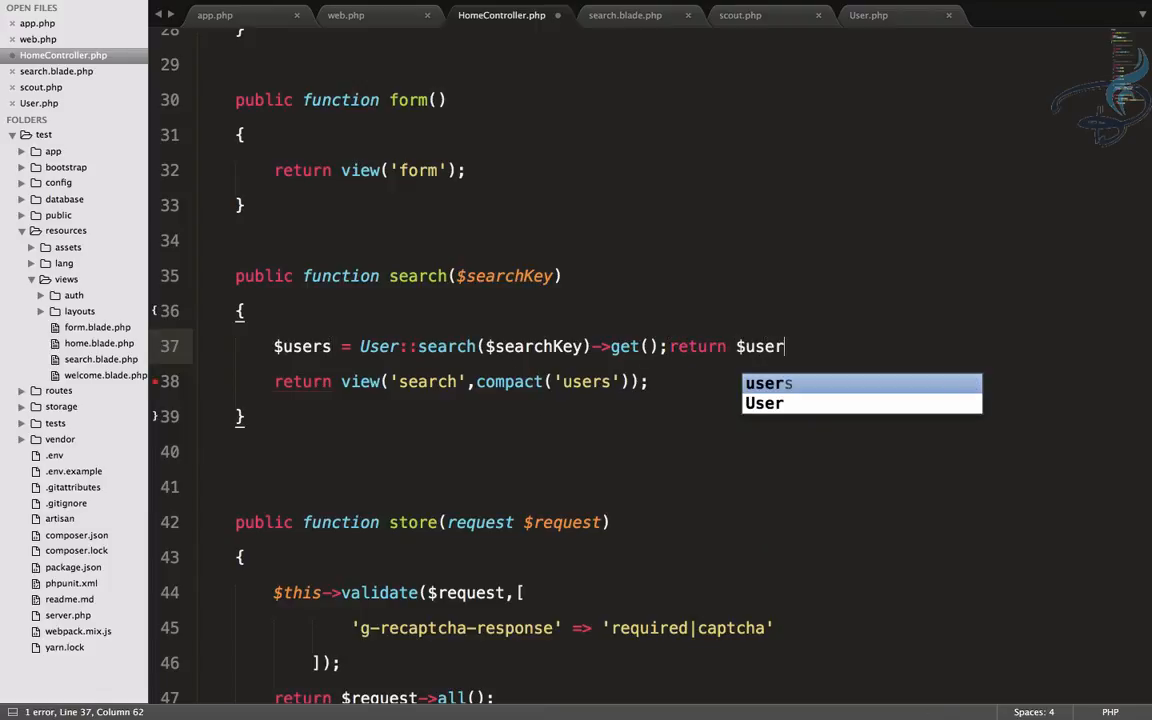
pyautogui.write('s;')
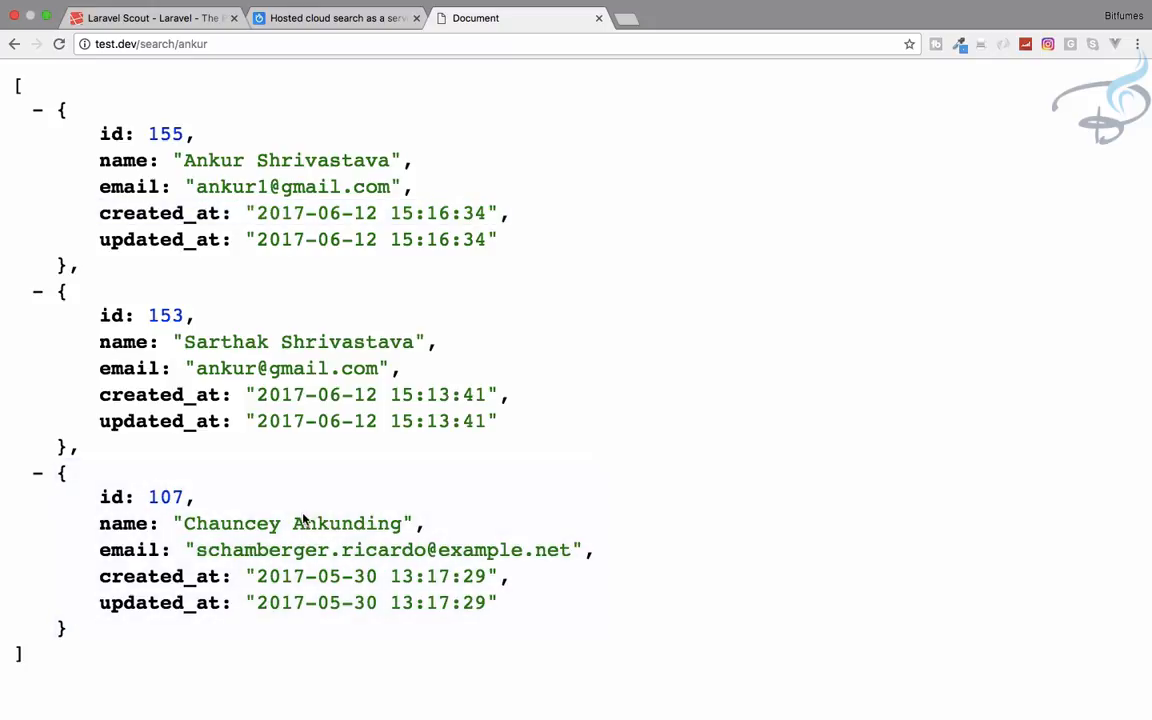
# Reload test.dev/search/ankur to see three matching user records as JSON.
pyautogui.doubleClick(350, 523)
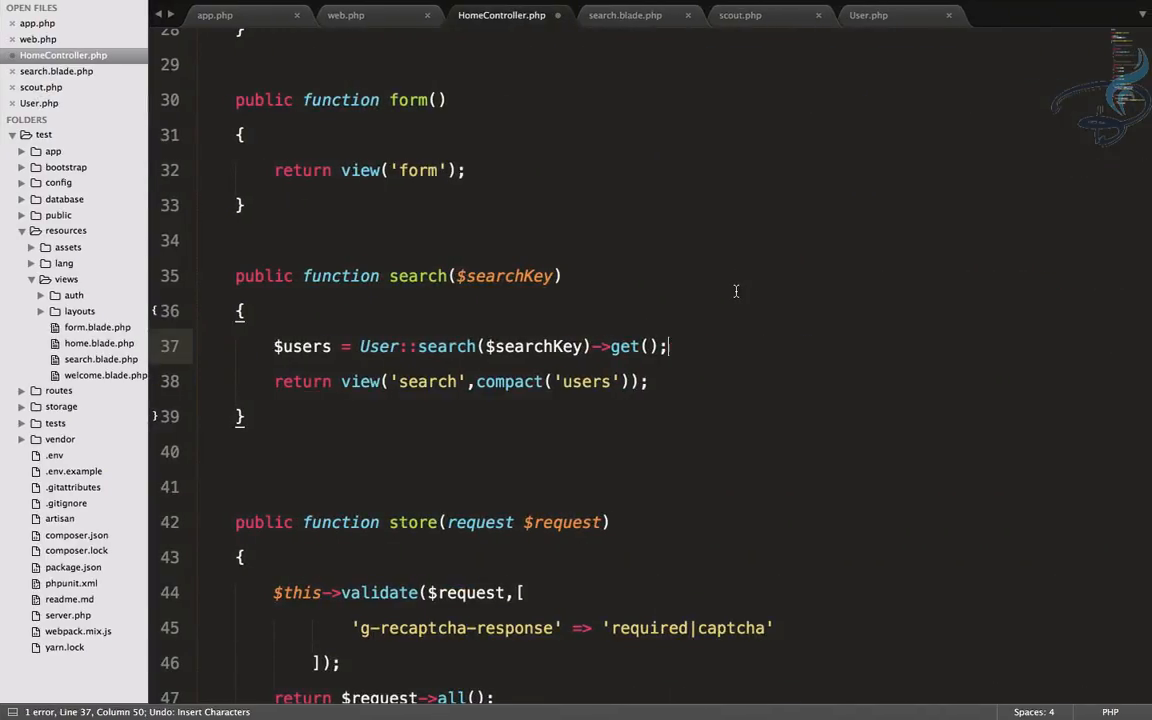
# Add <br> after each user name in search.blade.php and check the listed names in Chrome.
pyautogui.click(624, 15)
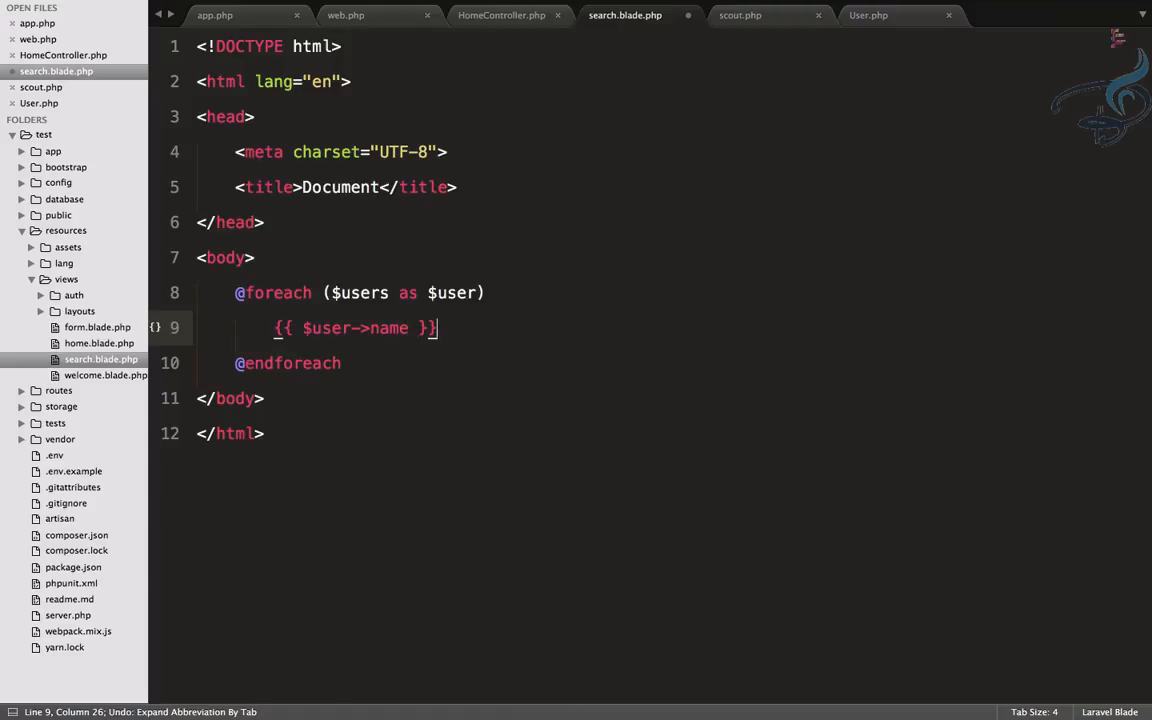
pyautogui.write('<br>')
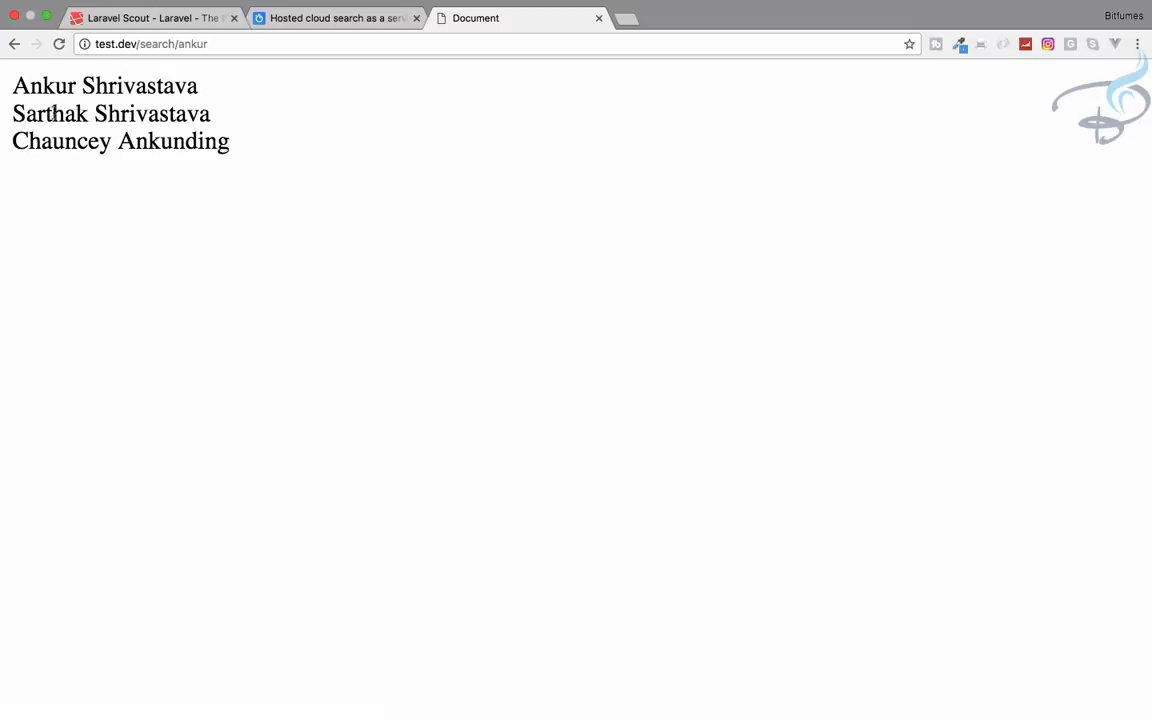
pyautogui.moveTo(12, 85); pyautogui.dragTo(229, 141)
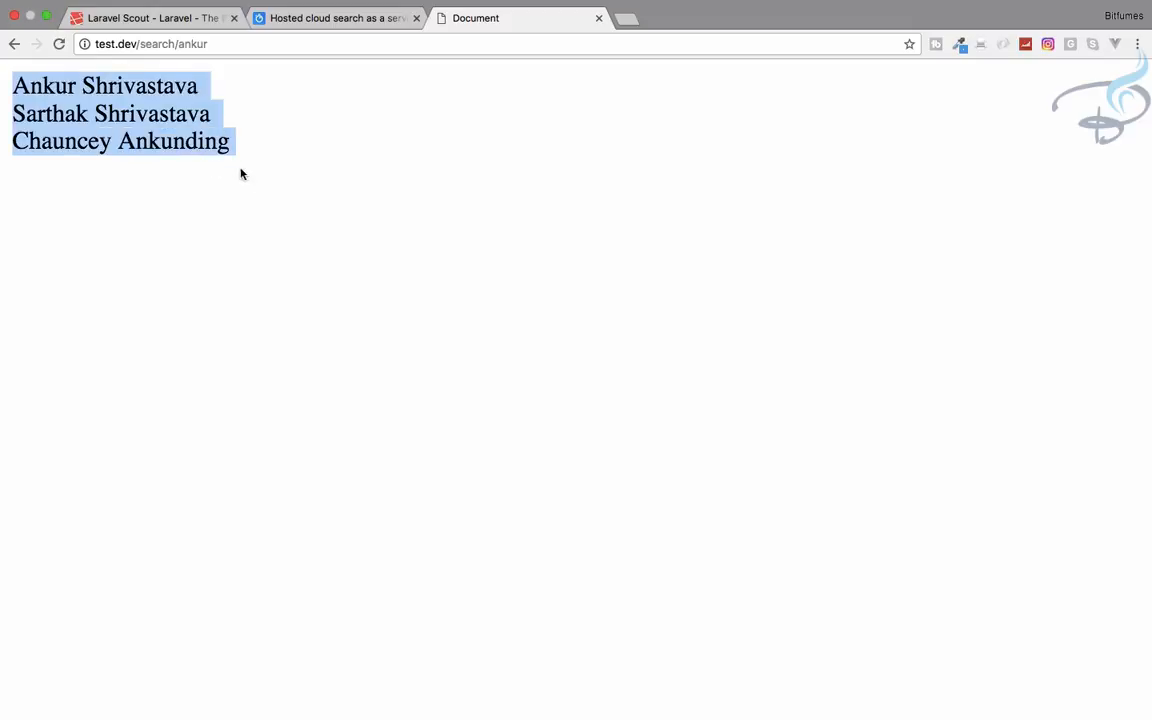
pyautogui.click(330, 58)
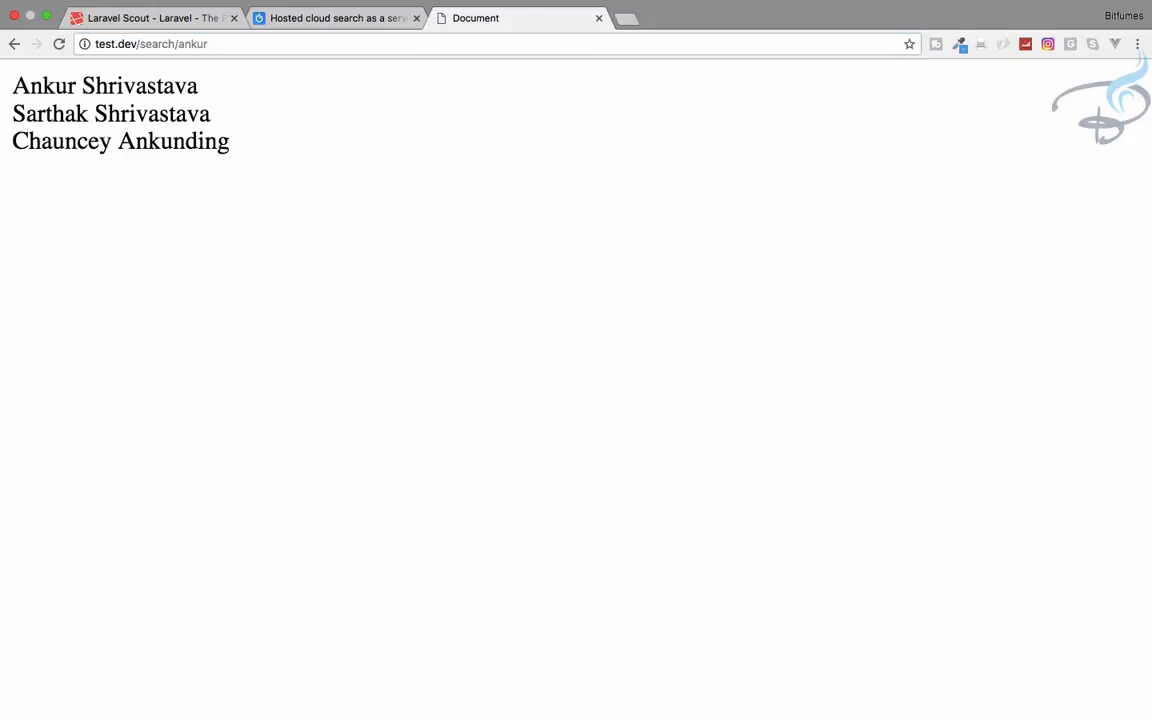
pyautogui.moveTo(489, 251)
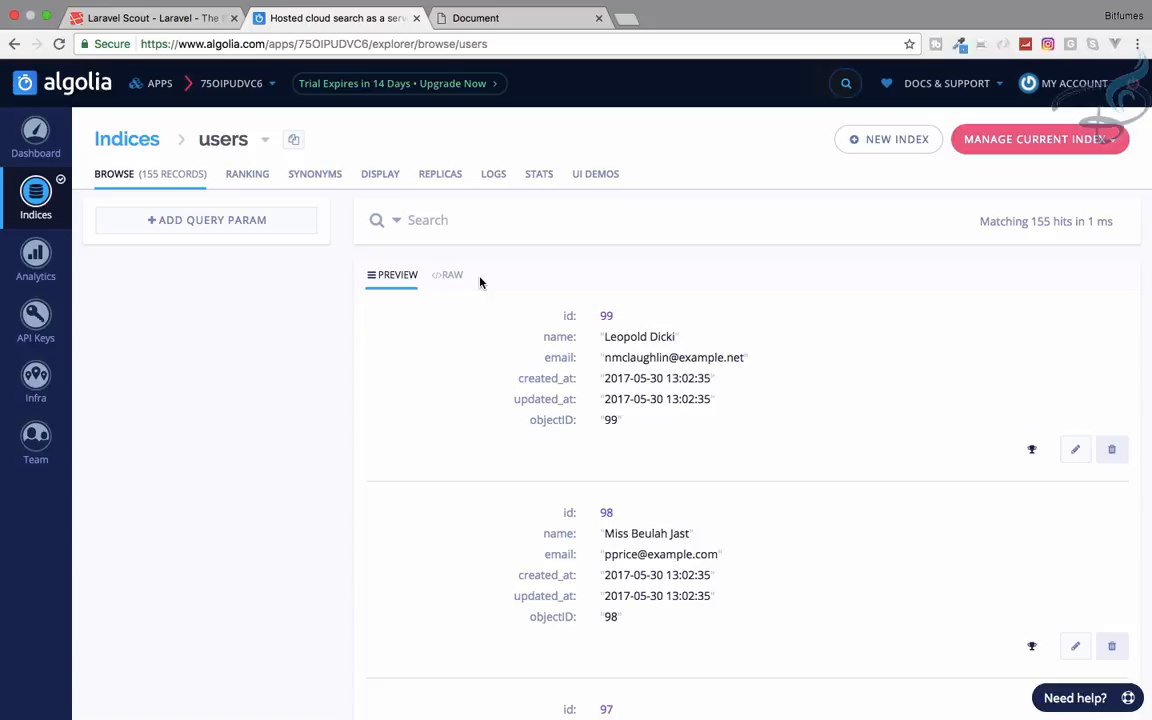
pyautogui.moveTo(400, 90)
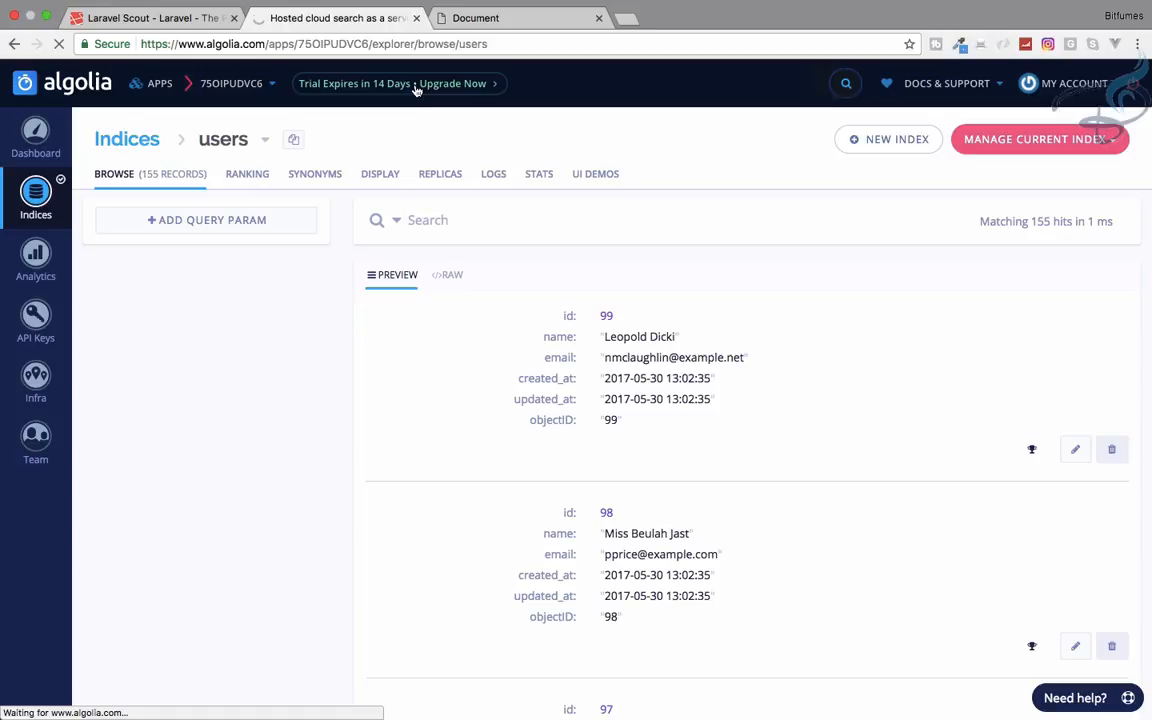
# Open Algolia's upgrade plans from the trial banner and scroll through the plan tiers.
pyautogui.click(452, 83)
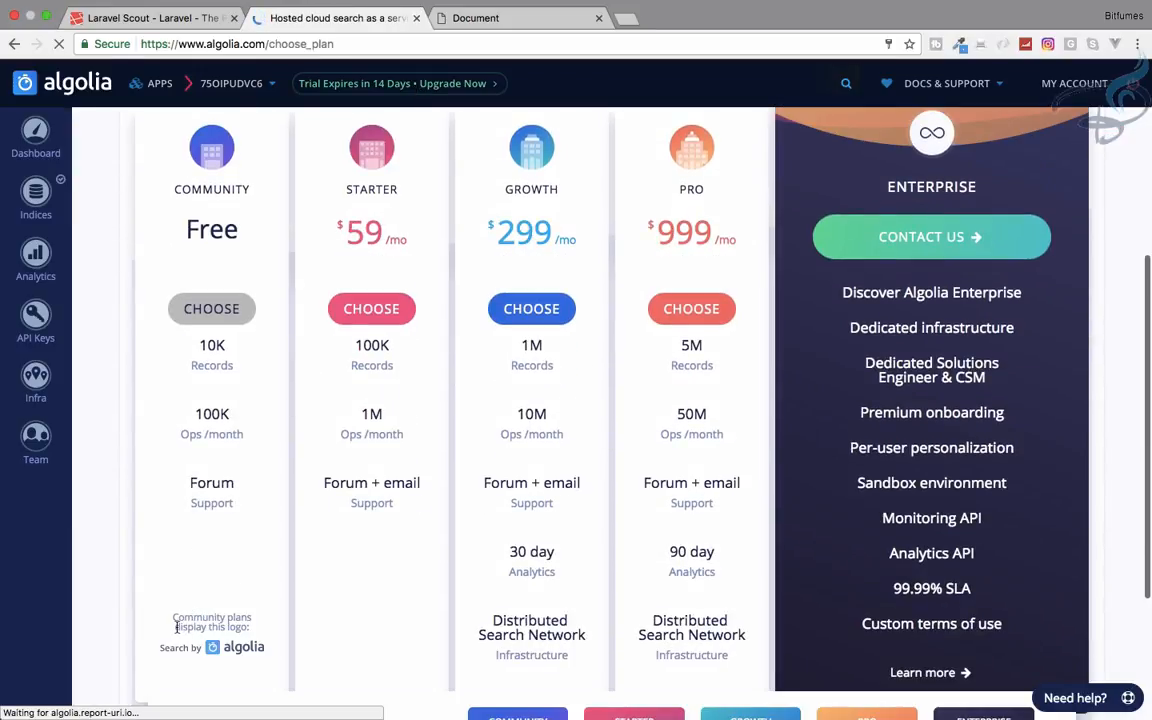
pyautogui.rightClick(211, 617)
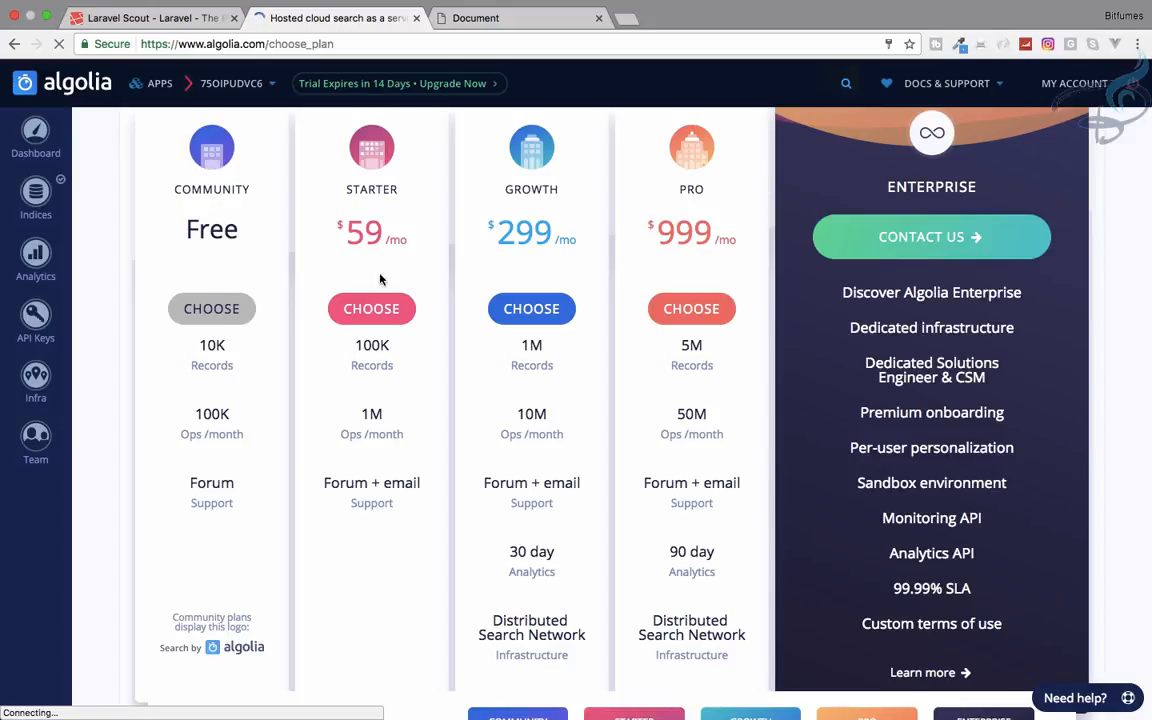
pyautogui.moveTo(612, 408)
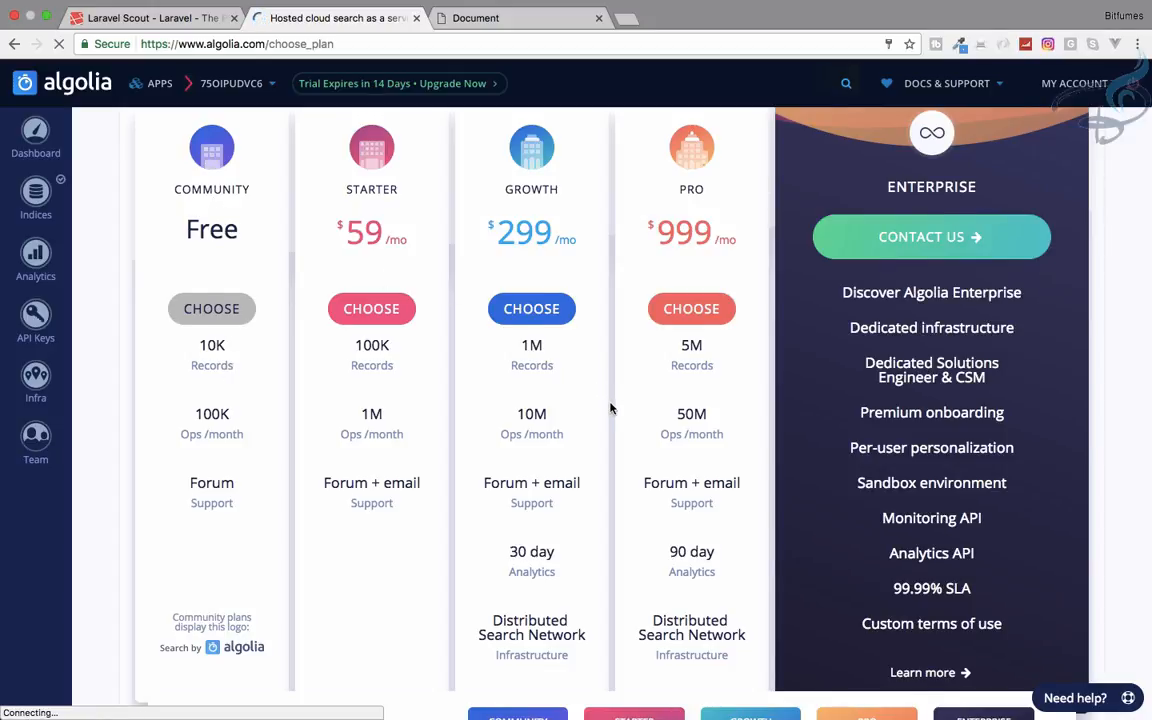
pyautogui.scroll(-3)
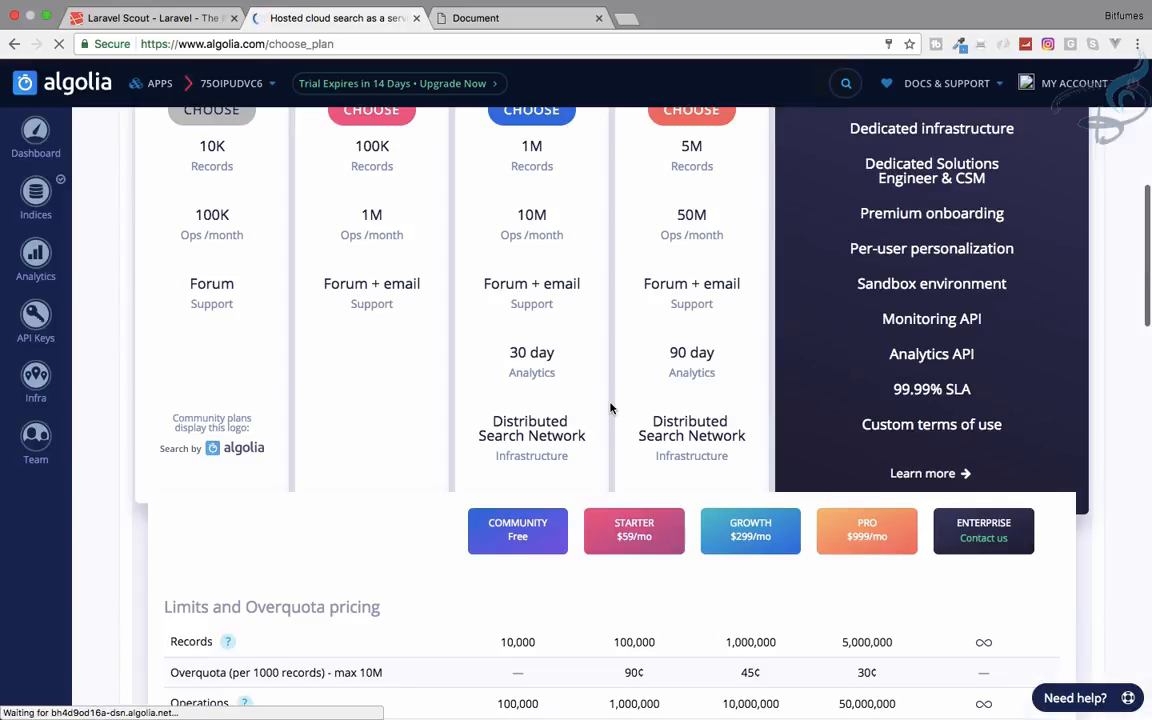
pyautogui.scroll(-3)
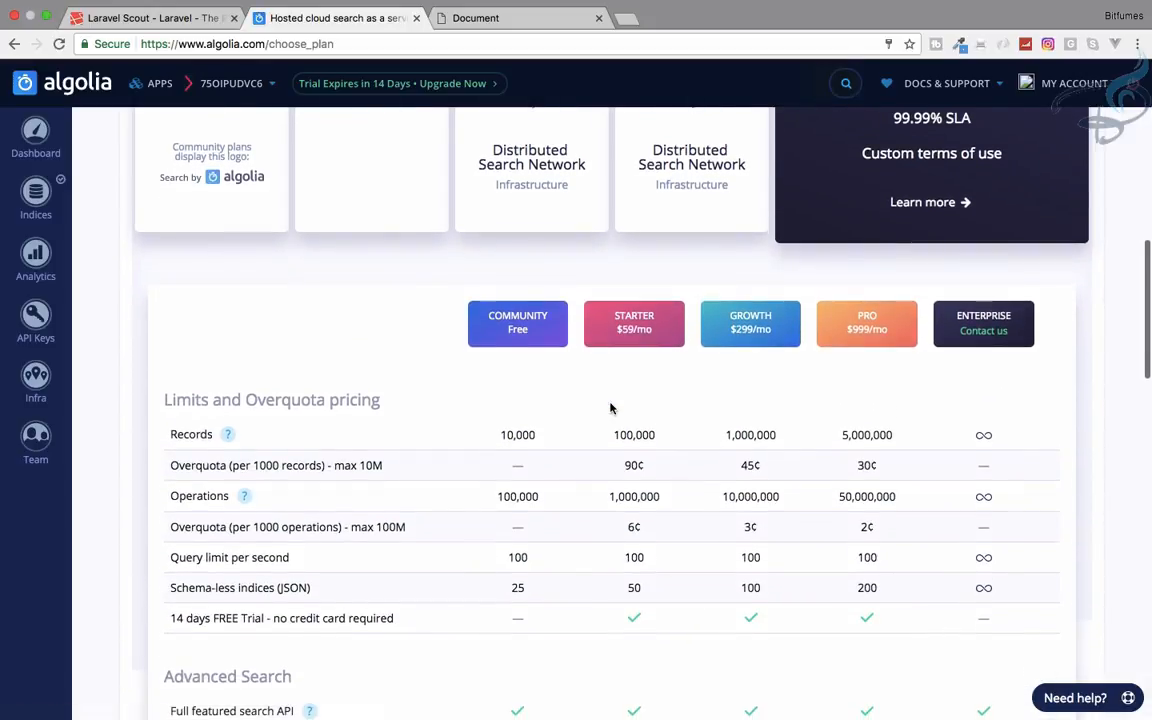